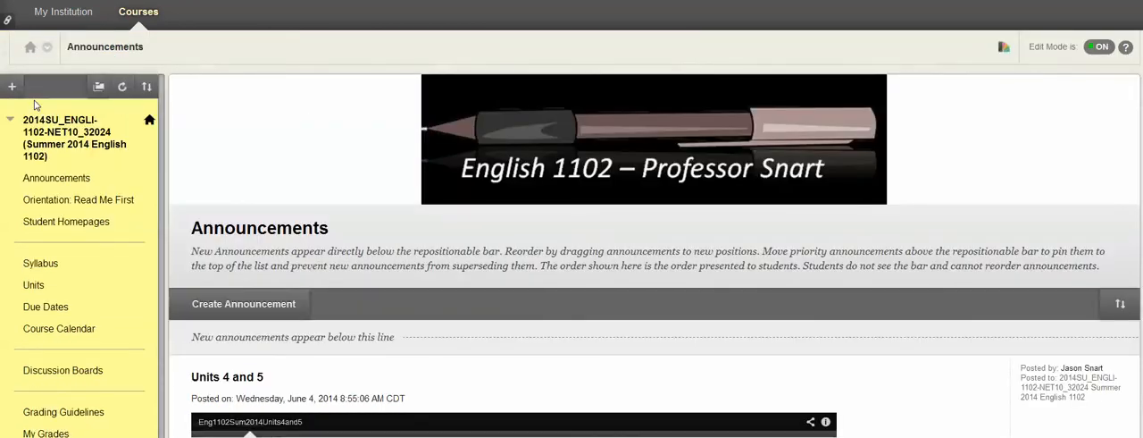
mouse_move(56, 178)
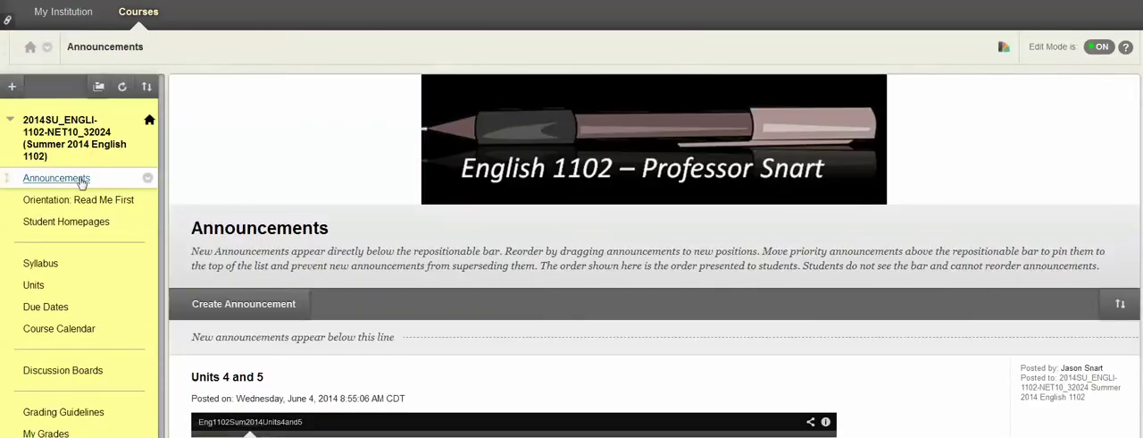
mouse_move(65, 220)
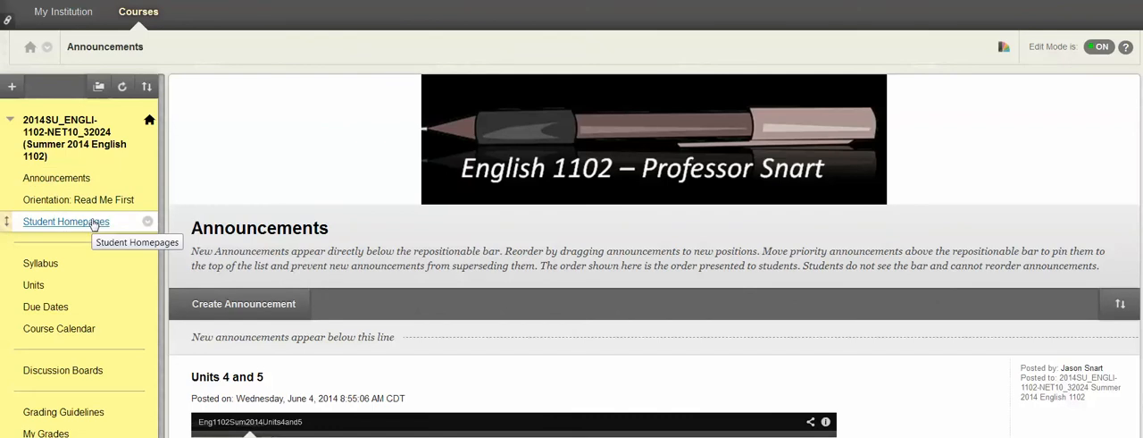
mouse_move(328, 182)
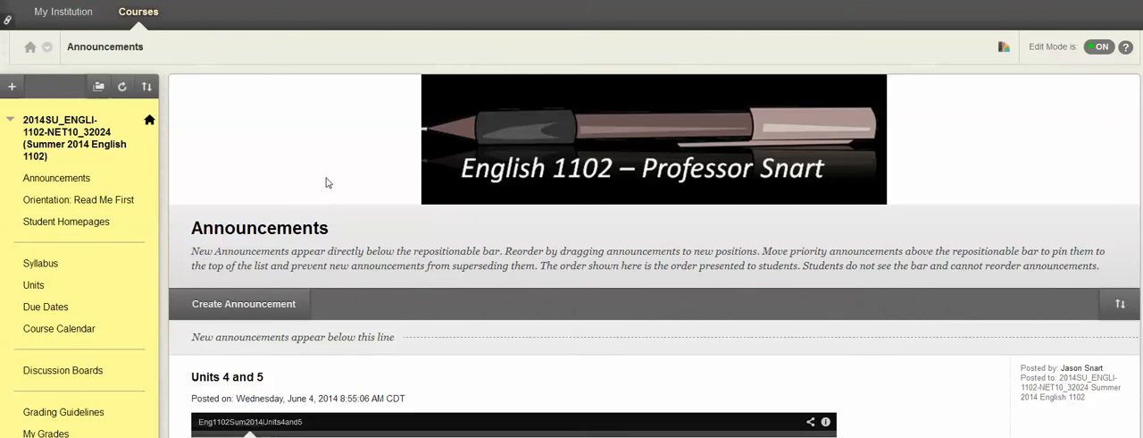
mouse_move(390, 174)
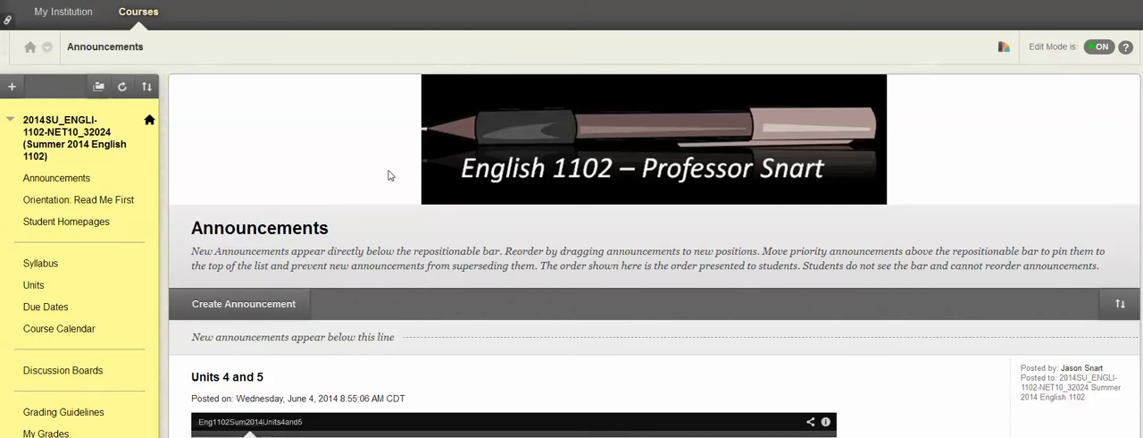
Step: Open Due Dates from the course menu and scroll through the Unit 1–11 deadlines
scroll("down", 3)
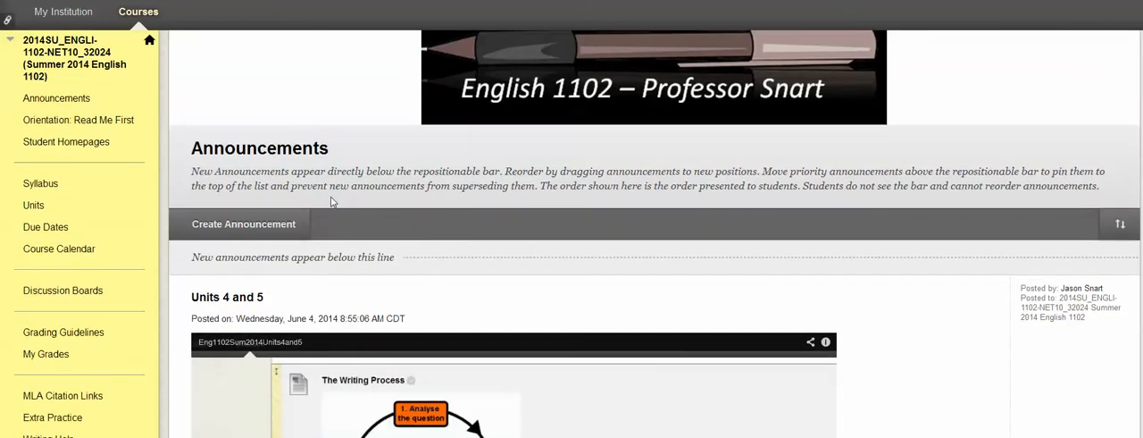
scroll("down", 3)
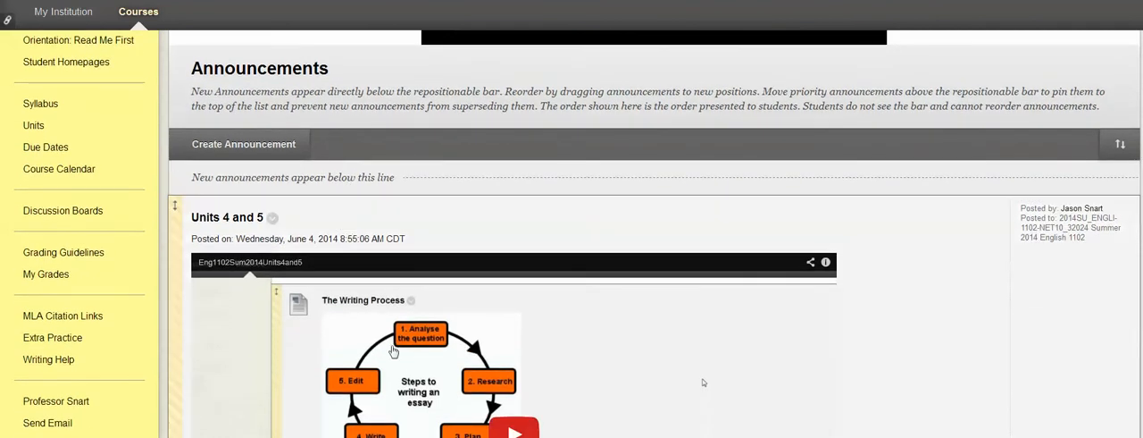
mouse_move(455, 202)
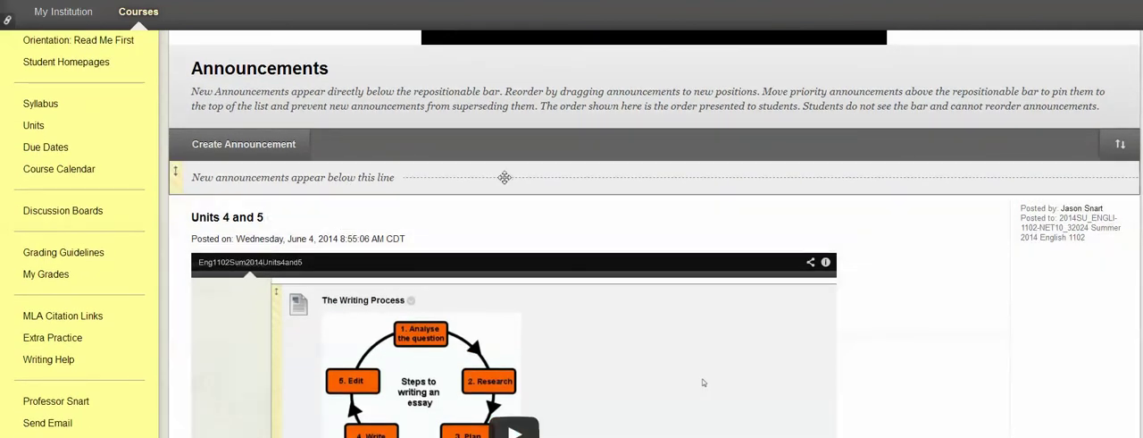
scroll("down", 3)
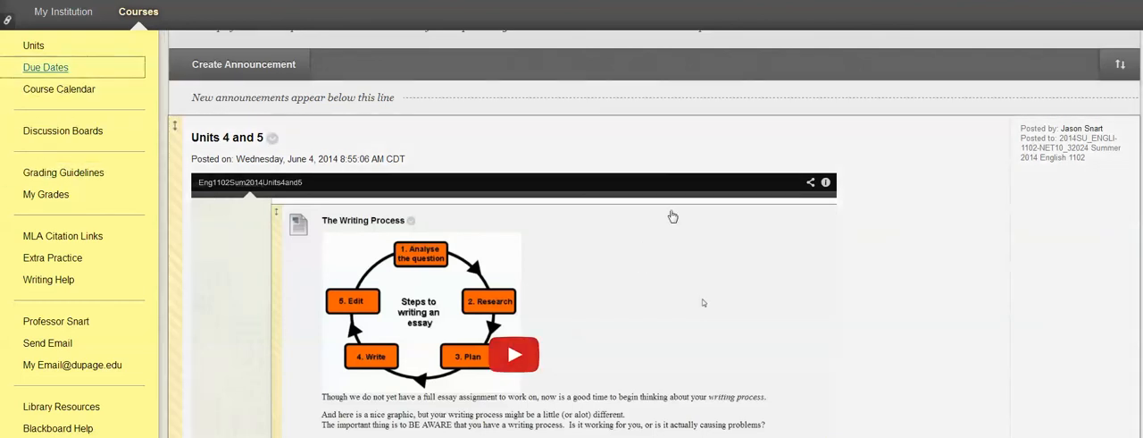
left_click(45, 67)
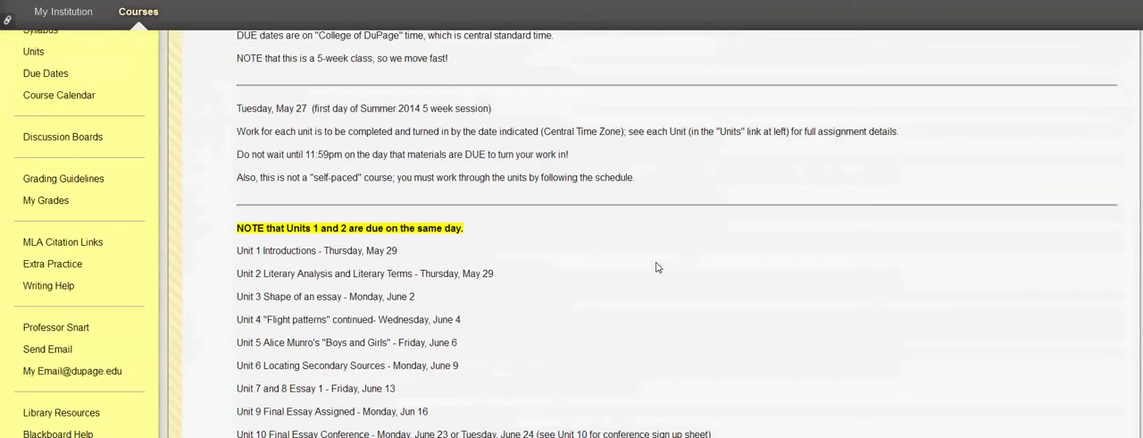
scroll("down", 3)
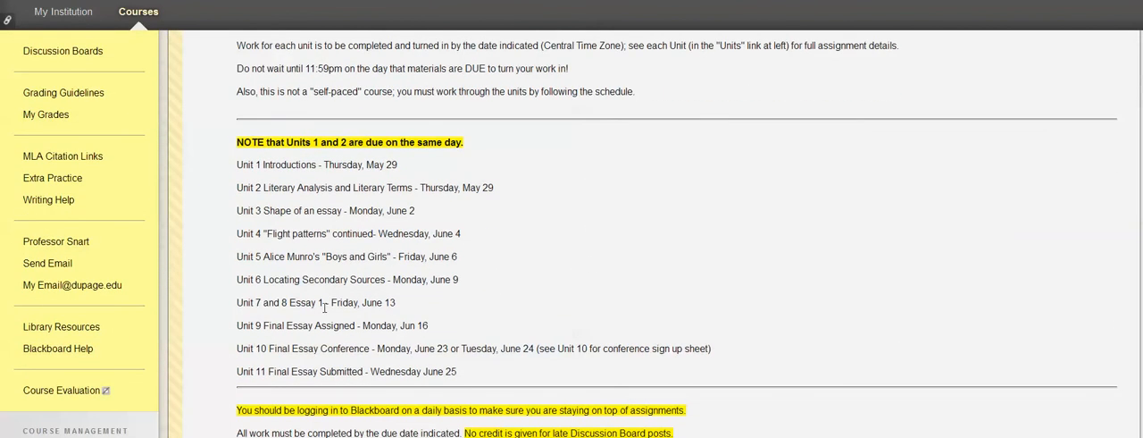
mouse_move(407, 306)
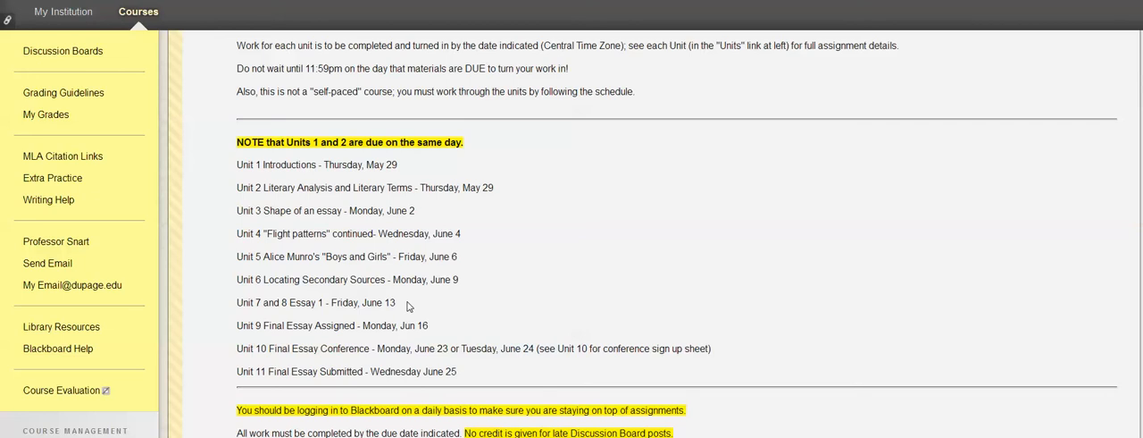
mouse_move(460, 303)
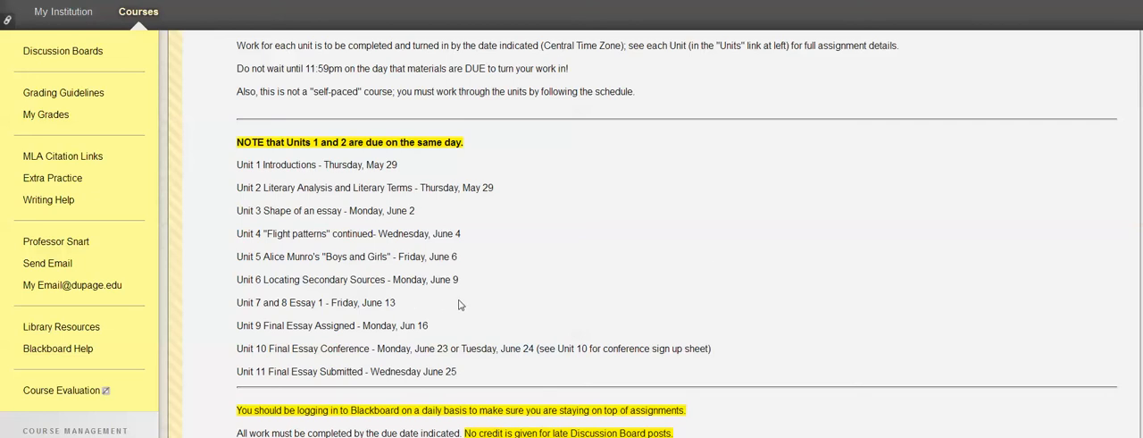
mouse_move(844, 188)
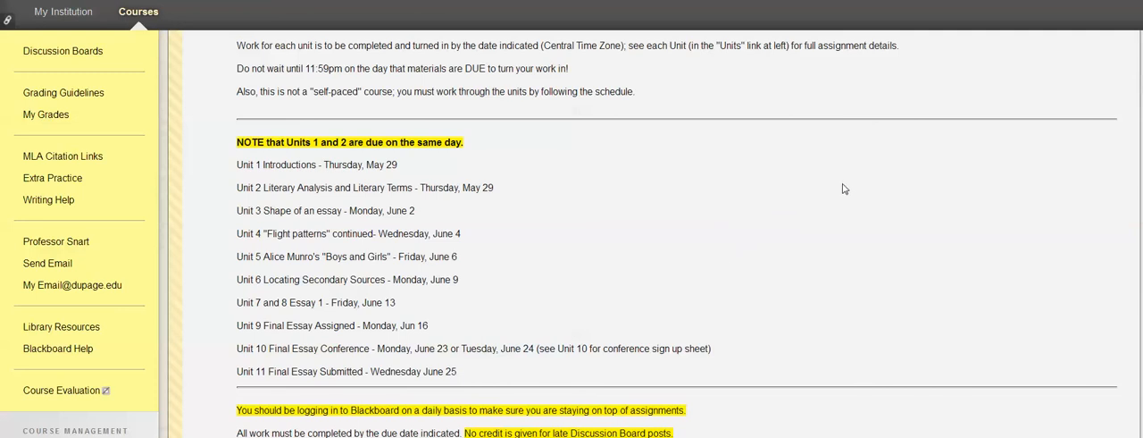
mouse_move(868, 174)
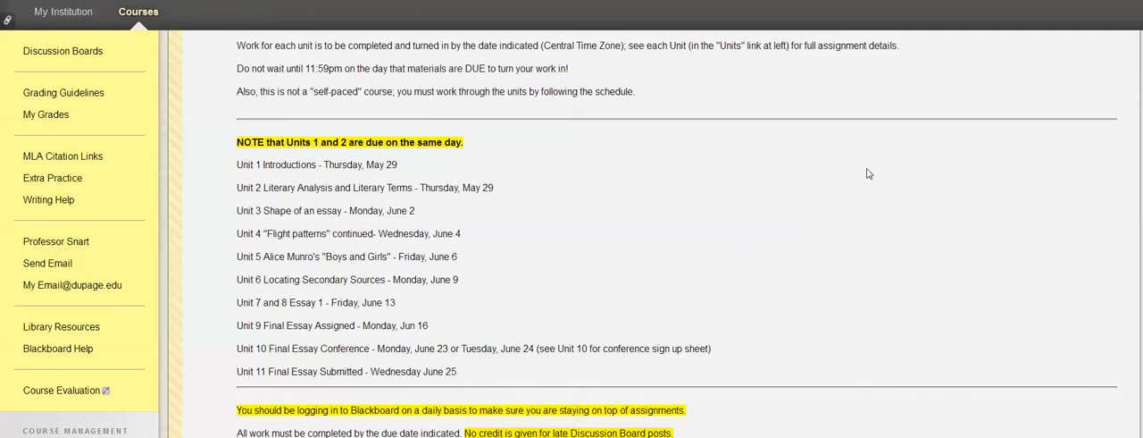
mouse_move(878, 190)
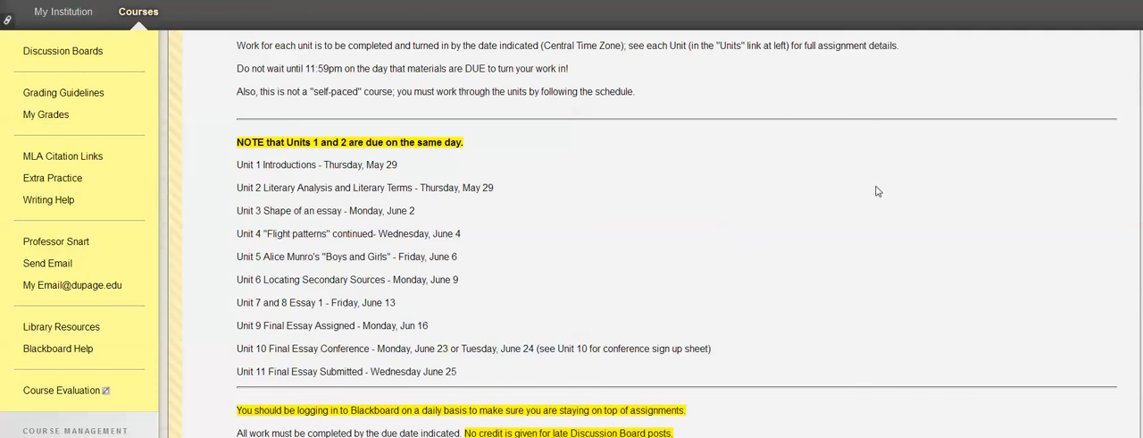
mouse_move(910, 196)
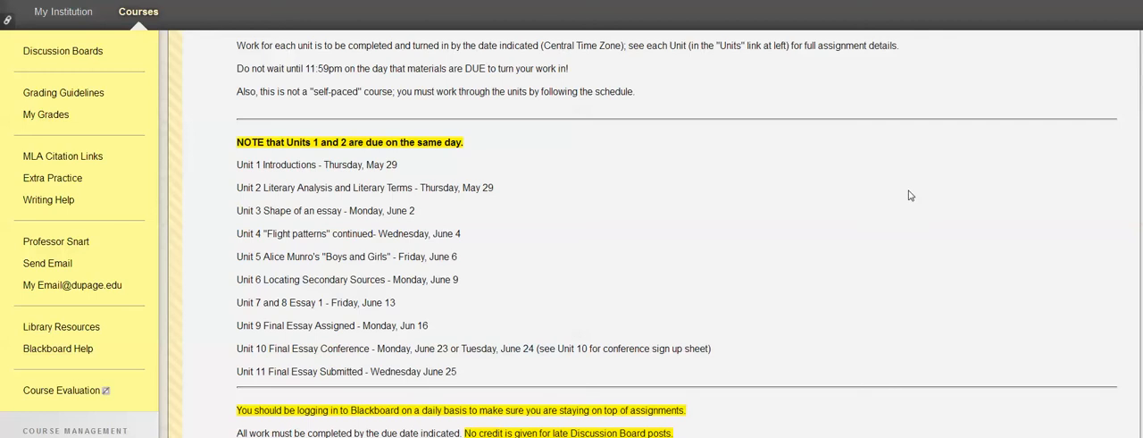
mouse_move(872, 207)
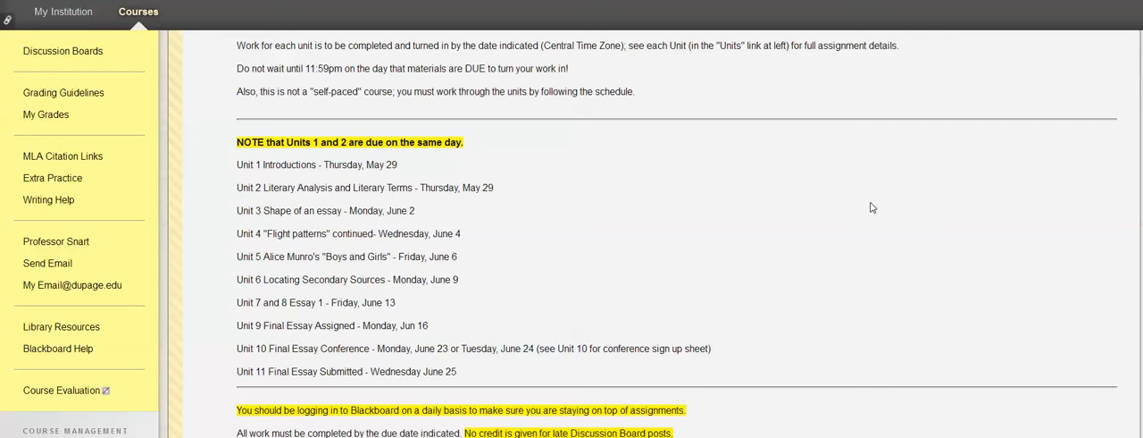
mouse_move(862, 213)
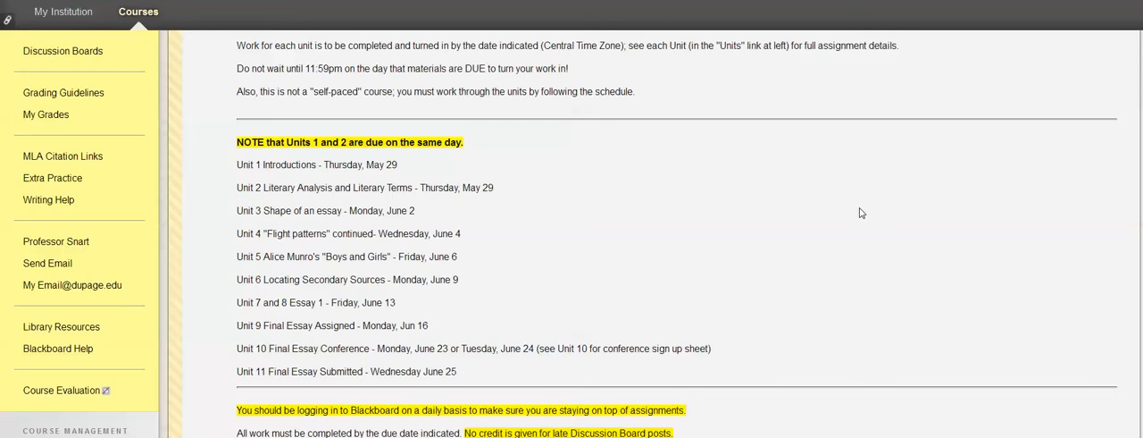
mouse_move(827, 191)
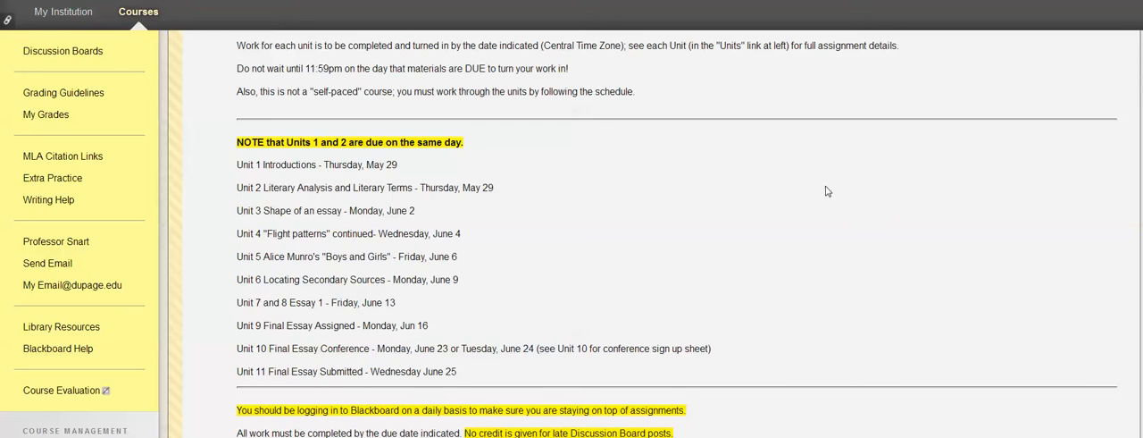
mouse_move(844, 186)
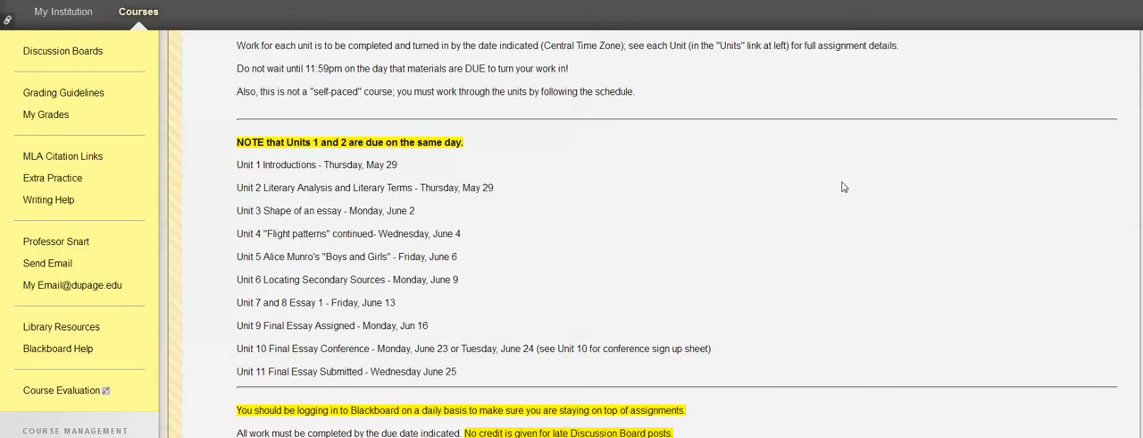
mouse_move(854, 197)
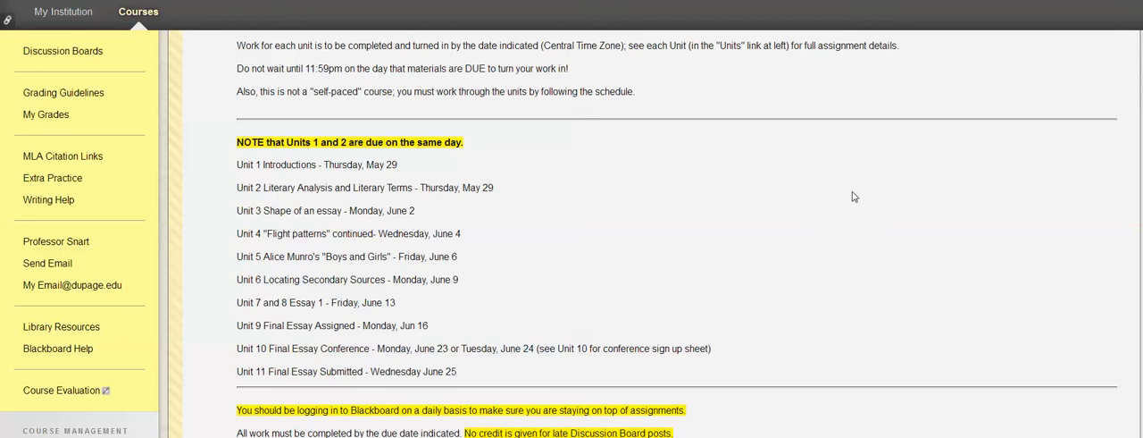
mouse_move(341, 203)
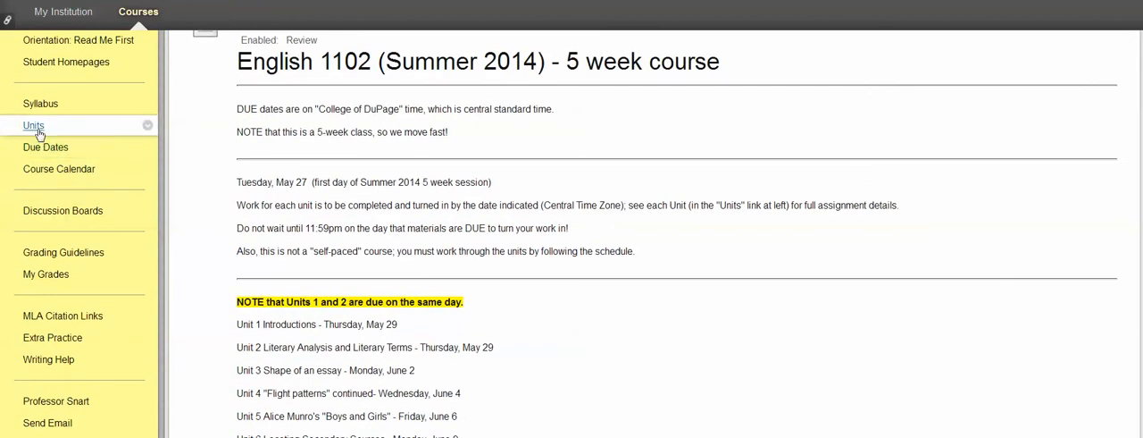
mouse_move(35, 129)
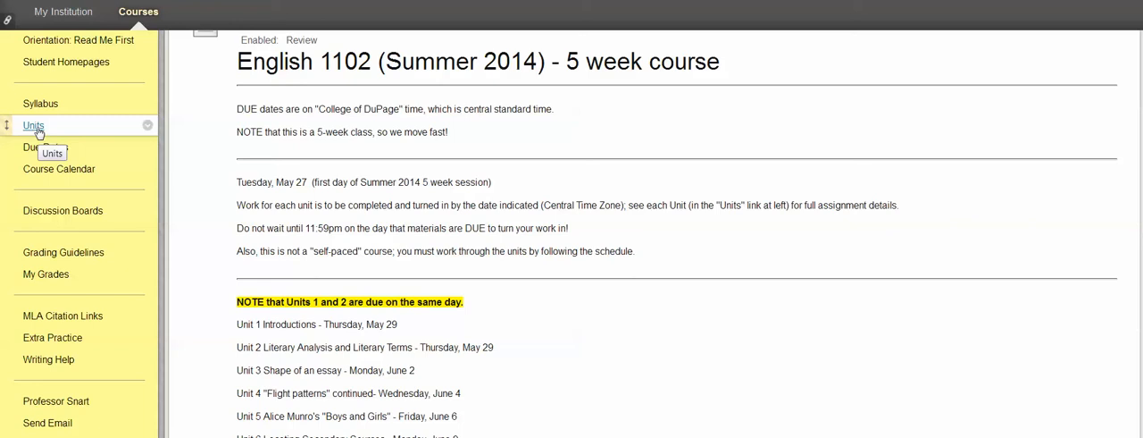
scroll("down", 3)
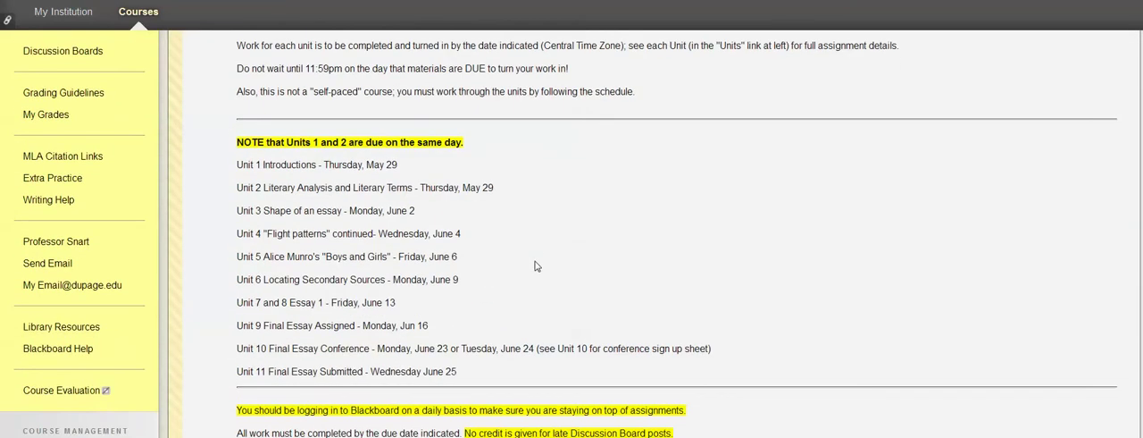
mouse_move(301, 163)
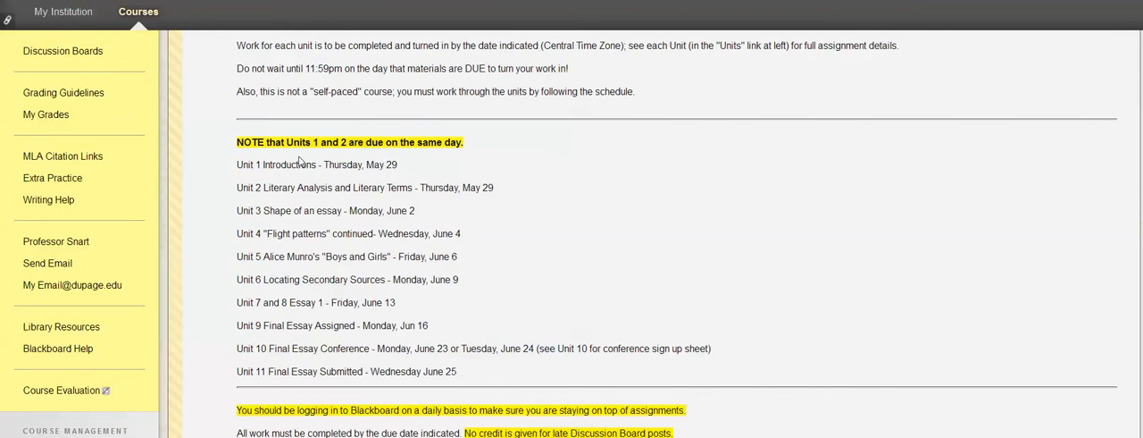
mouse_move(511, 238)
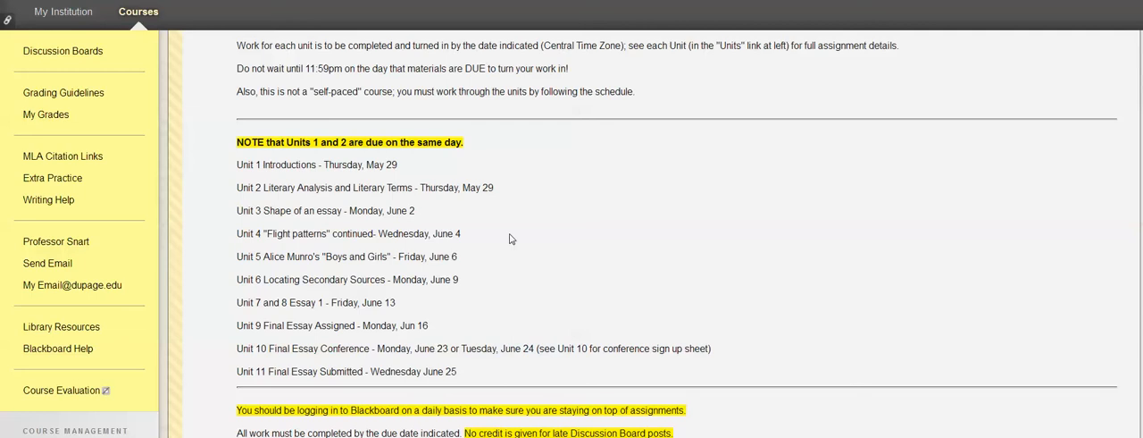
mouse_move(440, 246)
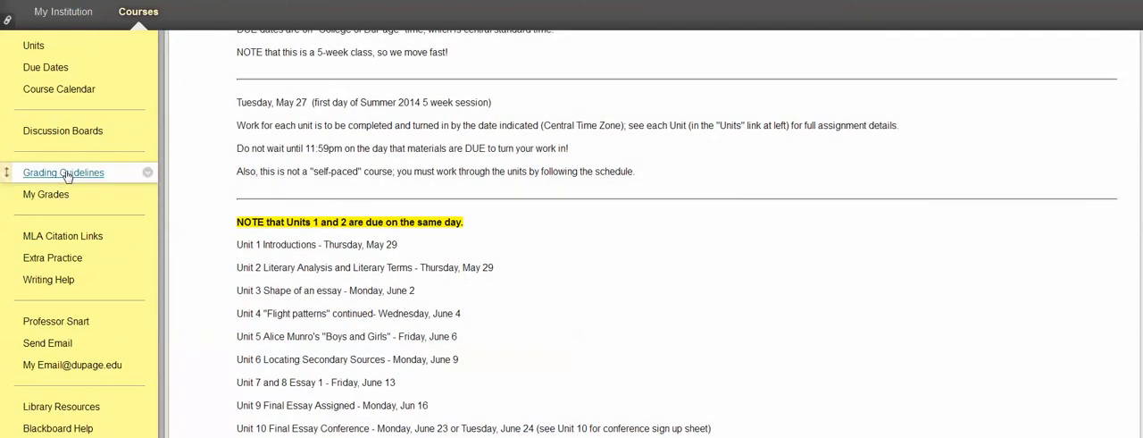
mouse_move(636, 223)
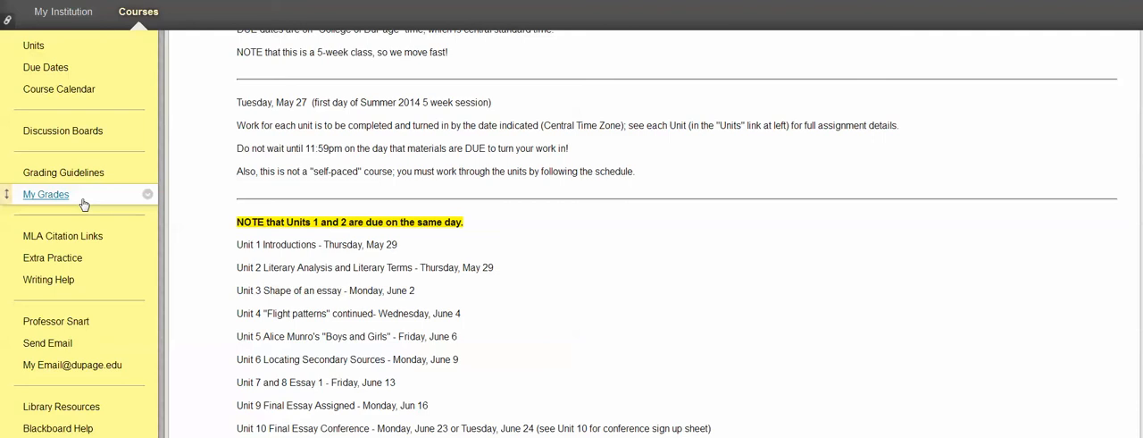
mouse_move(653, 167)
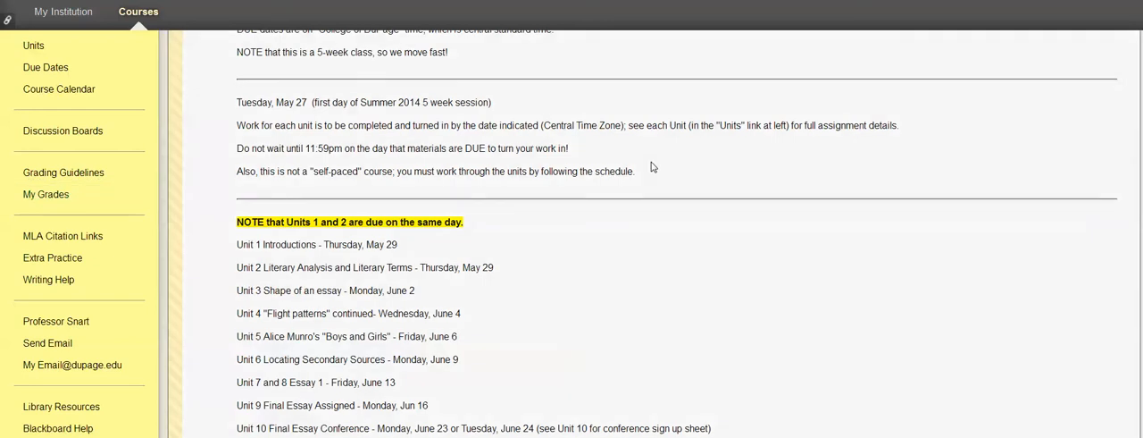
mouse_move(681, 156)
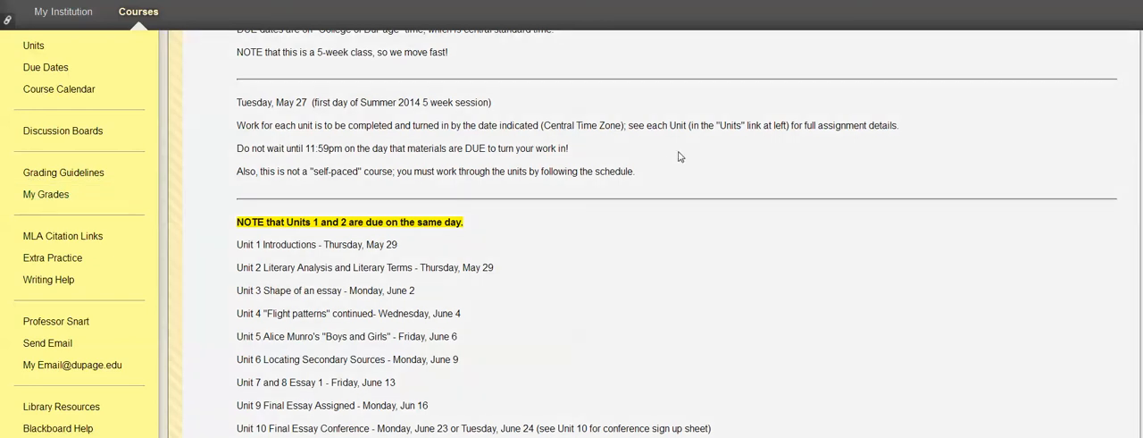
mouse_move(667, 173)
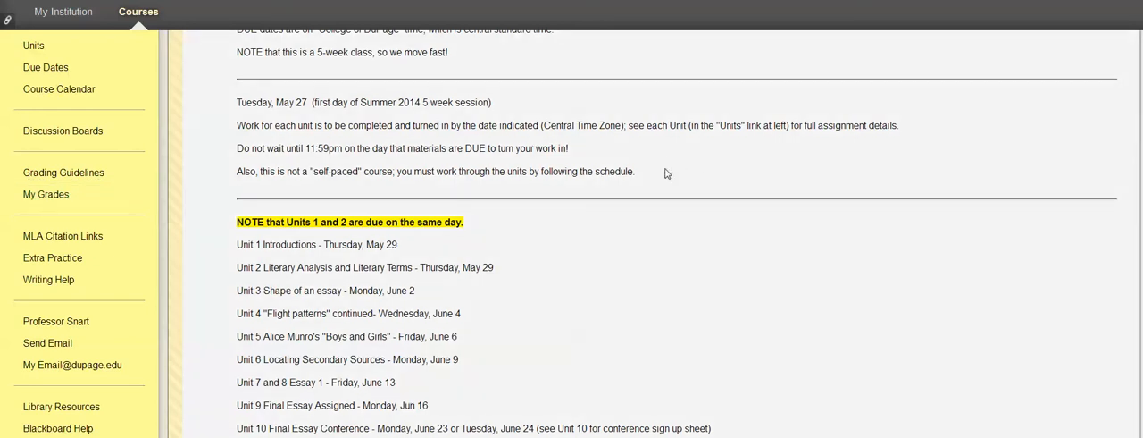
mouse_move(648, 174)
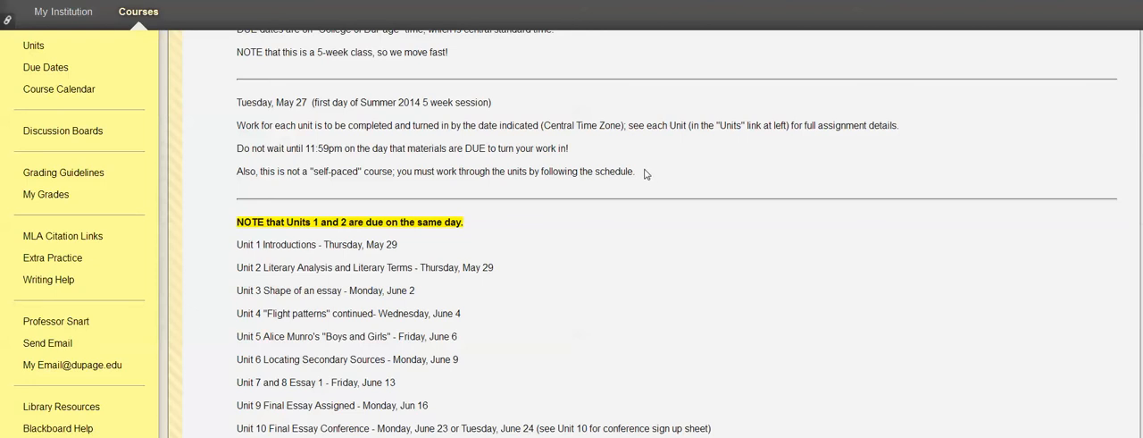
mouse_move(64, 172)
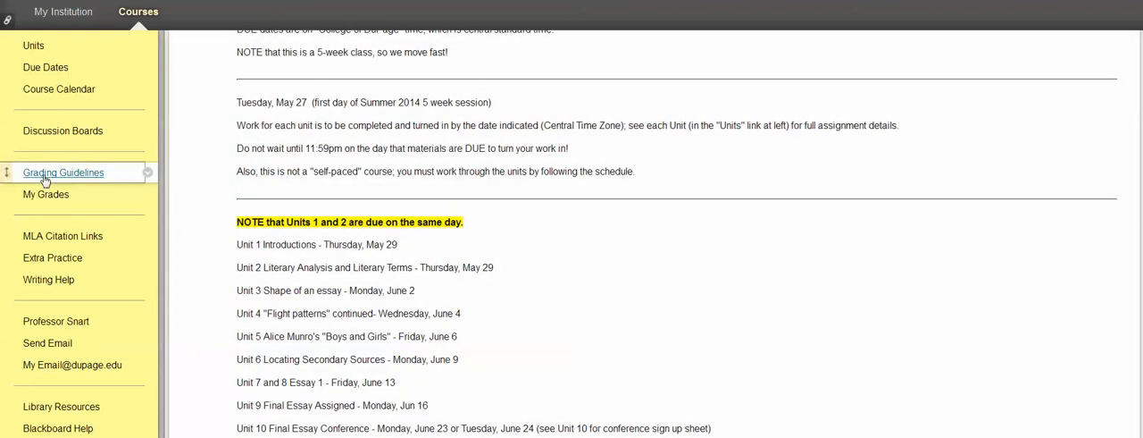
Step: Open Grading Guidelines, then Grading and Grade Descriptions, then Major Essay Grading
left_click(63, 172)
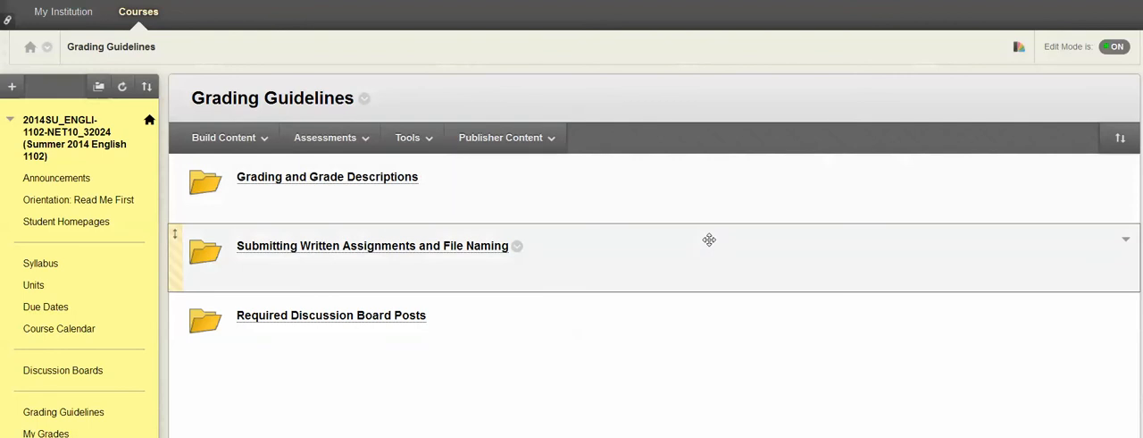
left_click(326, 175)
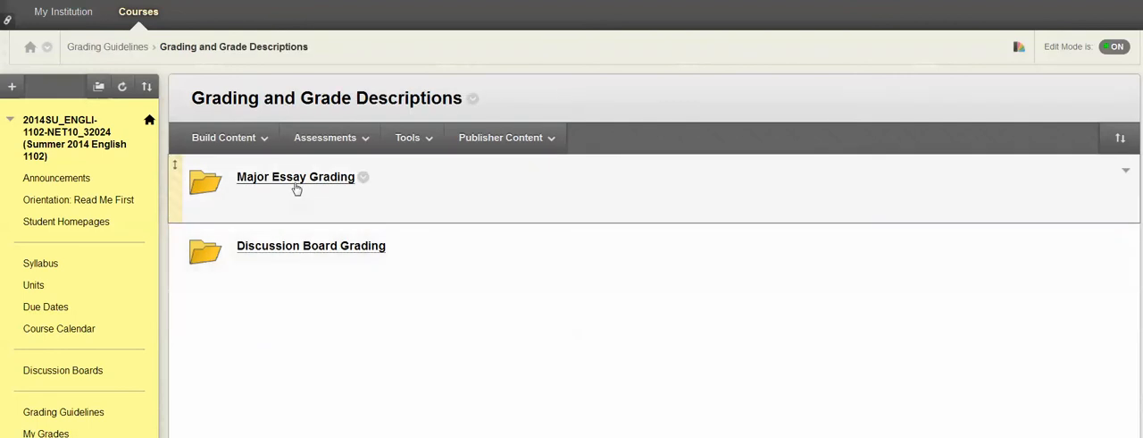
mouse_move(666, 225)
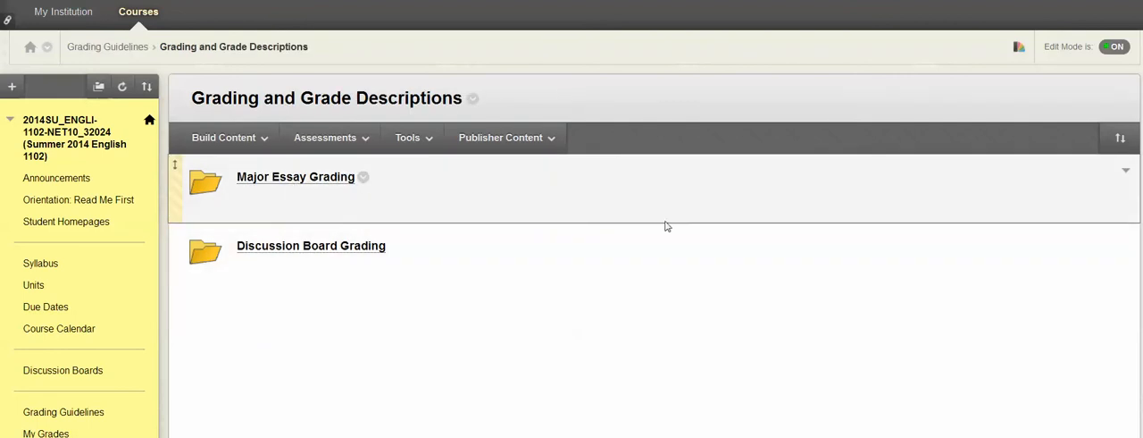
left_click(295, 176)
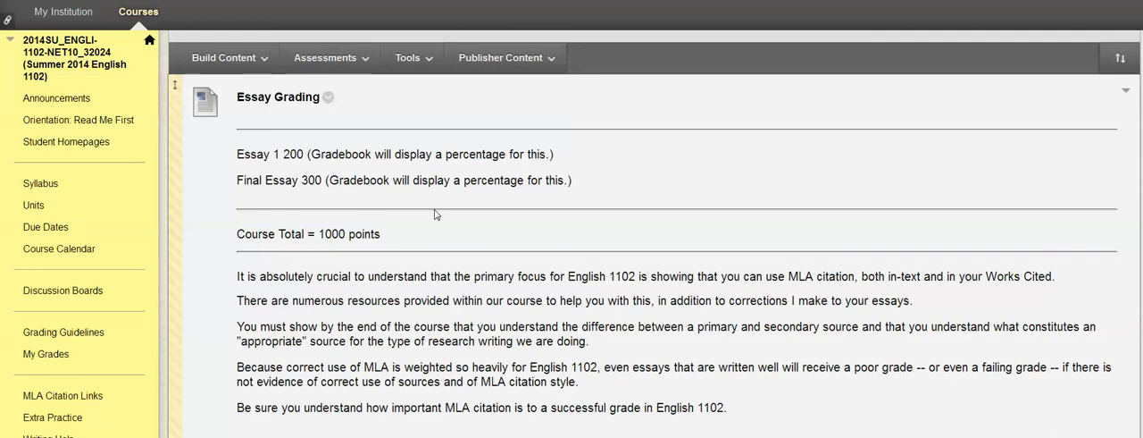
mouse_move(443, 212)
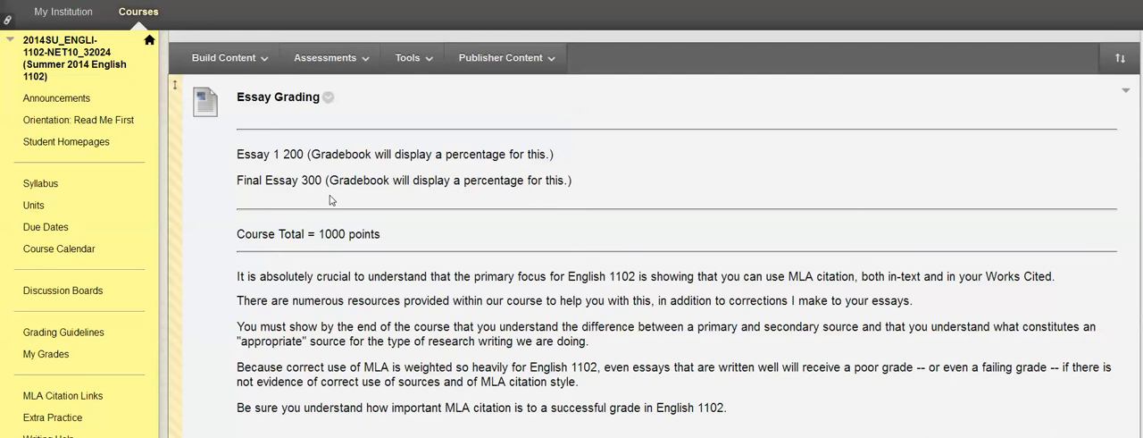
mouse_move(839, 199)
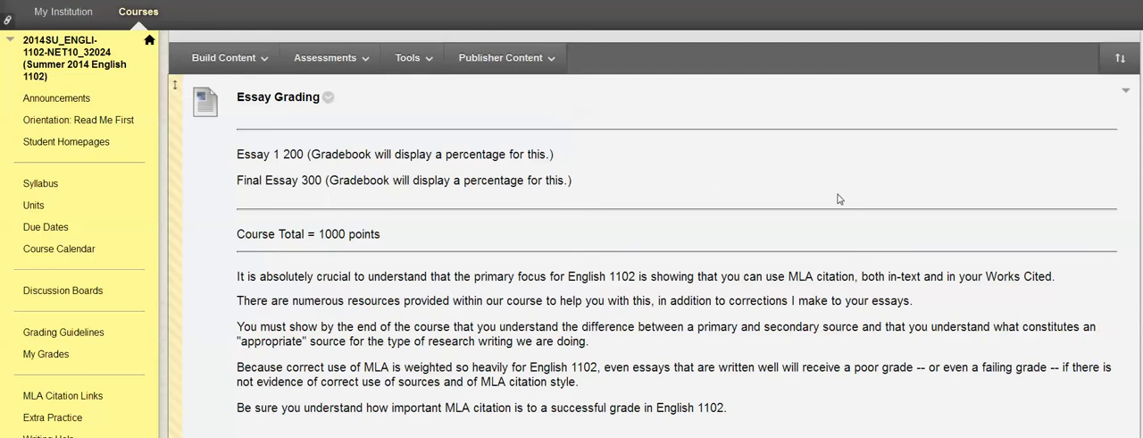
mouse_move(849, 167)
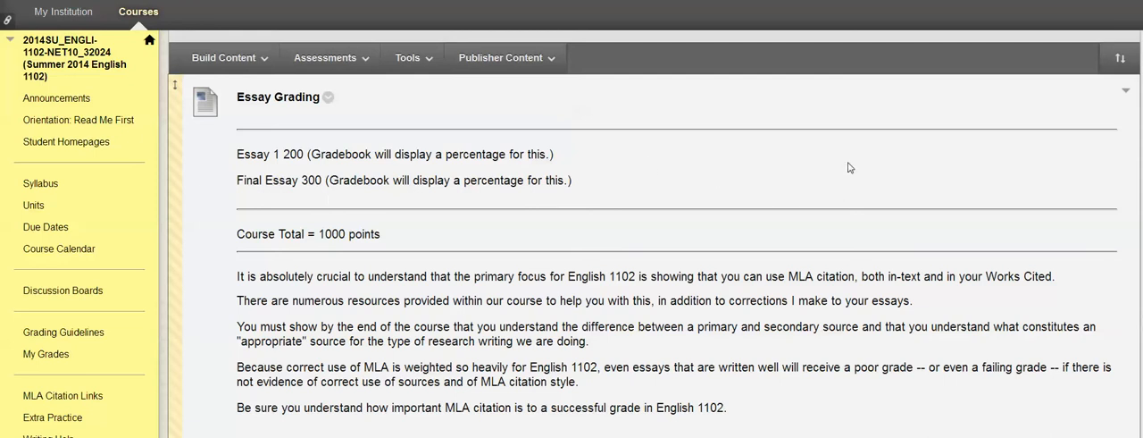
mouse_move(691, 190)
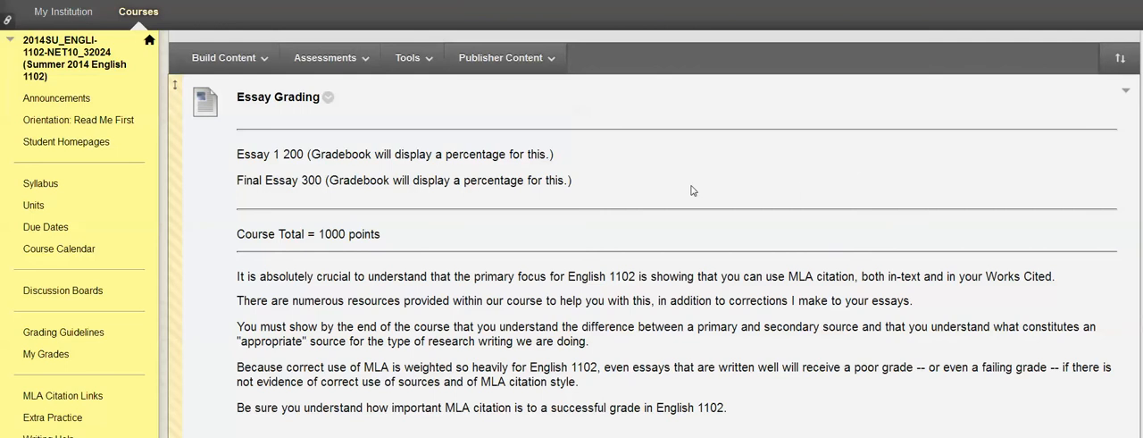
mouse_move(694, 182)
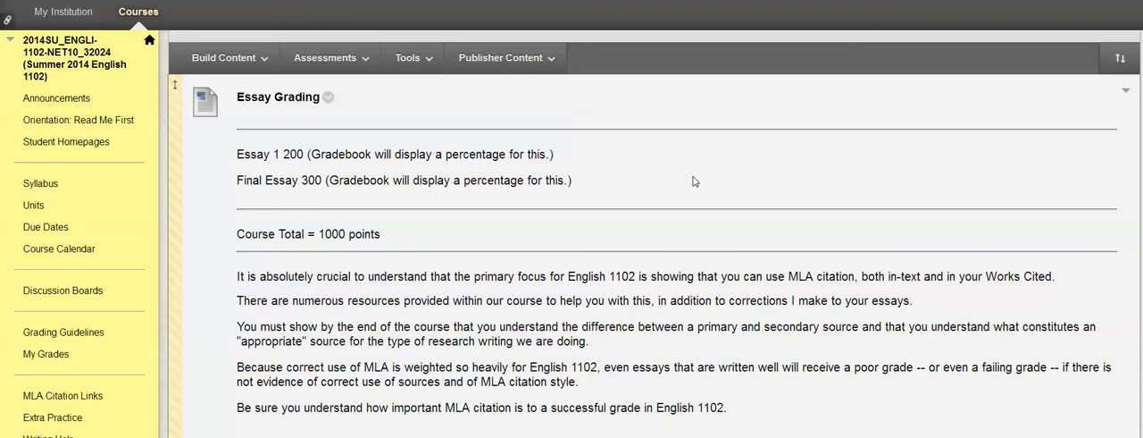
scroll("down", 3)
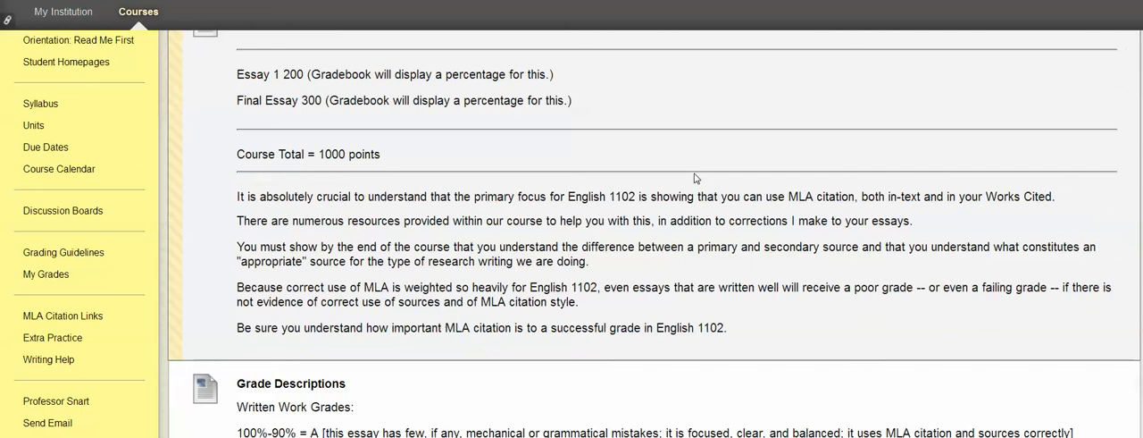
mouse_move(758, 333)
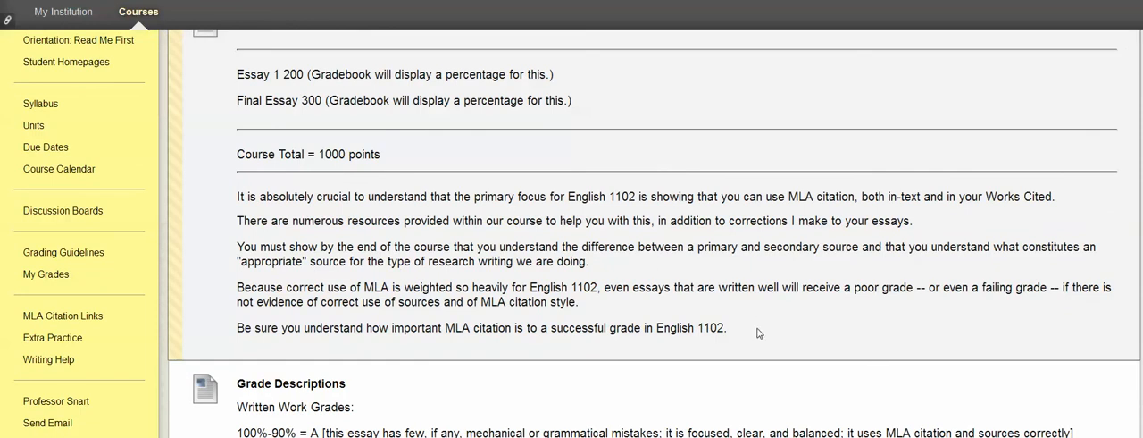
mouse_move(652, 174)
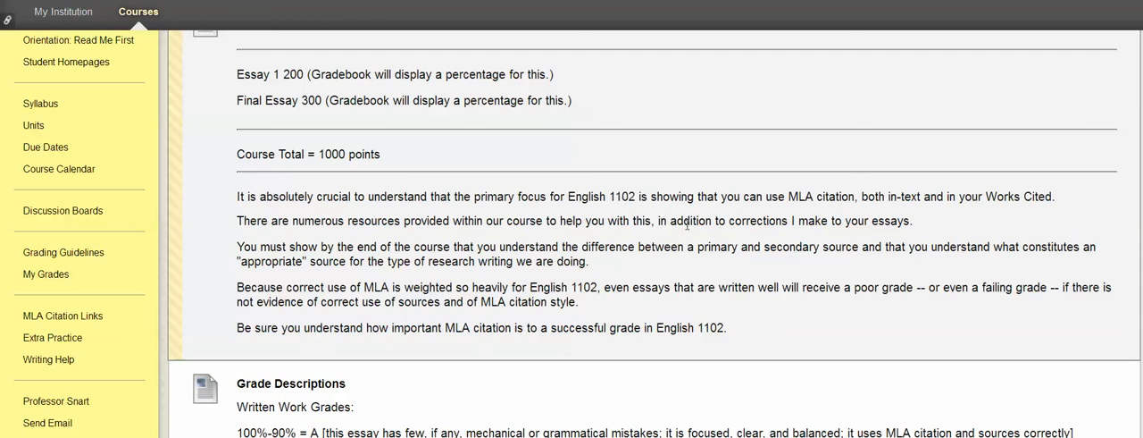
mouse_move(722, 244)
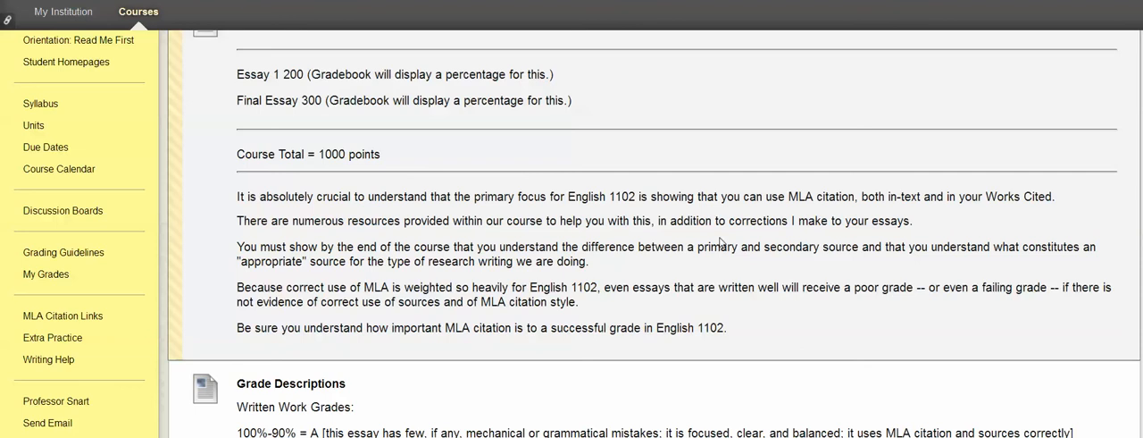
mouse_move(794, 180)
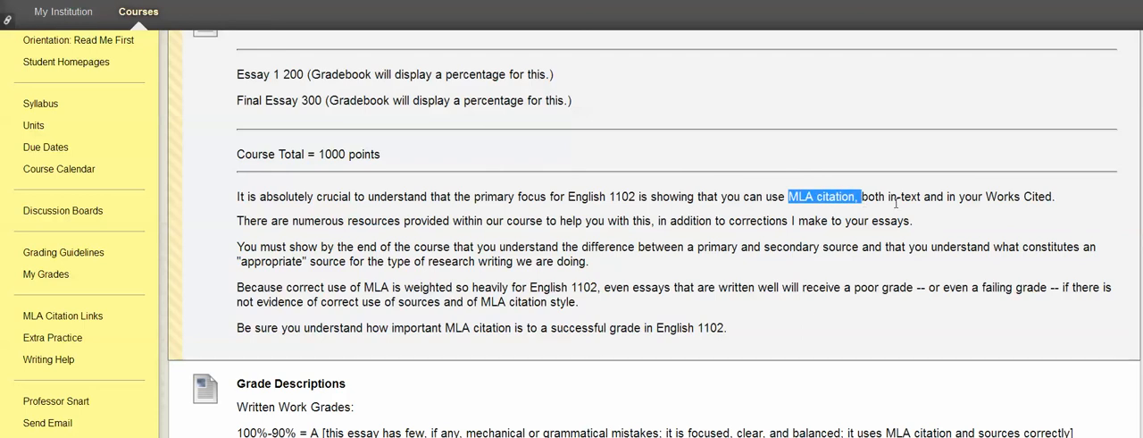
Step: Highlight 'English 1102' and the MLA in-text and Works Cited requirement in the grading note
left_click(442, 221)
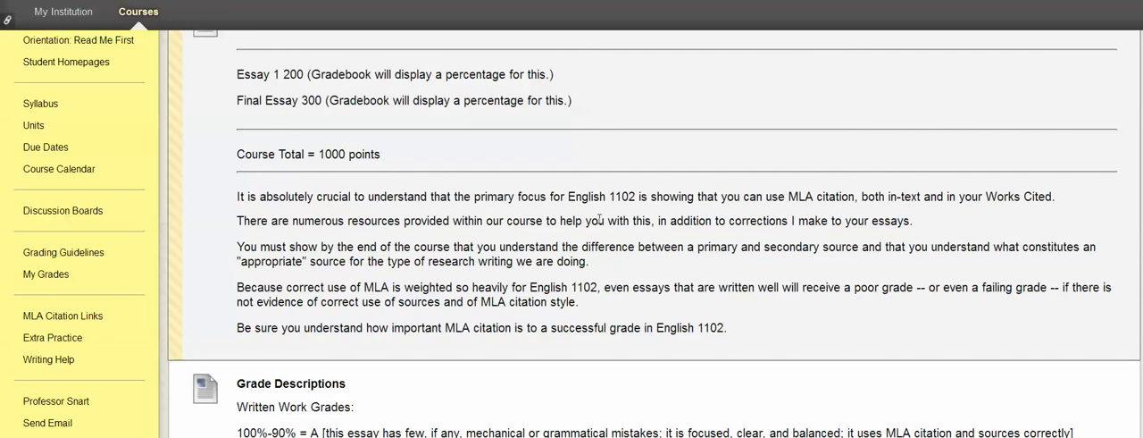
mouse_move(595, 221)
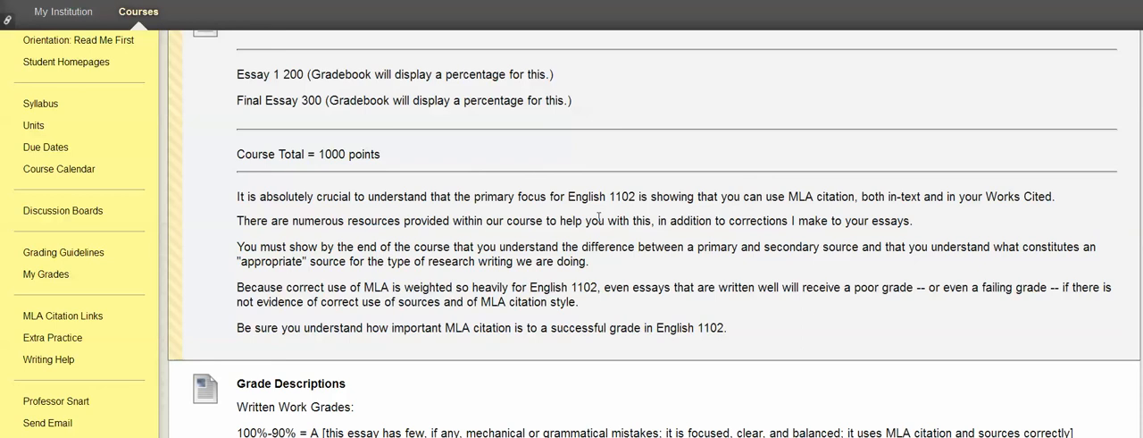
mouse_move(558, 201)
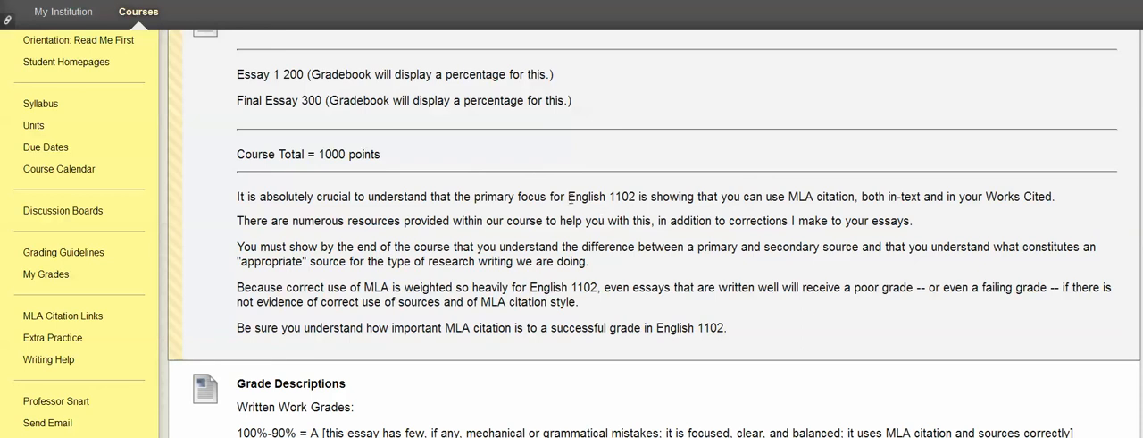
left_click_drag(569, 196, 661, 195)
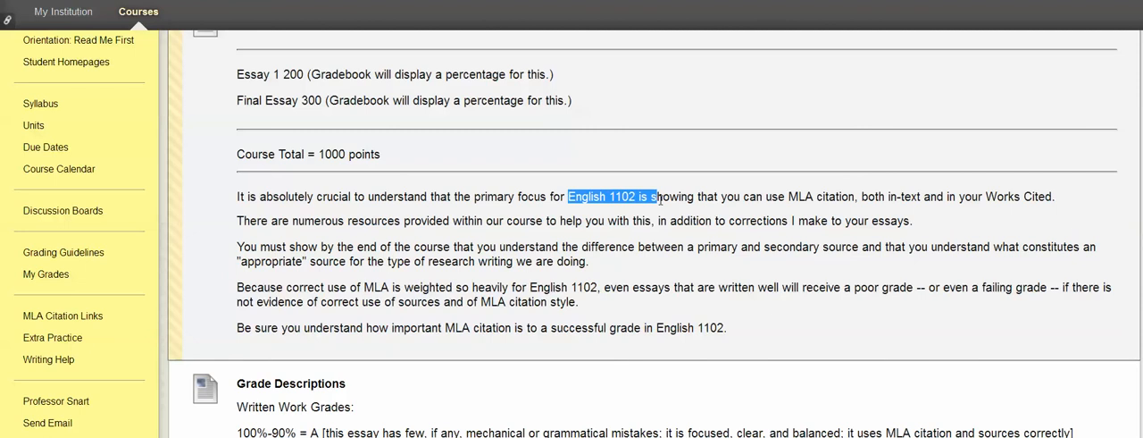
left_click(756, 245)
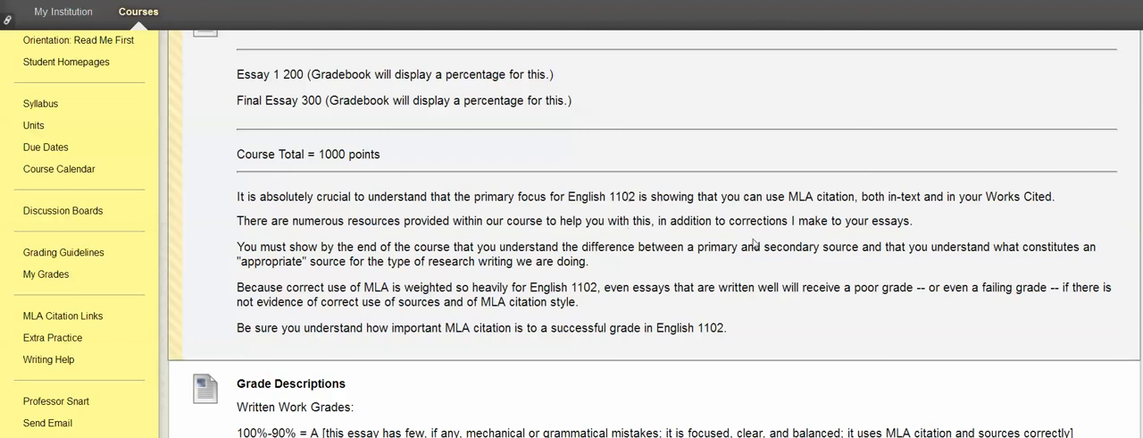
left_click_drag(778, 196, 1053, 195)
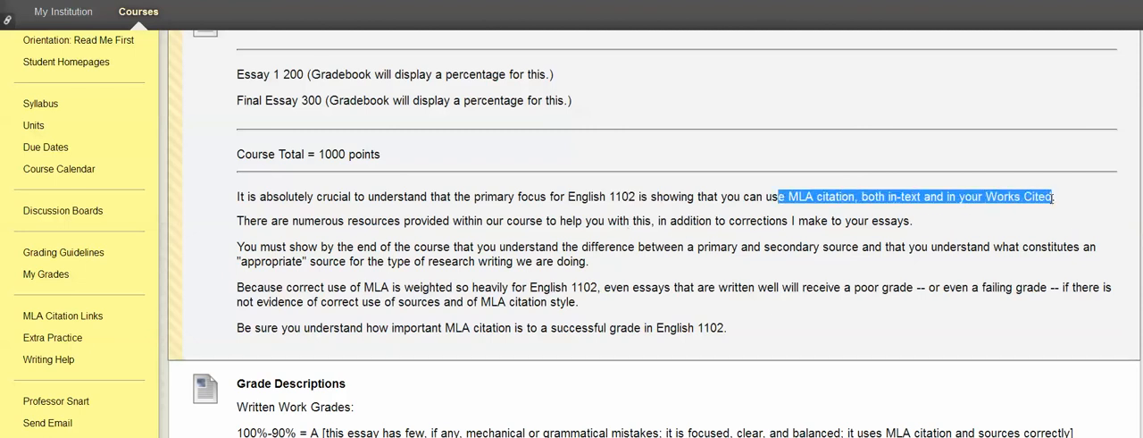
mouse_move(599, 261)
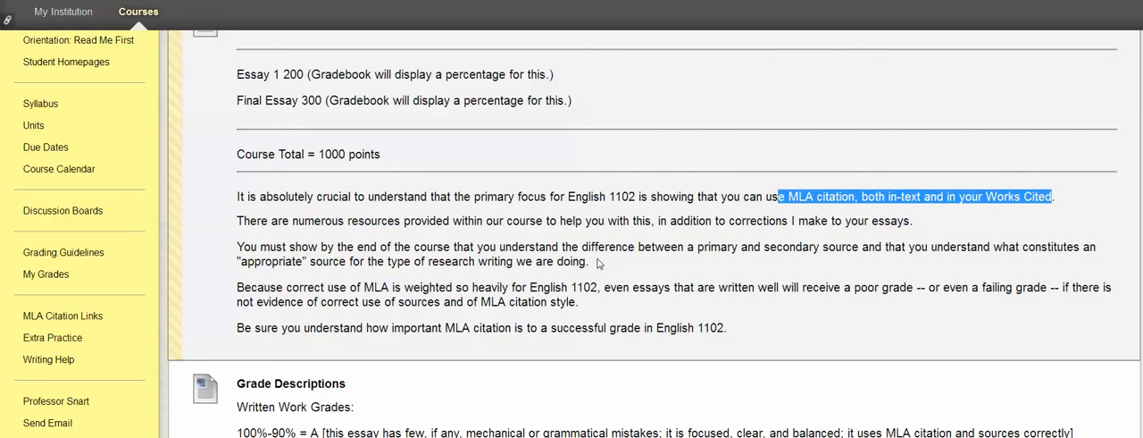
mouse_move(86, 136)
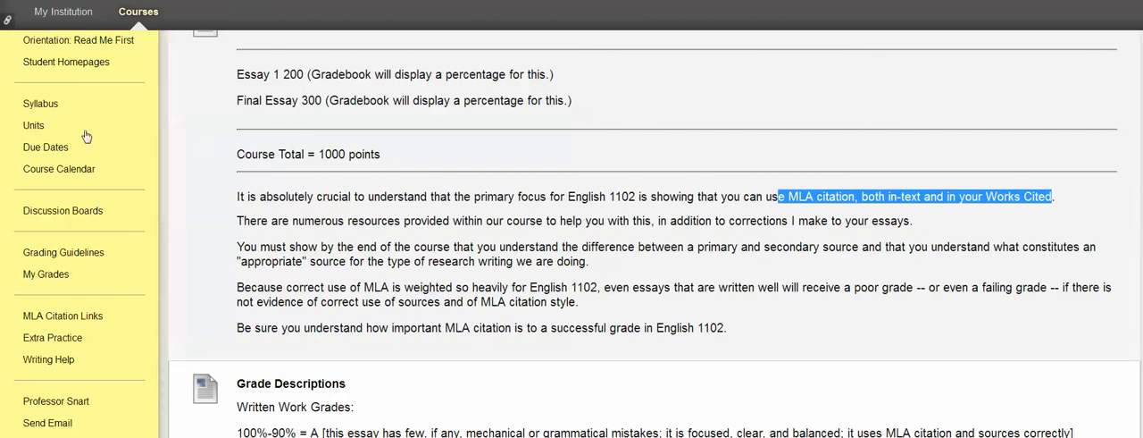
Step: Open the Unit 6 - Locating Secondary Sources folder and scroll through its Midterm Survey and readings
left_click(33, 125)
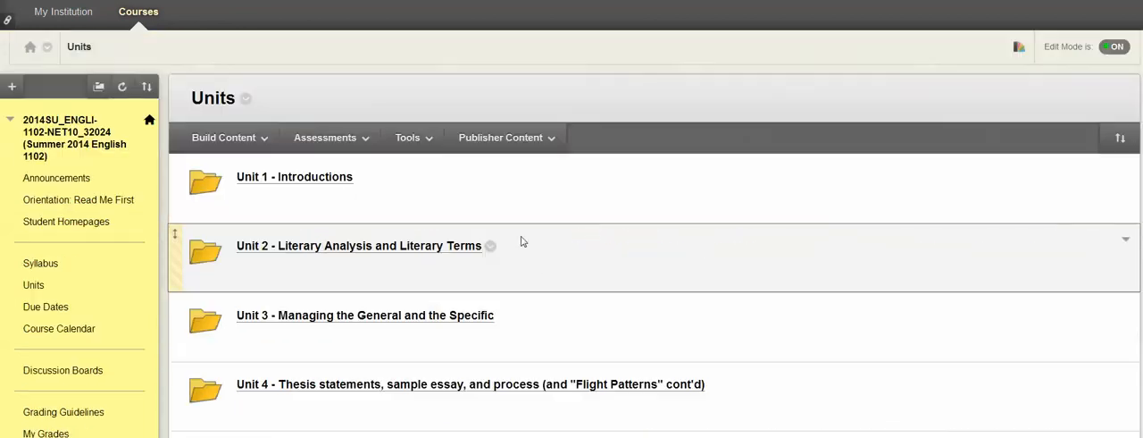
scroll("down", 3)
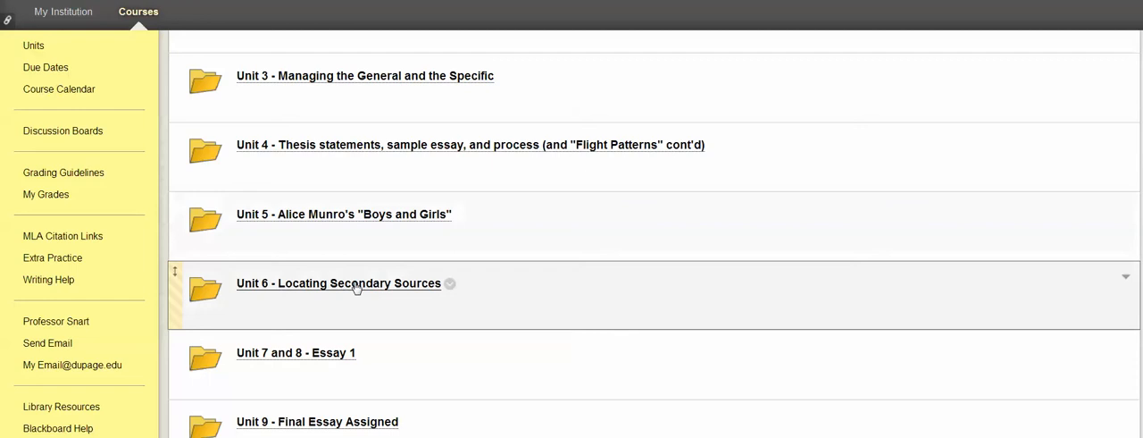
left_click(338, 283)
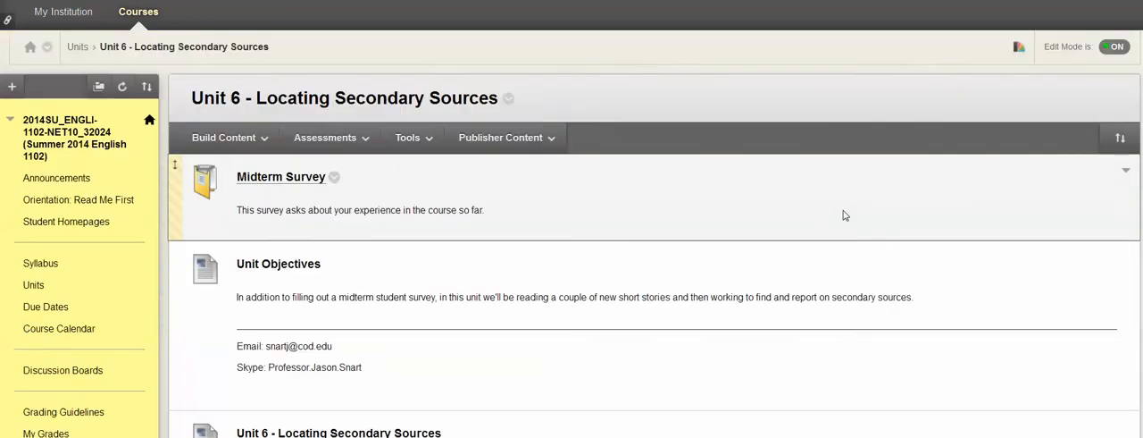
mouse_move(875, 234)
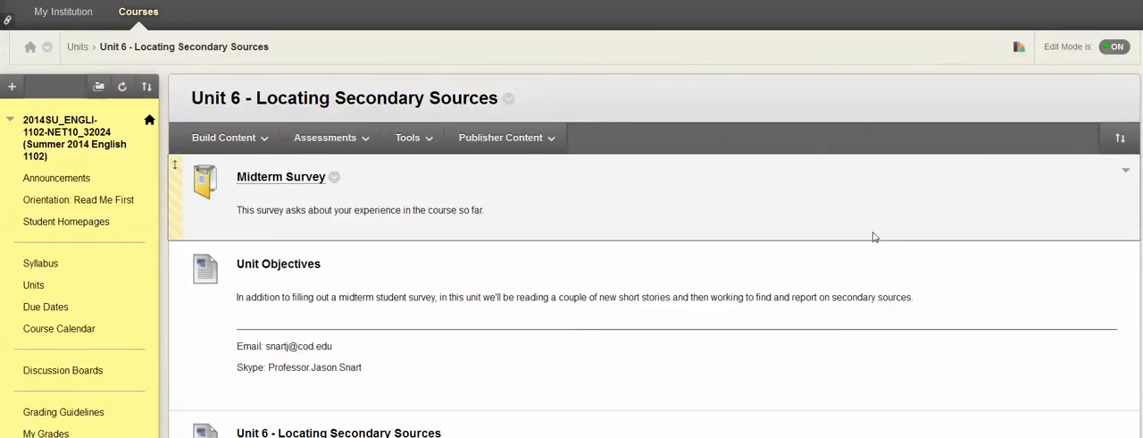
scroll("down", 3)
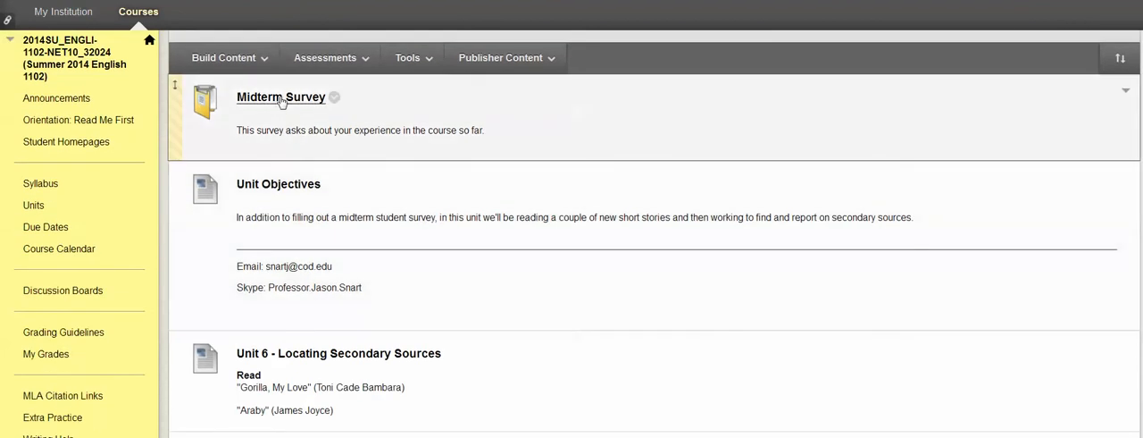
mouse_move(497, 140)
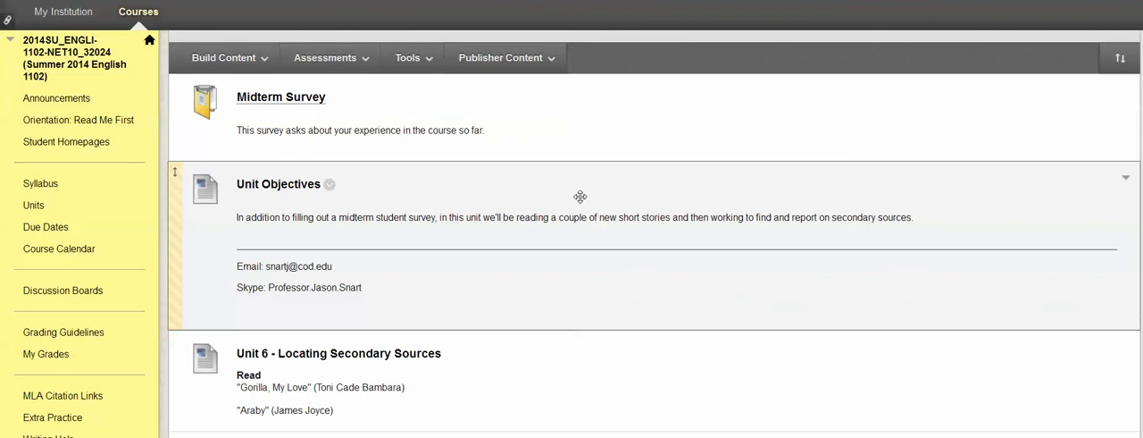
scroll("down", 3)
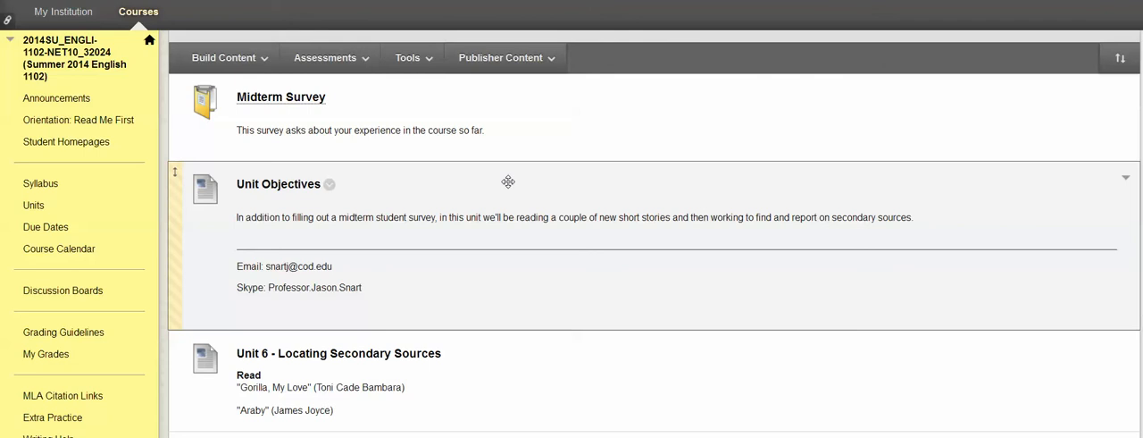
mouse_move(546, 184)
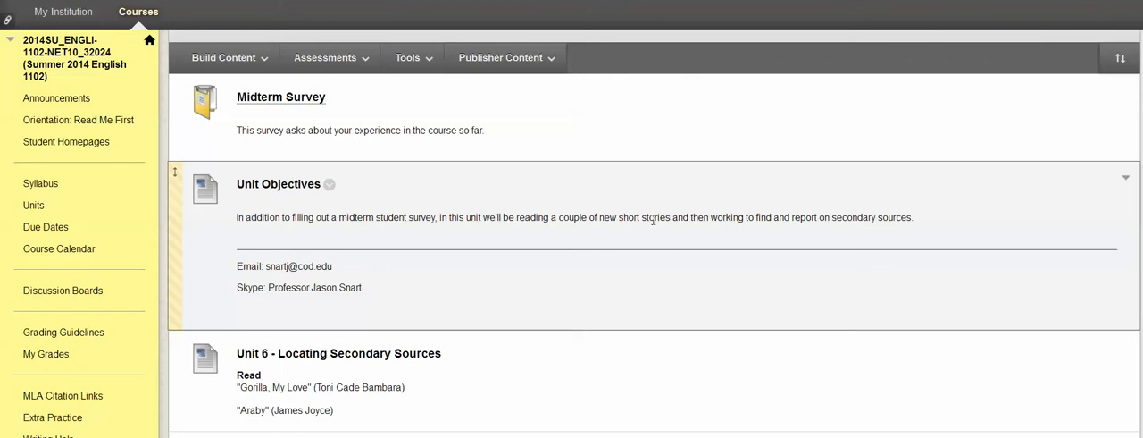
Step: Scroll to the Source report (Unit 6) instructions and highlight the author-name requirement
scroll("down", 3)
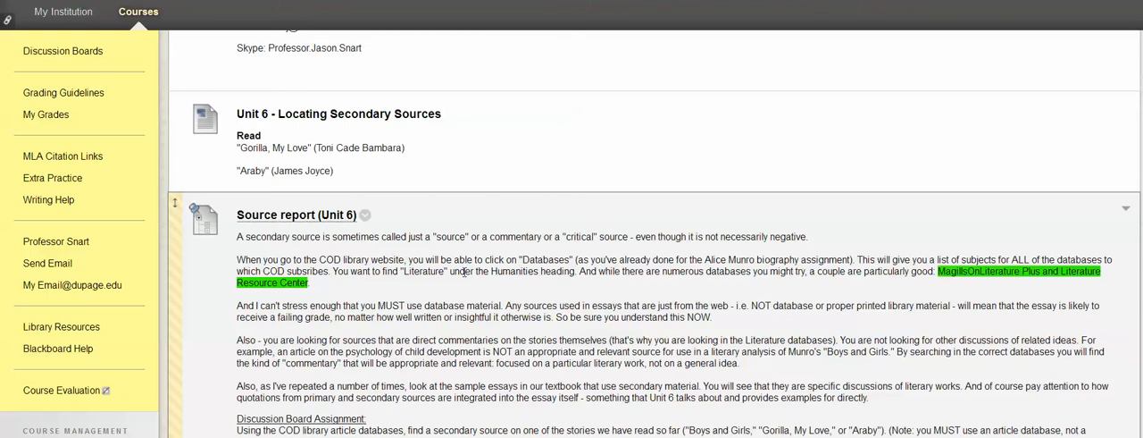
mouse_move(717, 287)
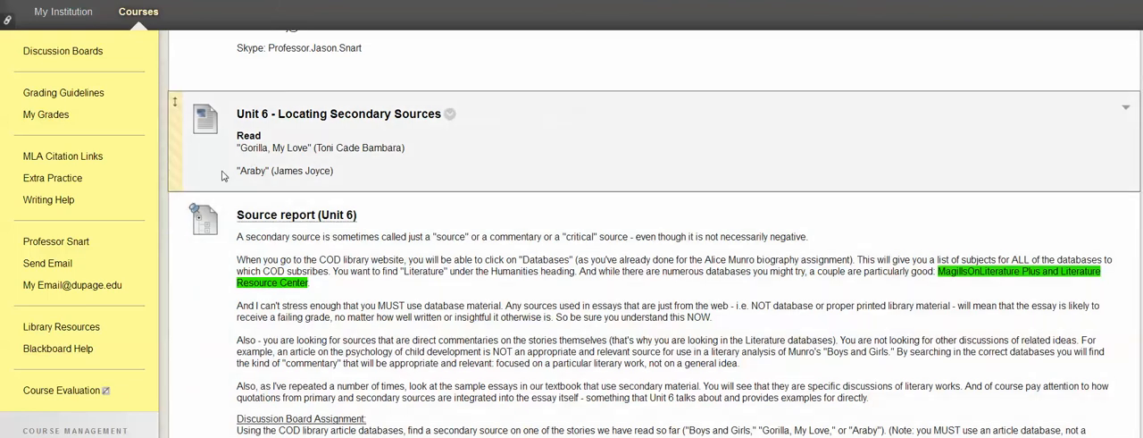
mouse_move(347, 180)
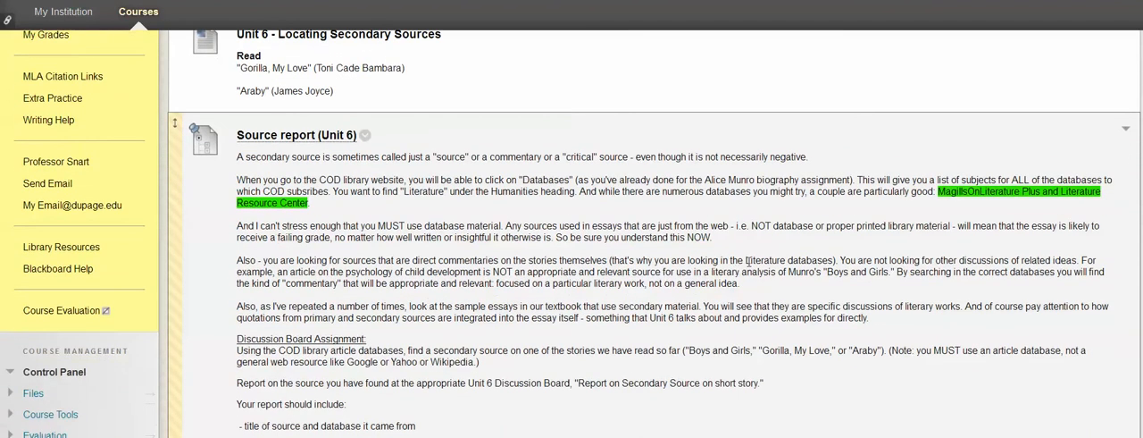
mouse_move(809, 231)
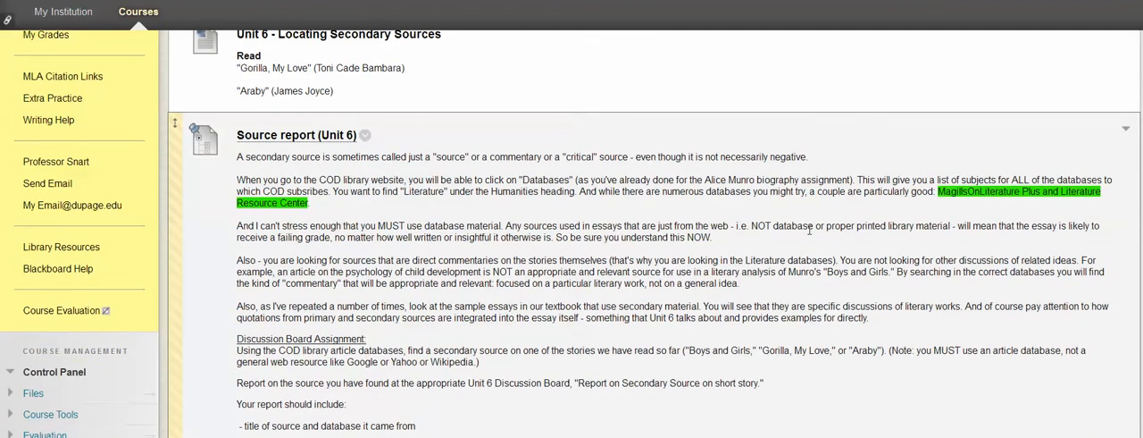
scroll("down", 3)
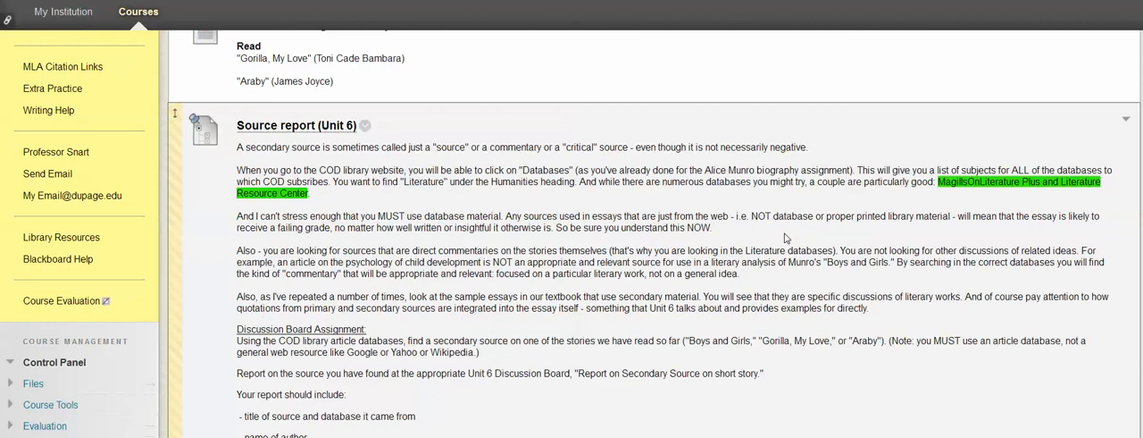
scroll("down", 3)
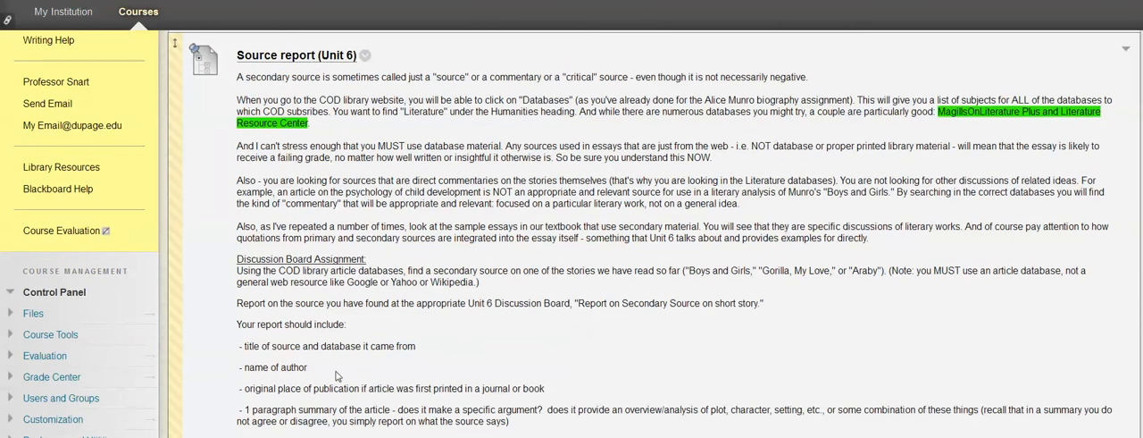
mouse_move(561, 332)
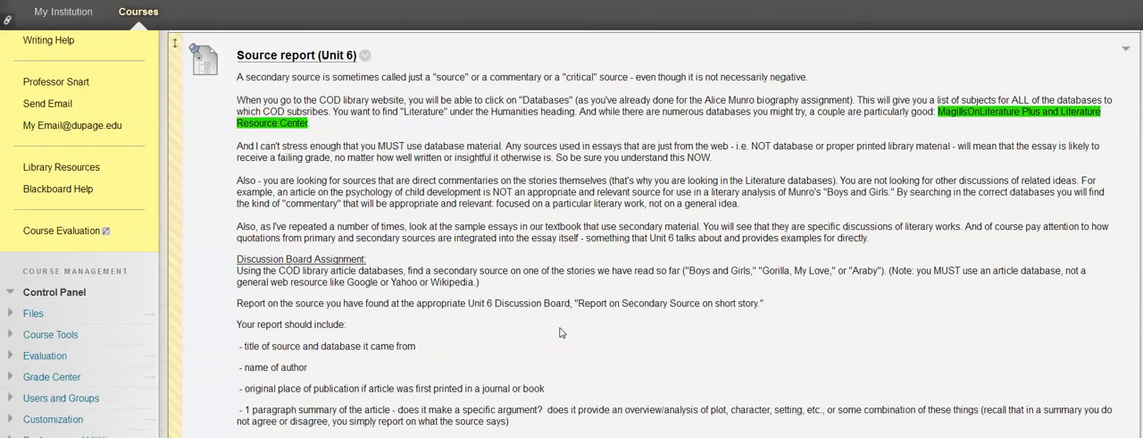
mouse_move(482, 297)
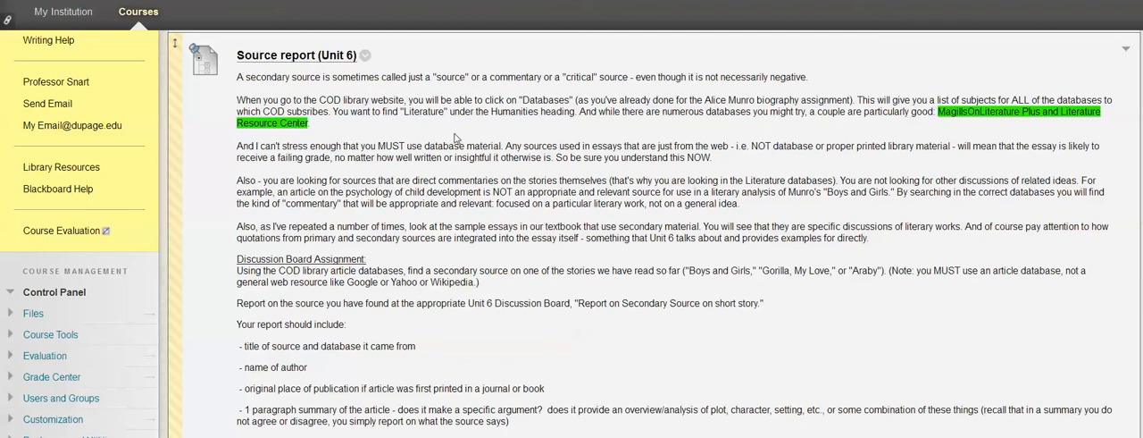
mouse_move(525, 135)
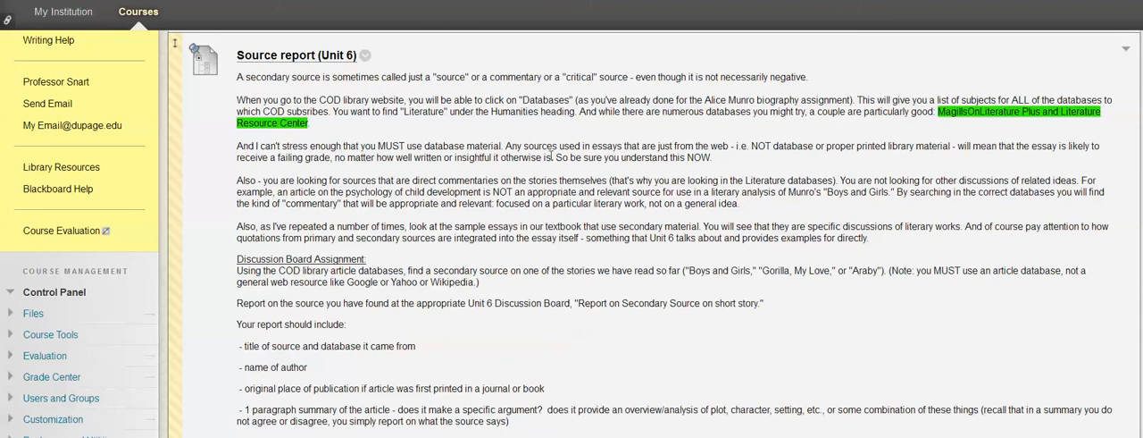
mouse_move(551, 161)
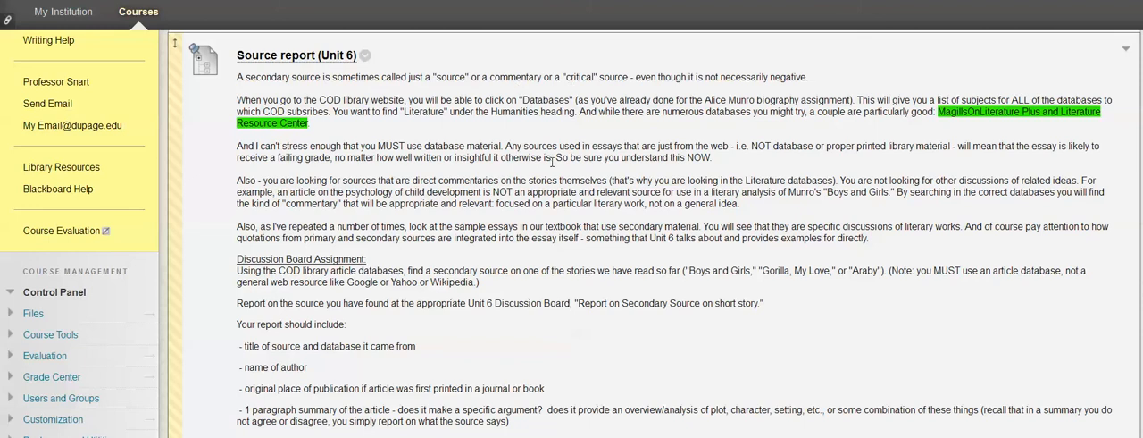
mouse_move(493, 225)
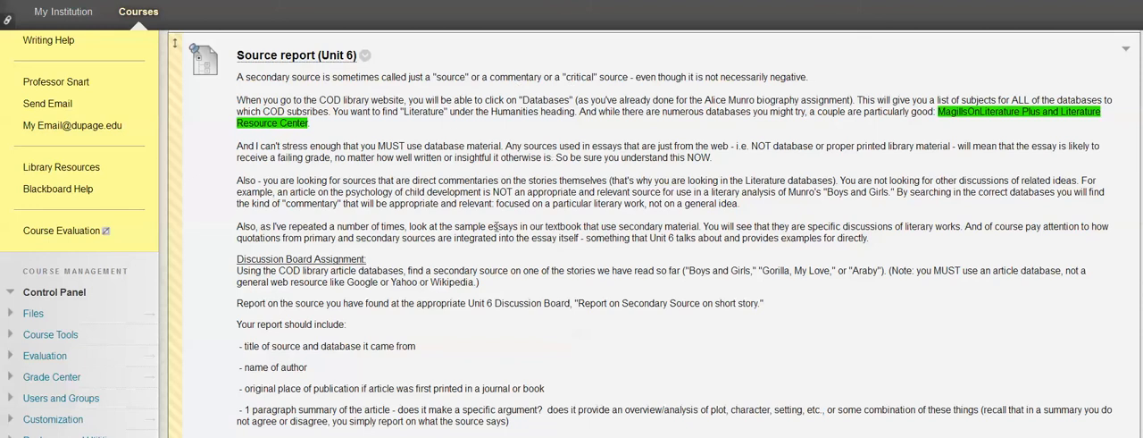
mouse_move(565, 266)
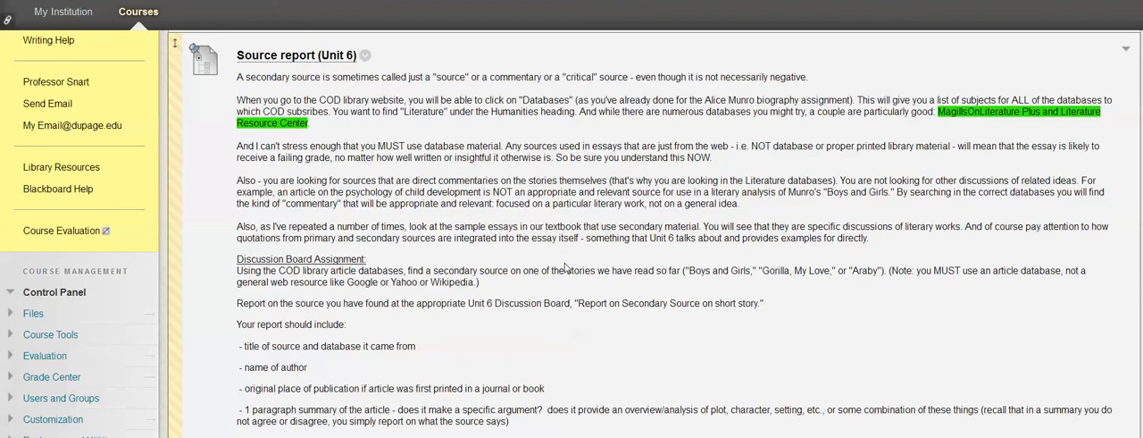
mouse_move(527, 326)
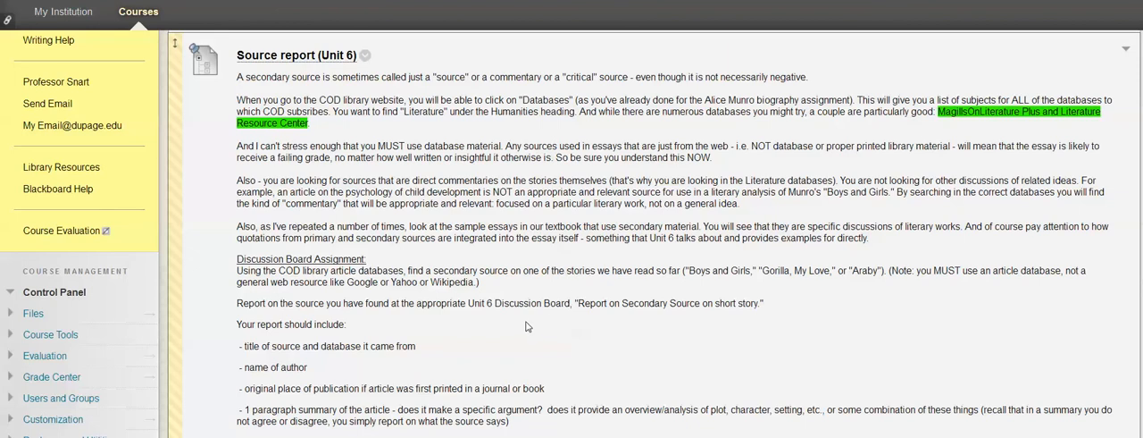
mouse_move(301, 374)
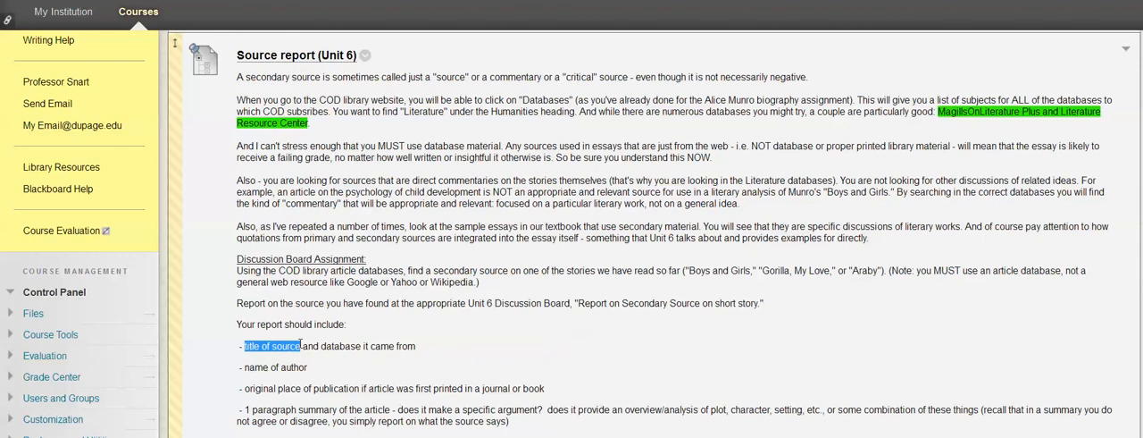
double_click(343, 346)
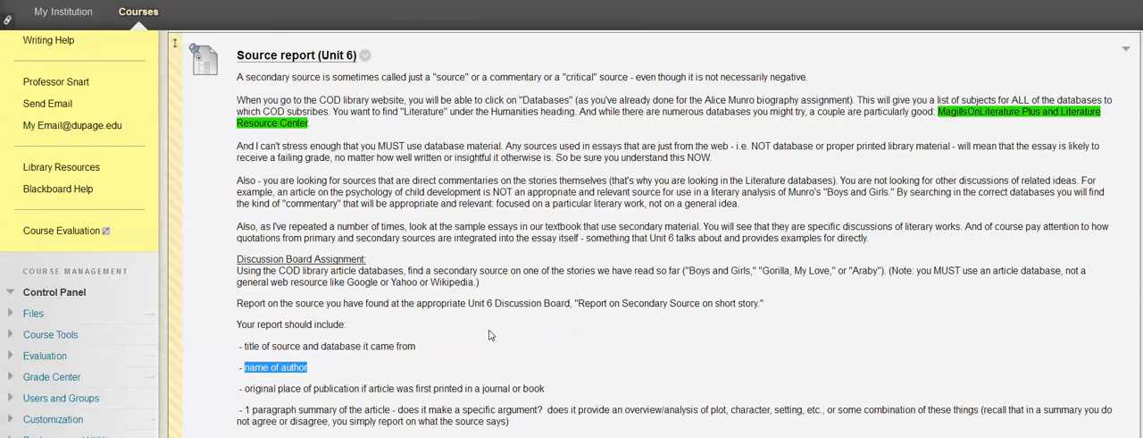
scroll("down", 3)
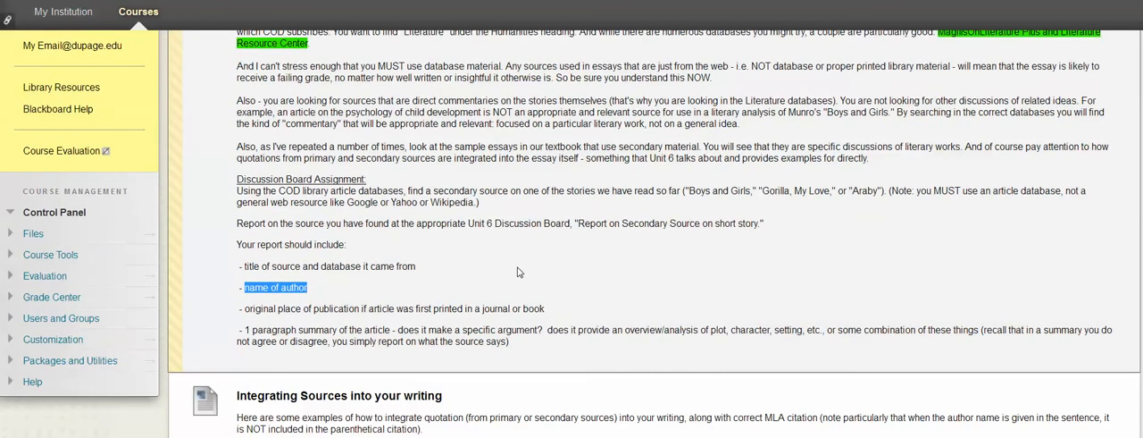
mouse_move(503, 238)
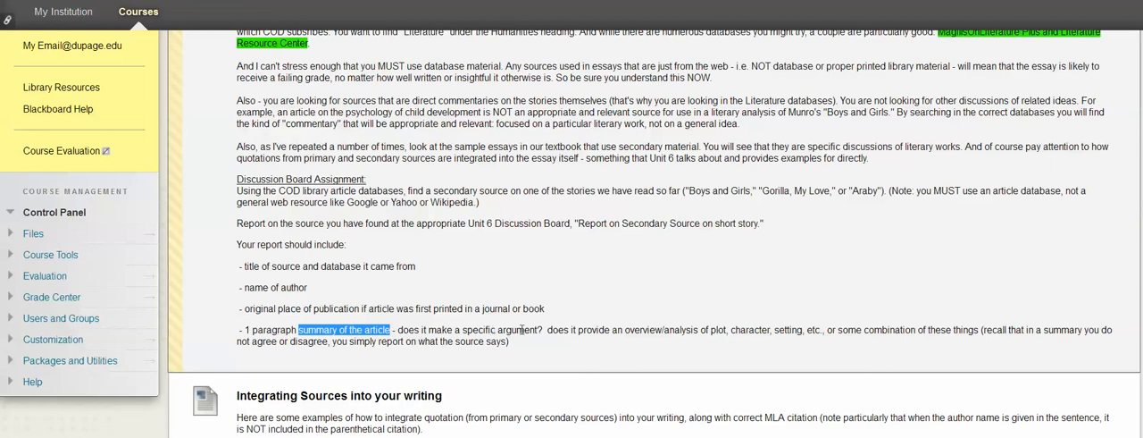
mouse_move(634, 310)
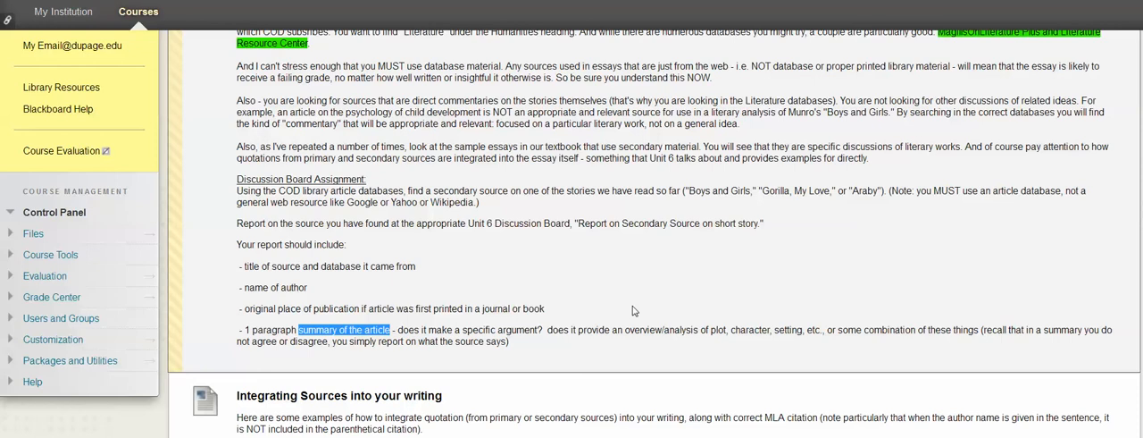
mouse_move(639, 311)
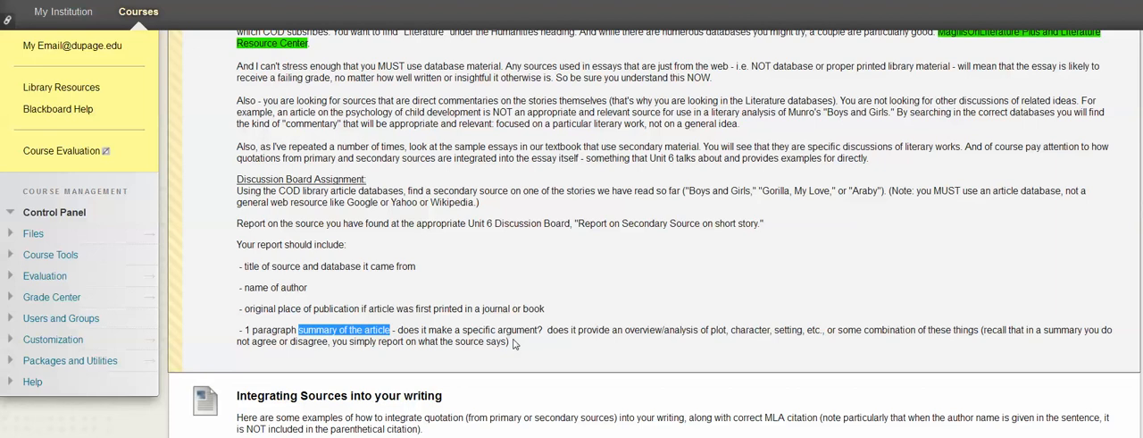
mouse_move(679, 299)
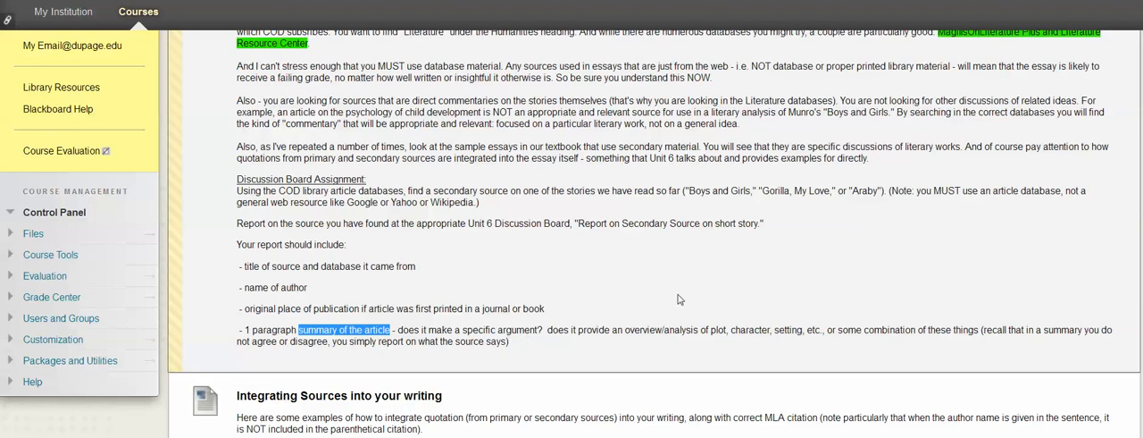
mouse_move(670, 278)
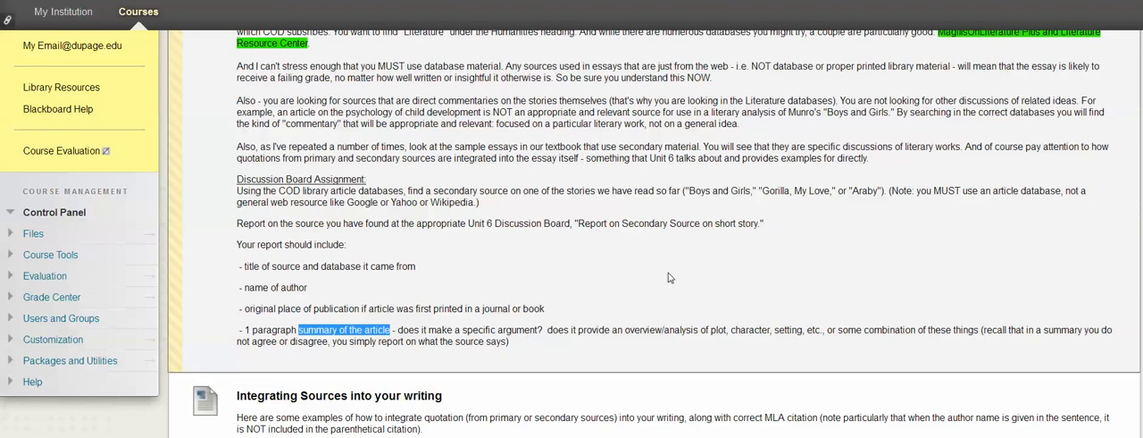
mouse_move(572, 300)
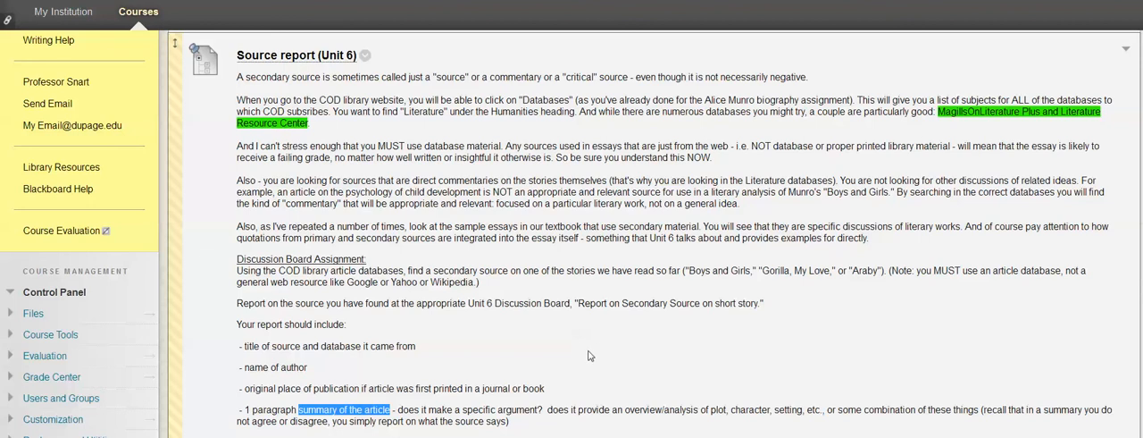
mouse_move(585, 353)
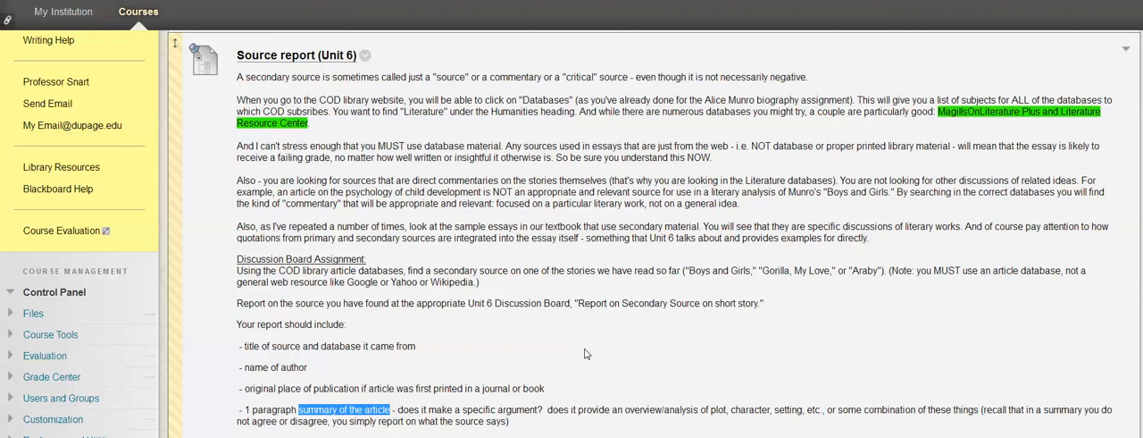
mouse_move(669, 276)
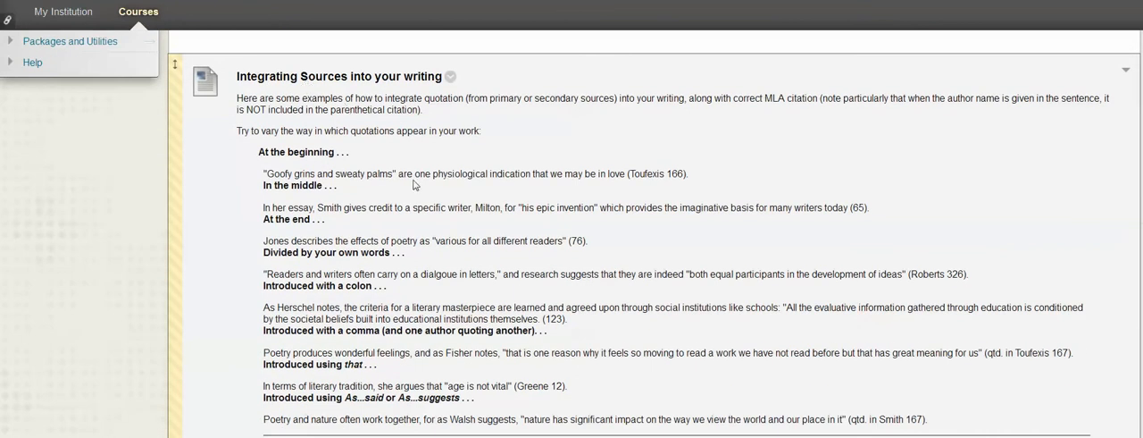
mouse_move(714, 175)
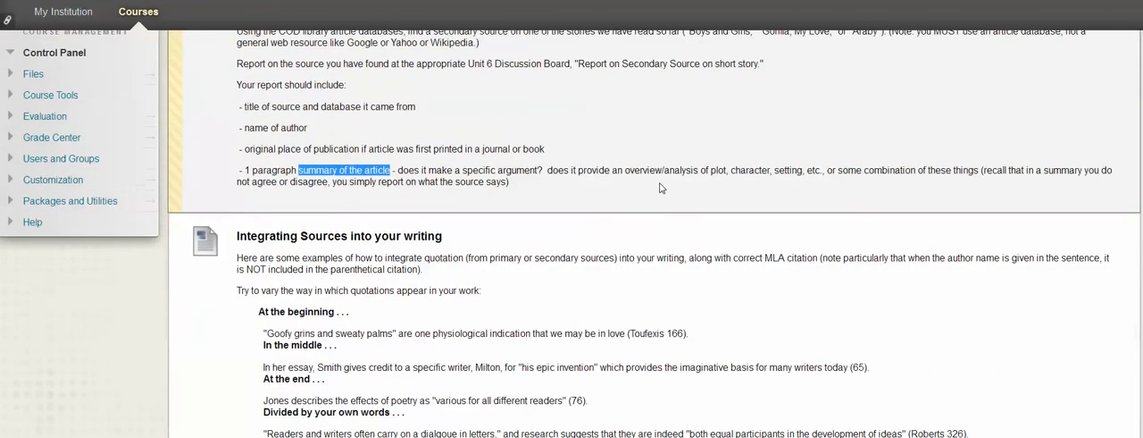
scroll("down", 3)
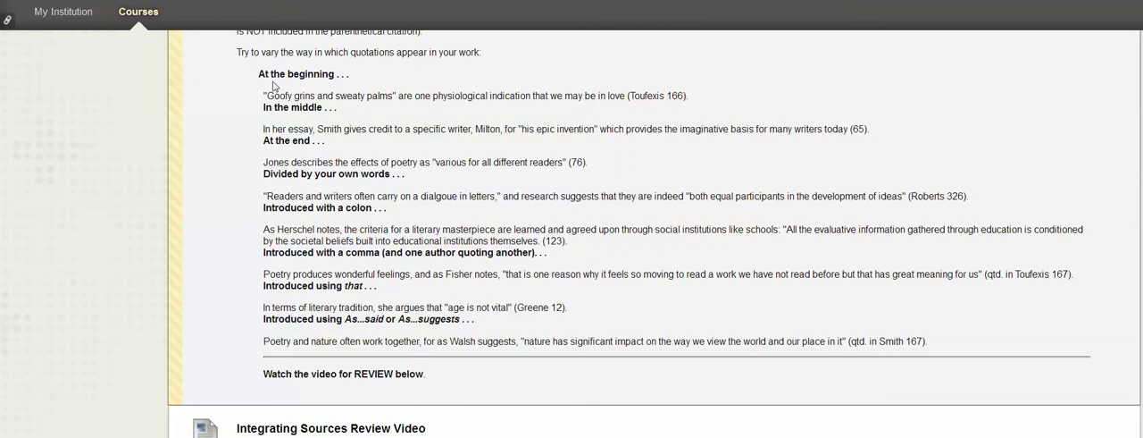
mouse_move(416, 99)
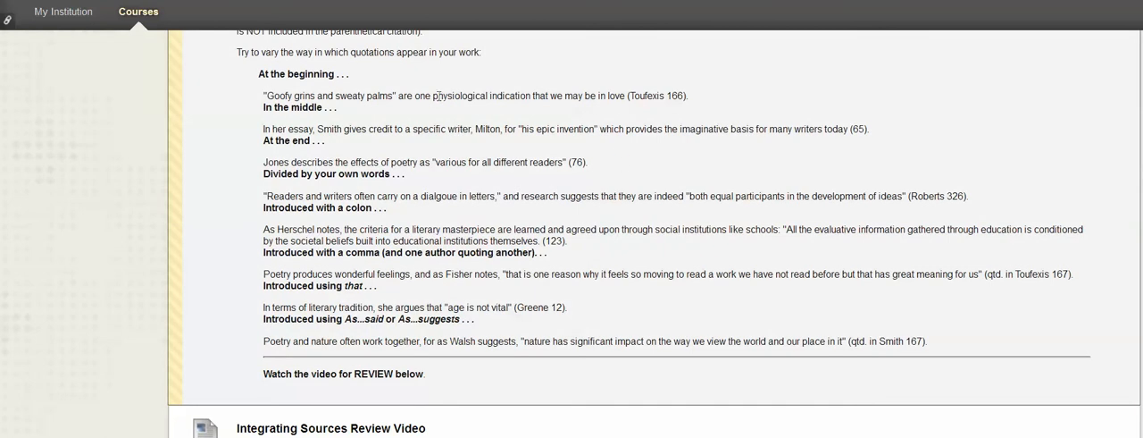
mouse_move(489, 131)
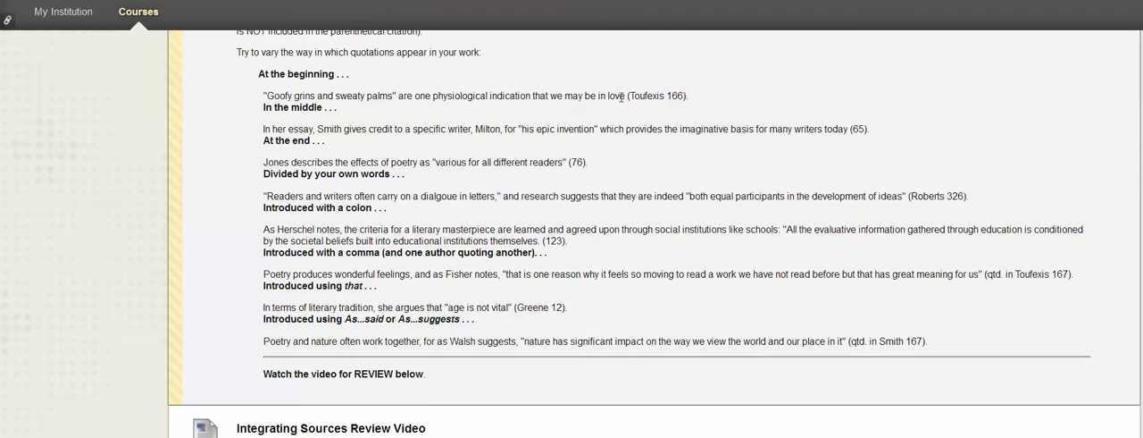
left_click_drag(617, 96, 689, 96)
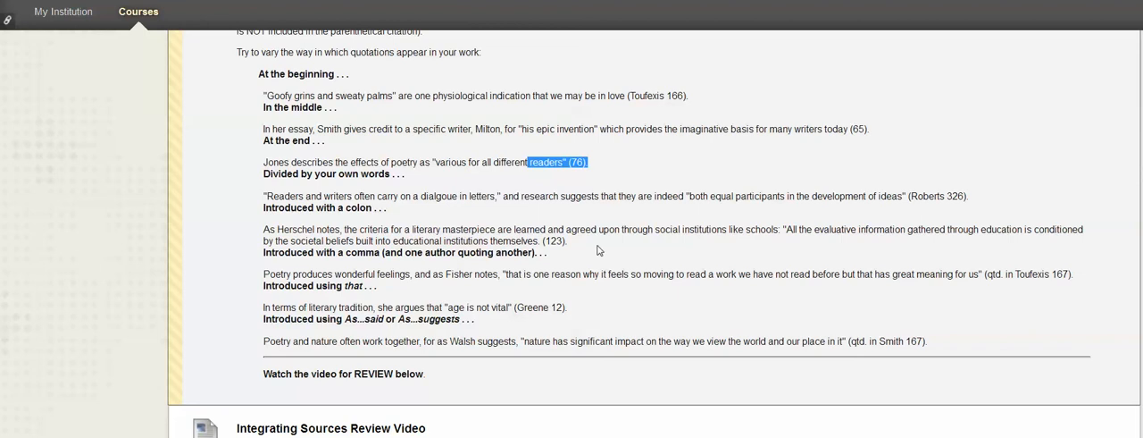
mouse_move(574, 259)
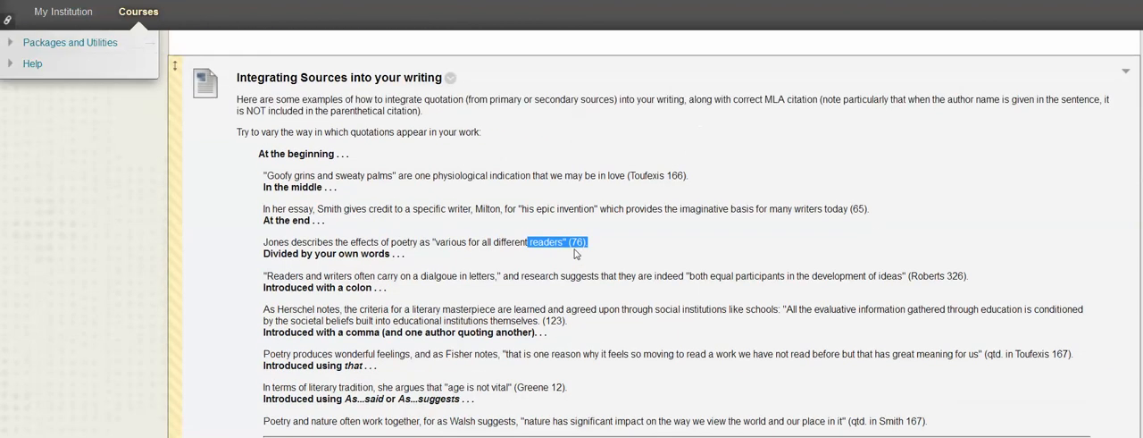
left_click(581, 248)
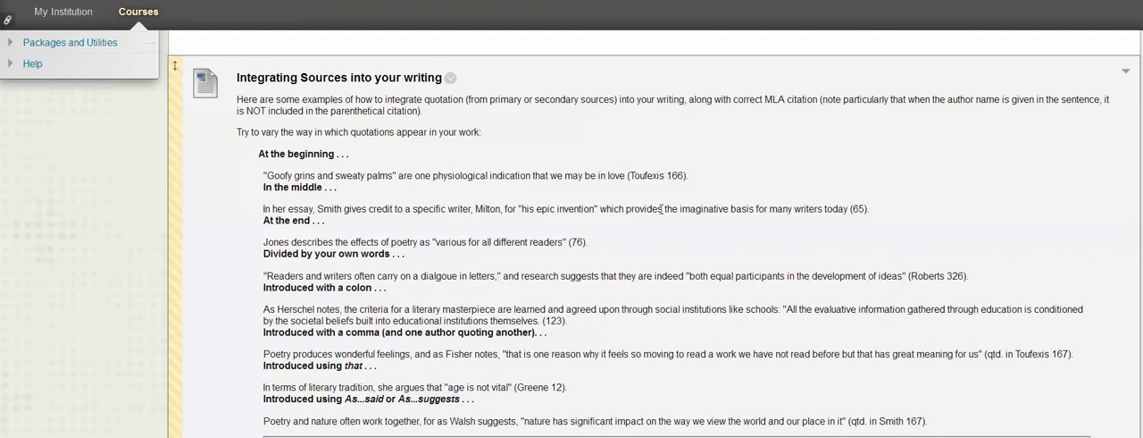
mouse_move(677, 252)
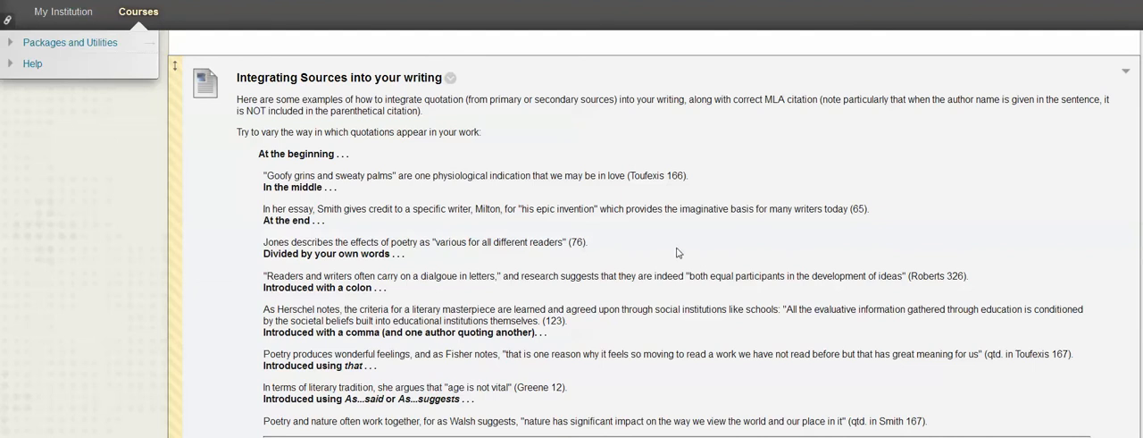
mouse_move(666, 233)
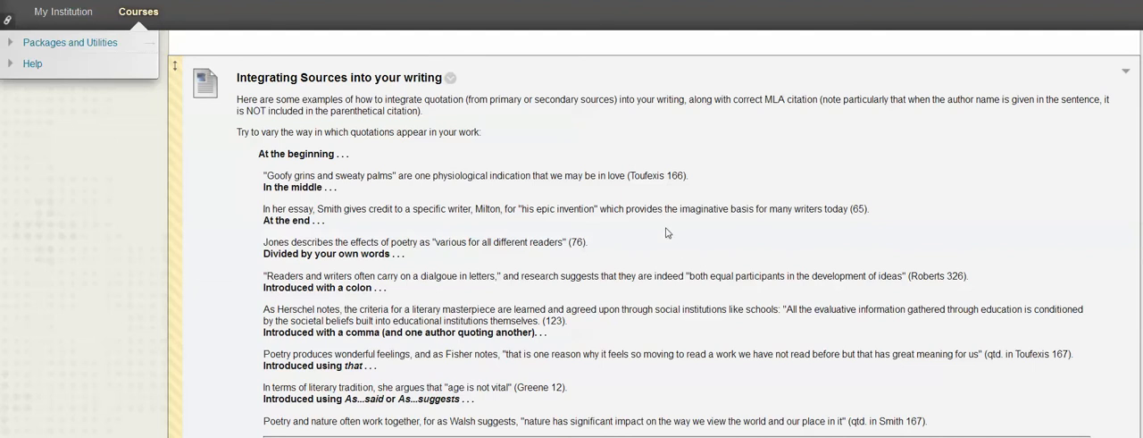
scroll("down", 3)
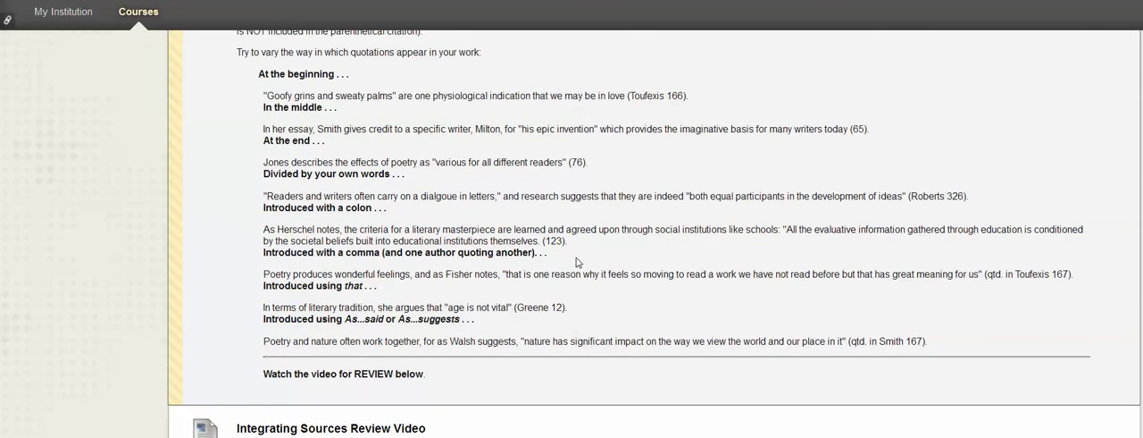
mouse_move(655, 220)
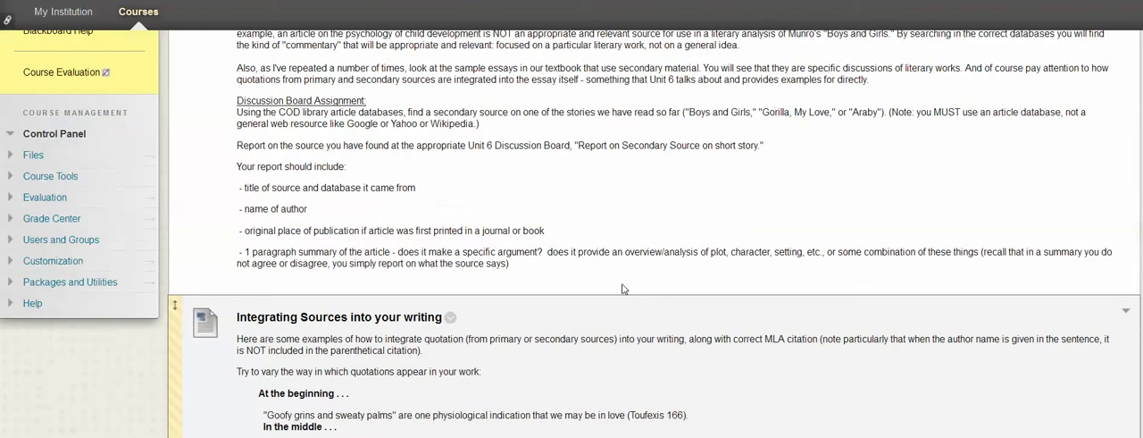
scroll("up", 3)
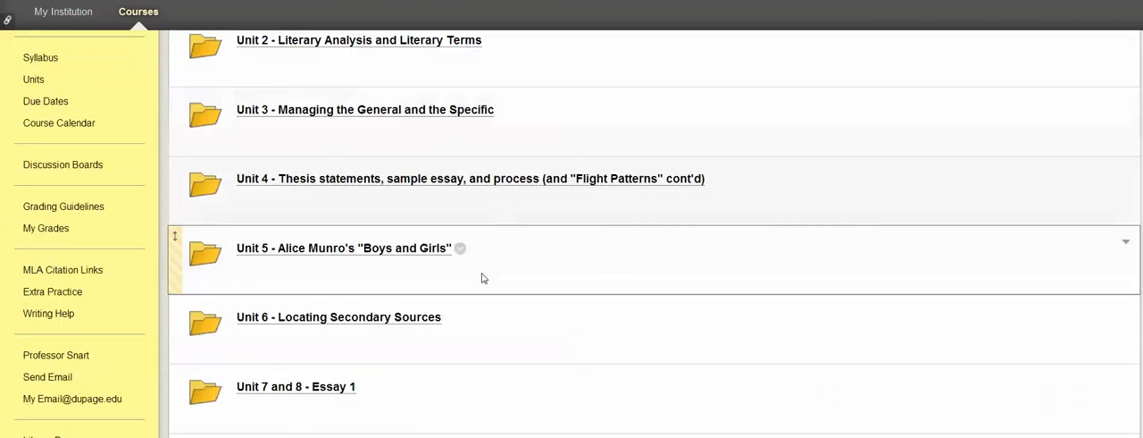
Step: Enter Unit 7 and 8 - Essay 1, scroll past its objectives, and open Sample Essays
scroll("down", 3)
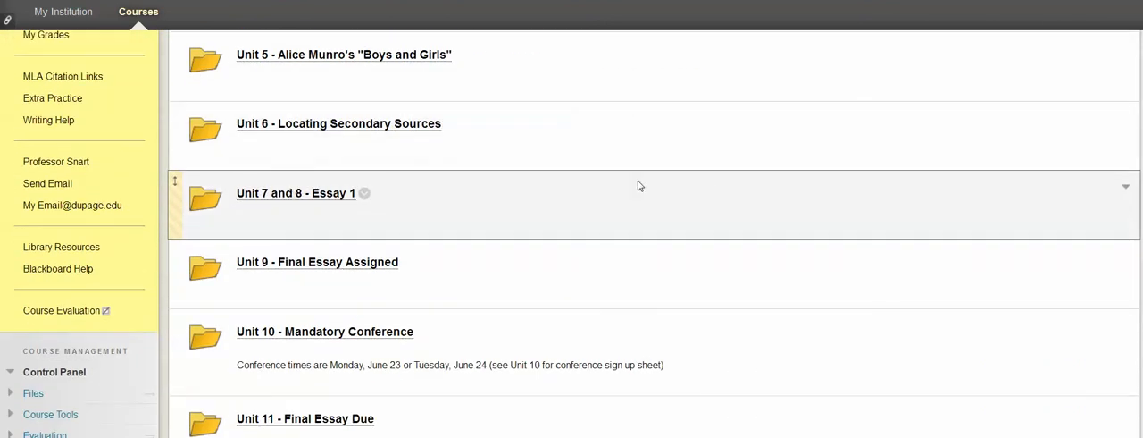
left_click(295, 192)
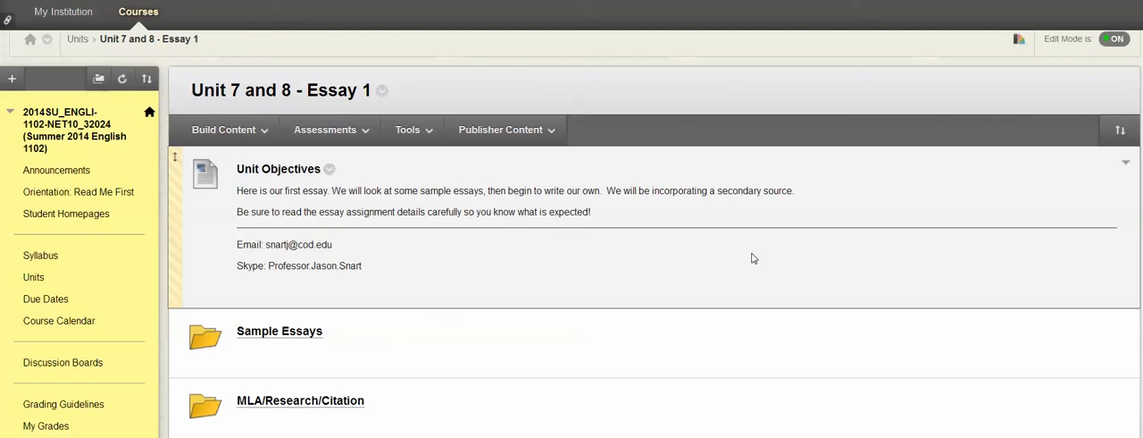
scroll("down", 3)
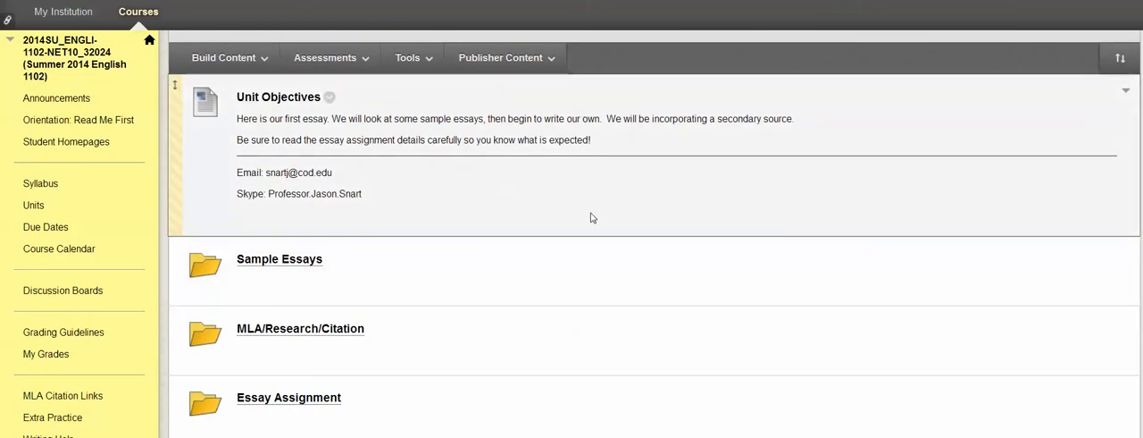
scroll("down", 3)
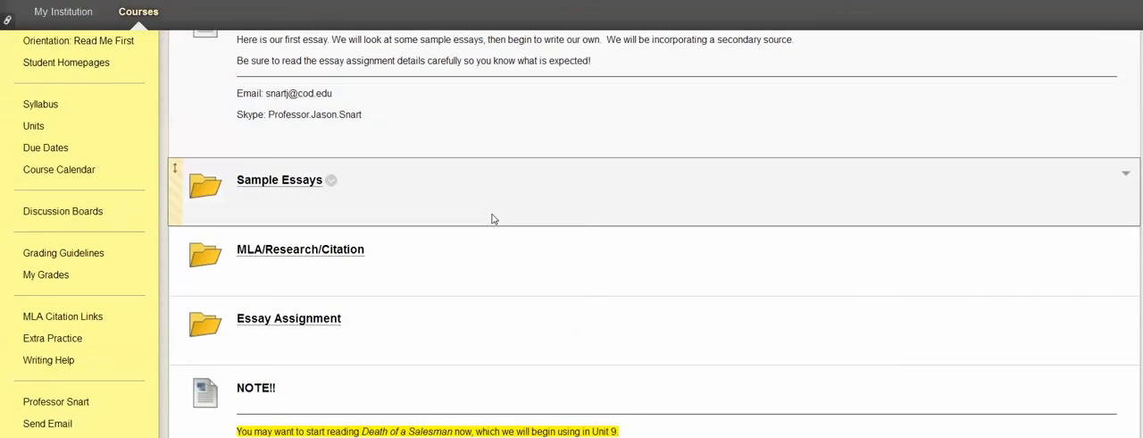
mouse_move(648, 214)
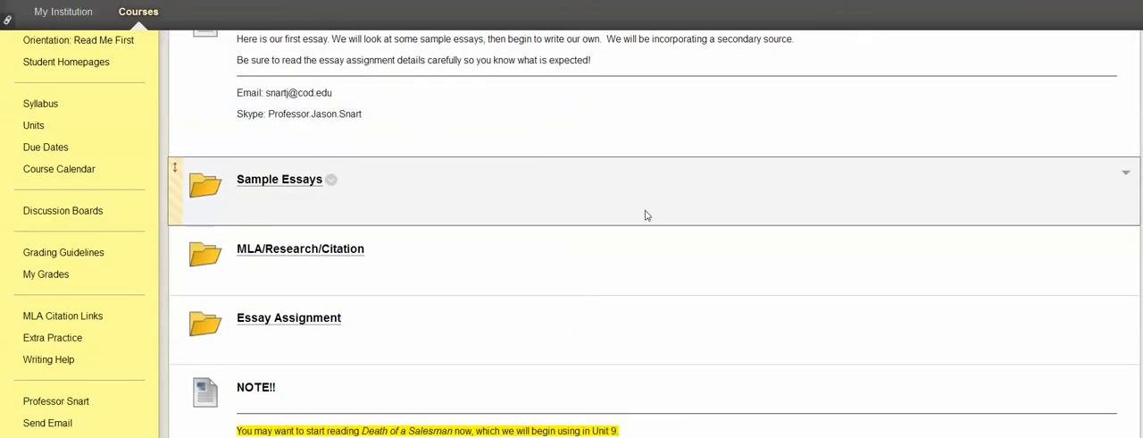
left_click(278, 179)
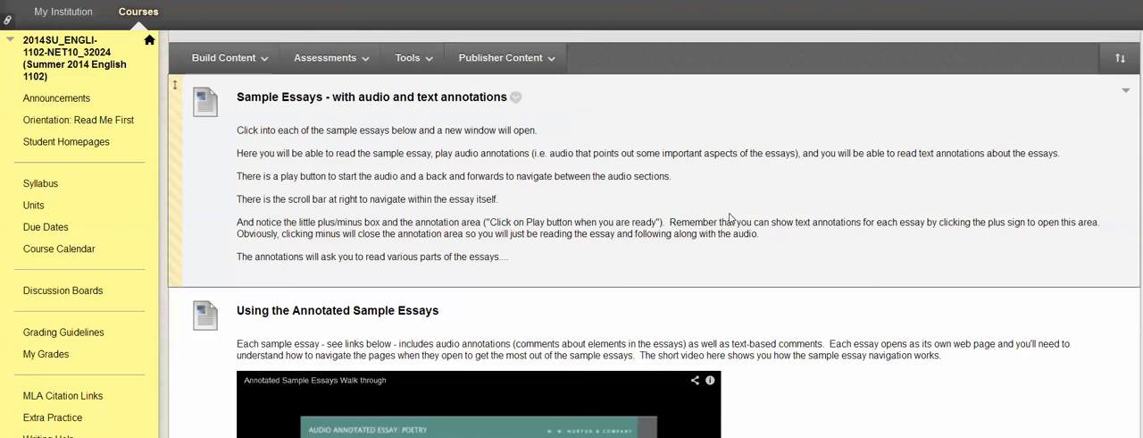
mouse_move(796, 172)
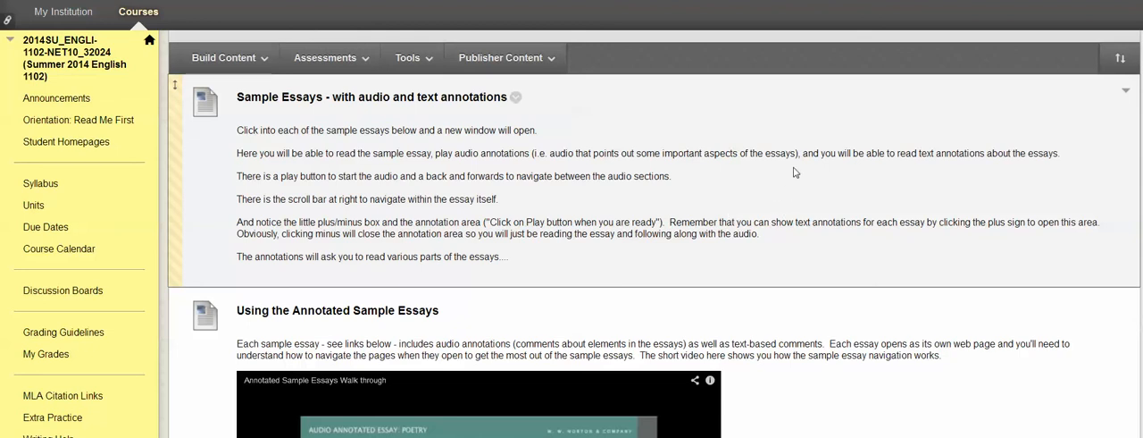
mouse_move(788, 173)
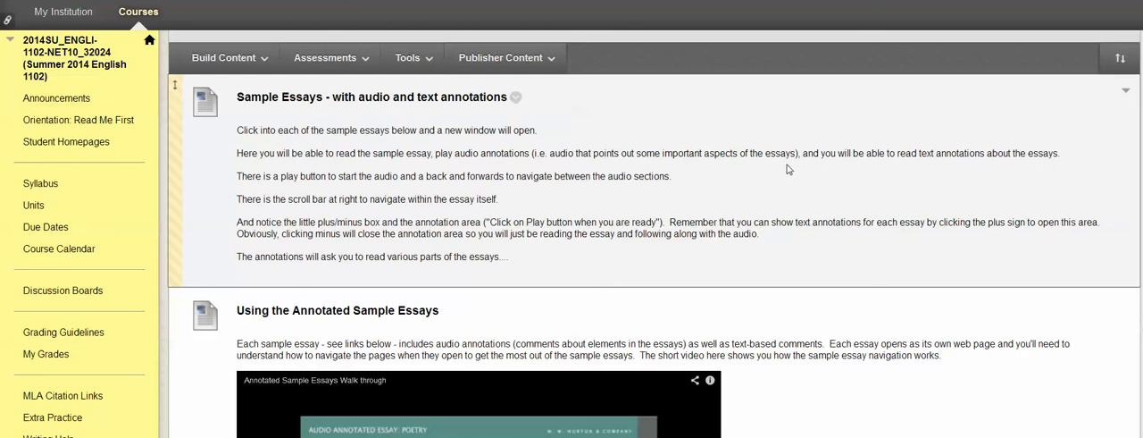
mouse_move(837, 184)
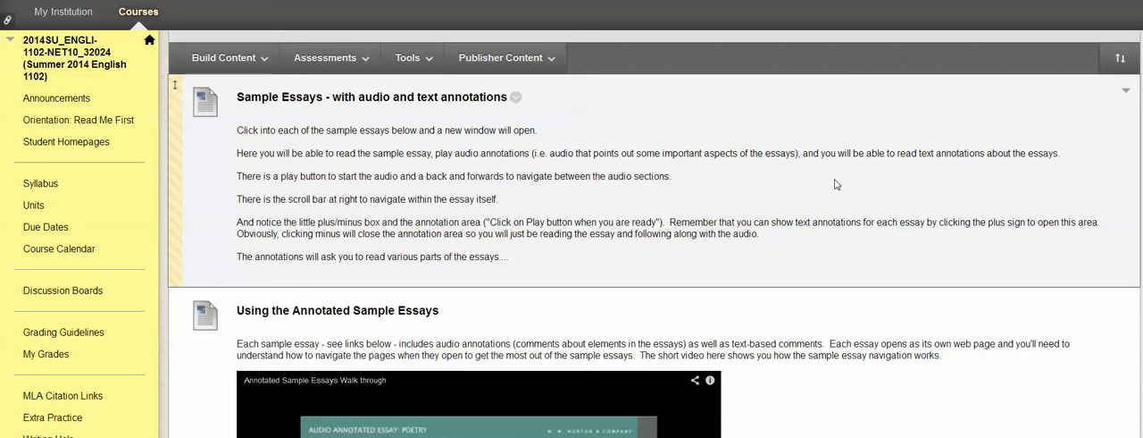
mouse_move(815, 197)
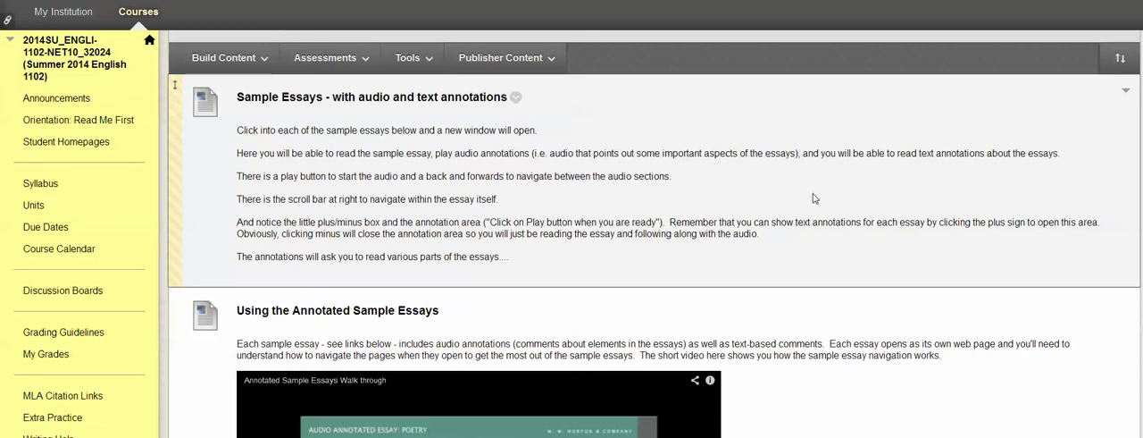
mouse_move(827, 189)
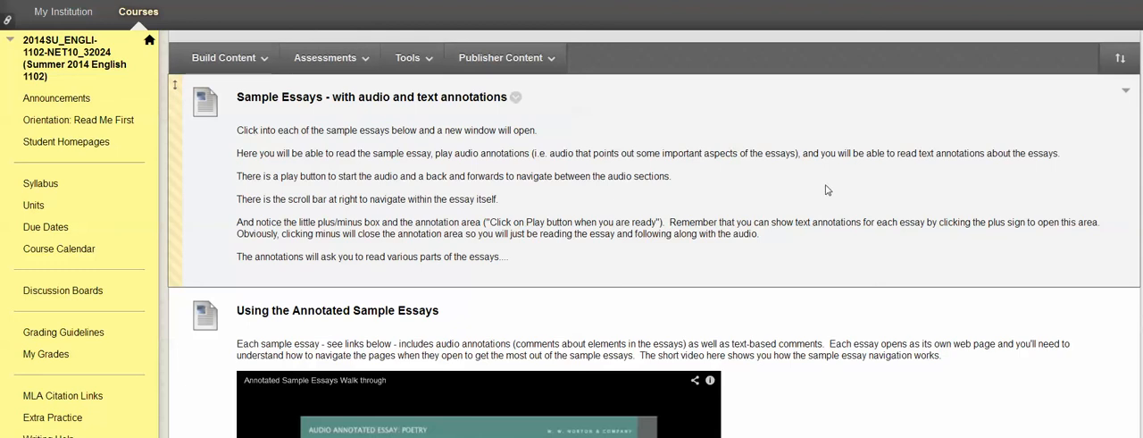
Step: Scroll the Sample Essays page, then return to Unit 7 and 8 - Essay 1 via the breadcrumb
scroll("down", 3)
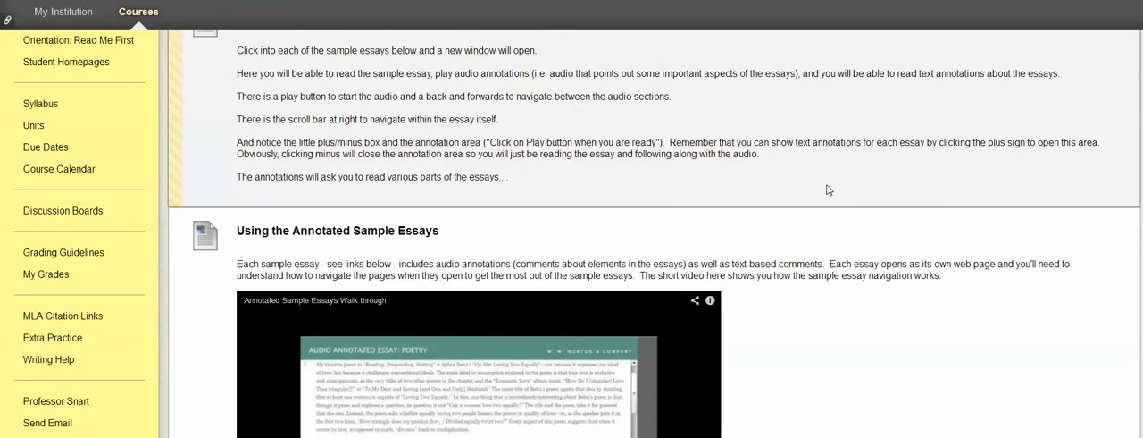
mouse_move(778, 189)
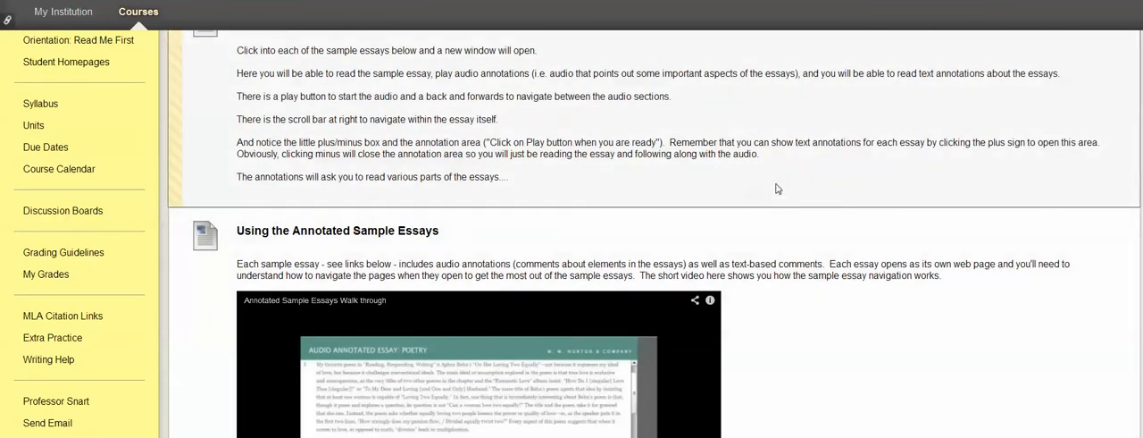
mouse_move(783, 166)
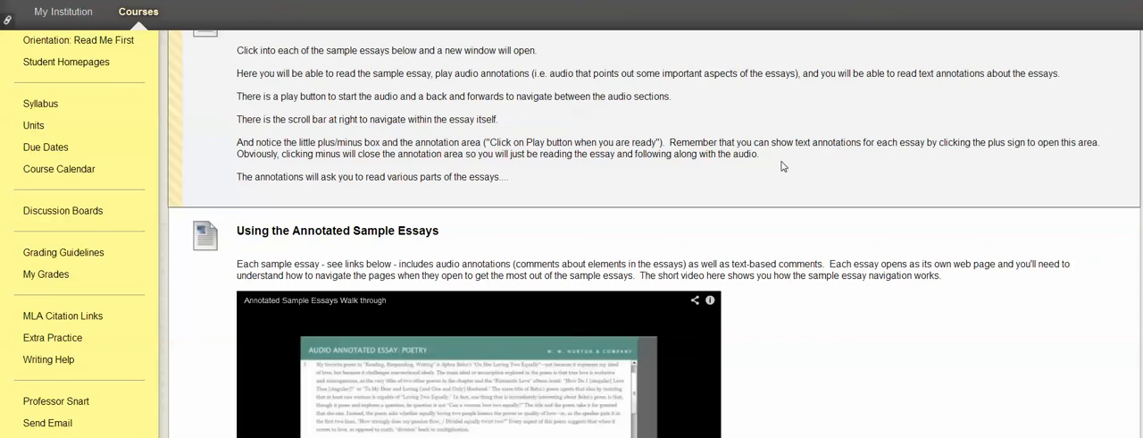
mouse_move(817, 132)
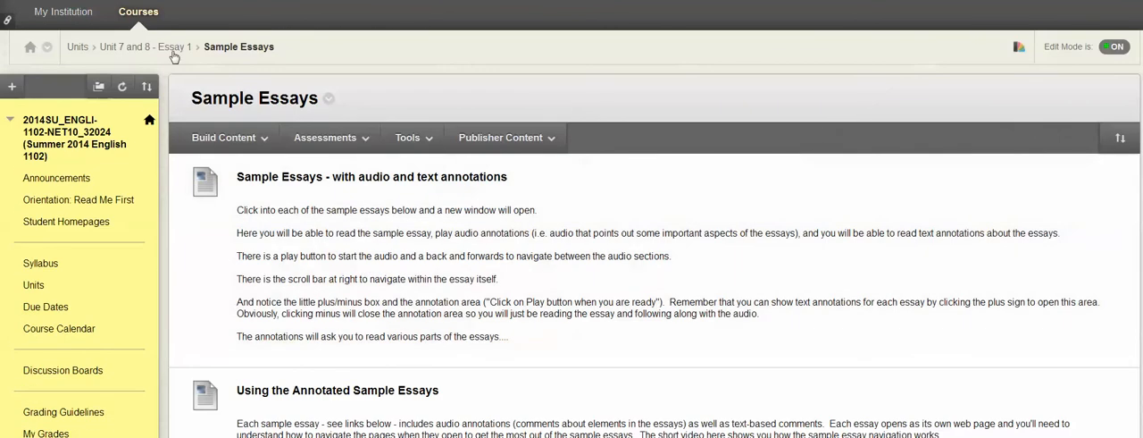
left_click(146, 47)
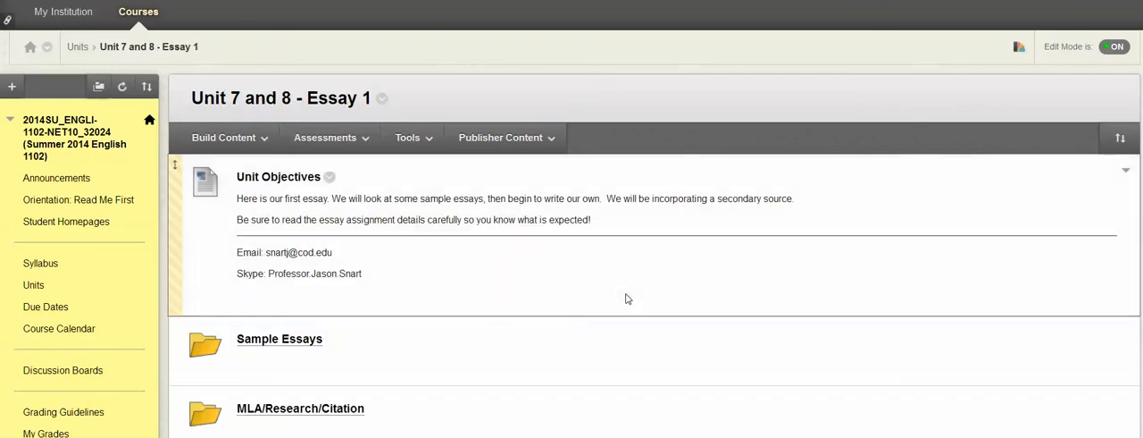
Step: Open the MLA/Research/Citation folder and scroll through the Works Cited Walk through (Part 1) video
scroll("down", 3)
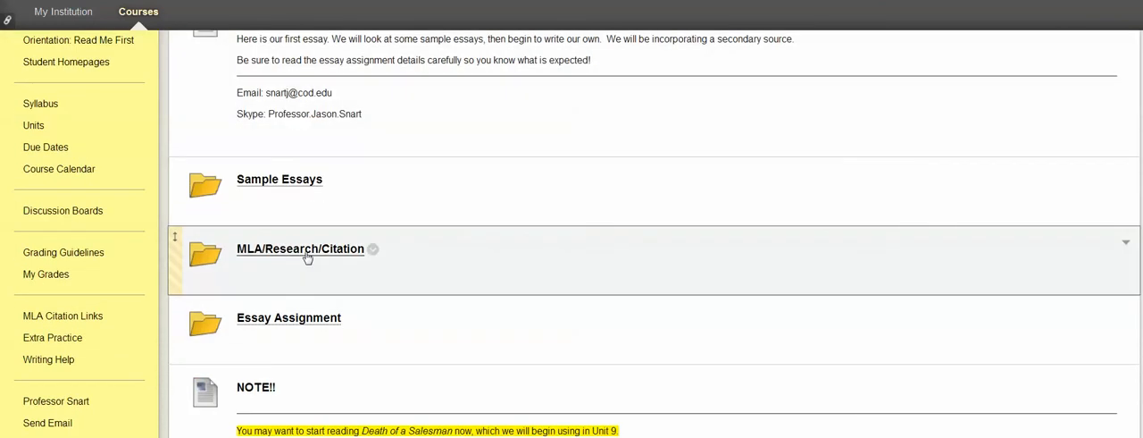
left_click(300, 248)
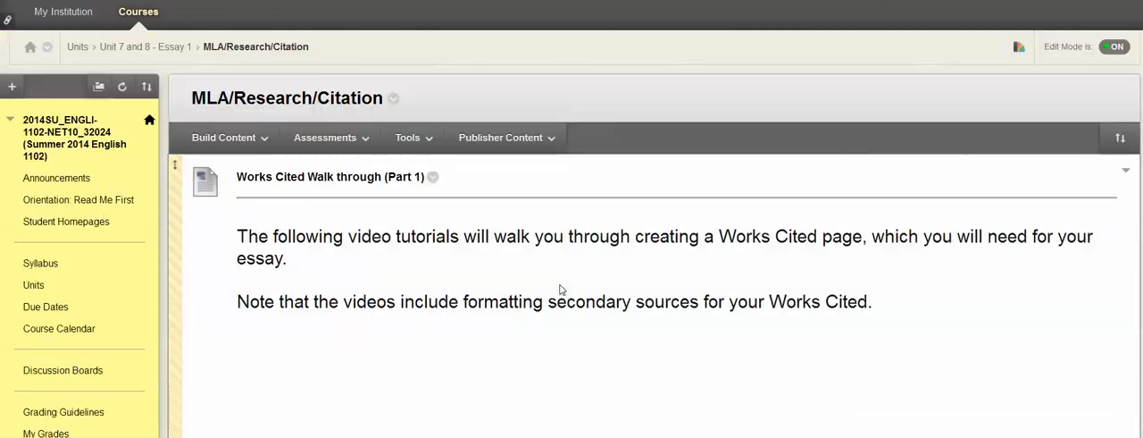
scroll("down", 3)
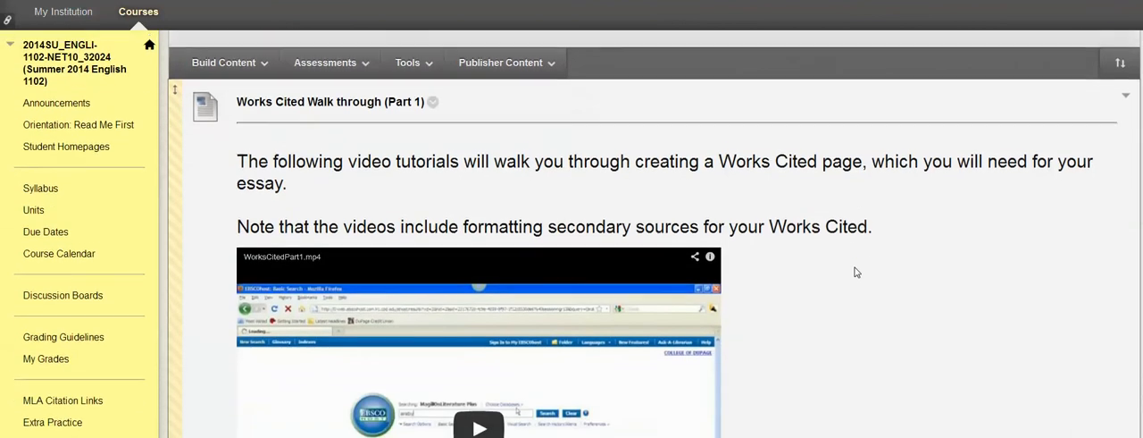
scroll("down", 3)
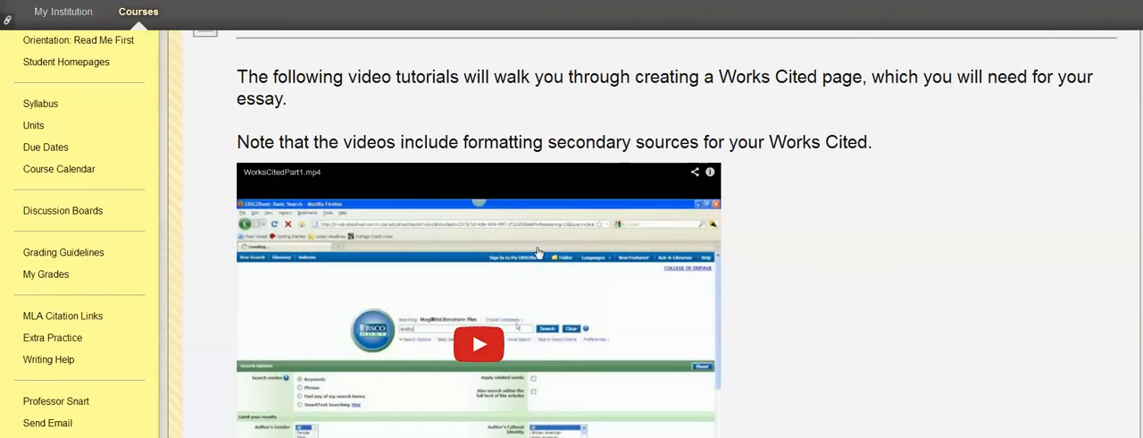
mouse_move(875, 226)
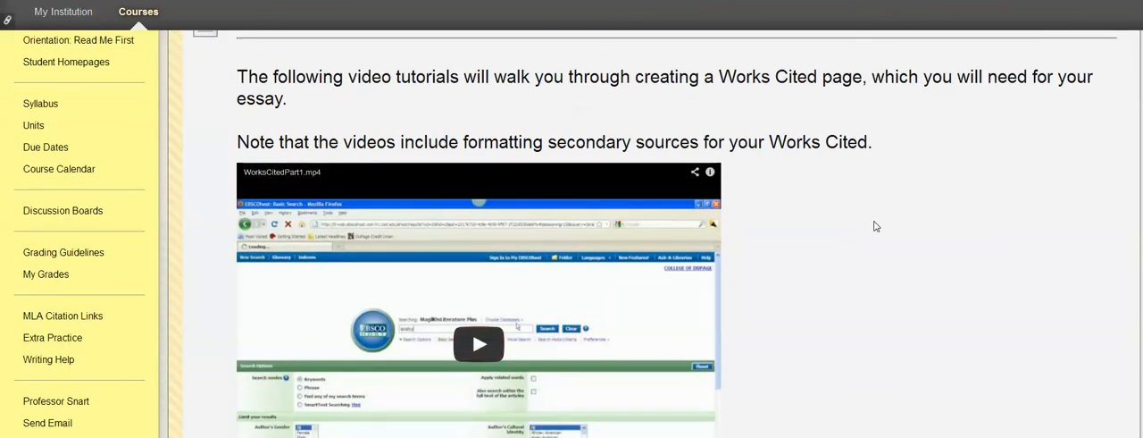
scroll("down", 3)
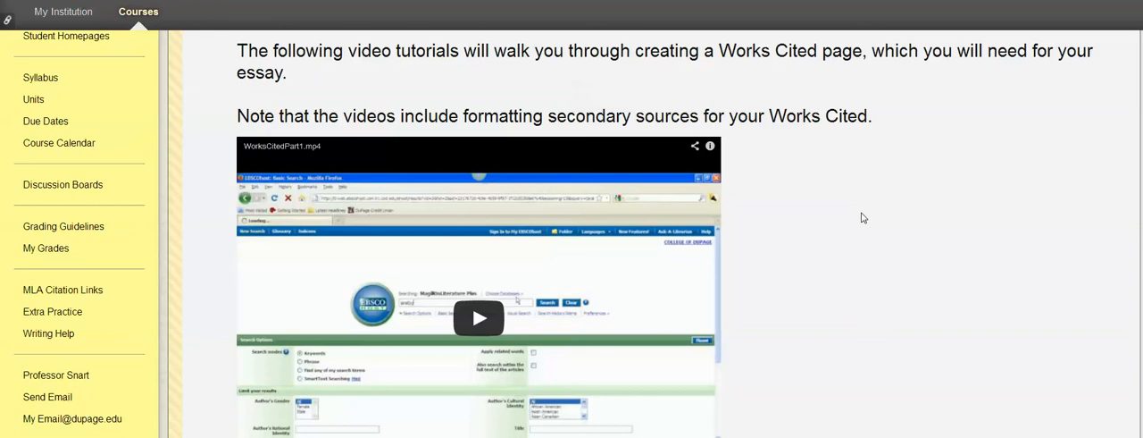
scroll("down", 3)
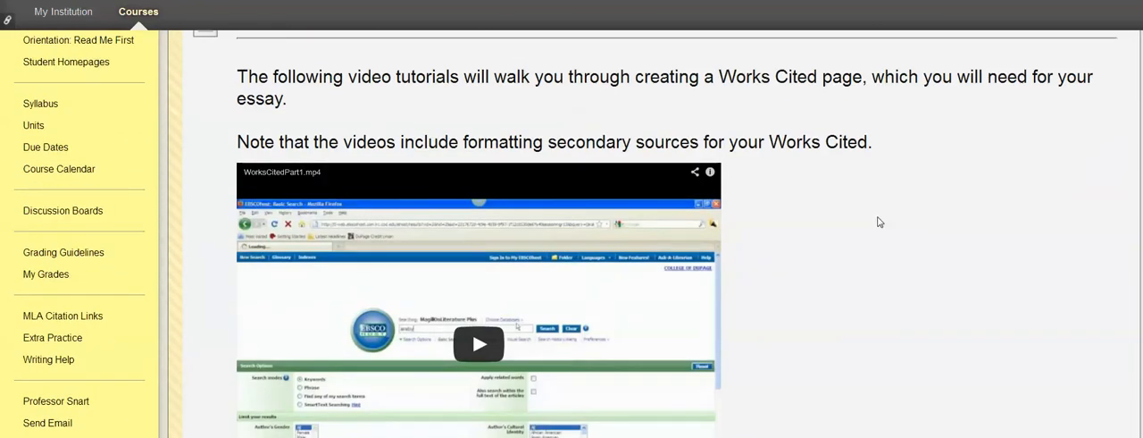
mouse_move(861, 194)
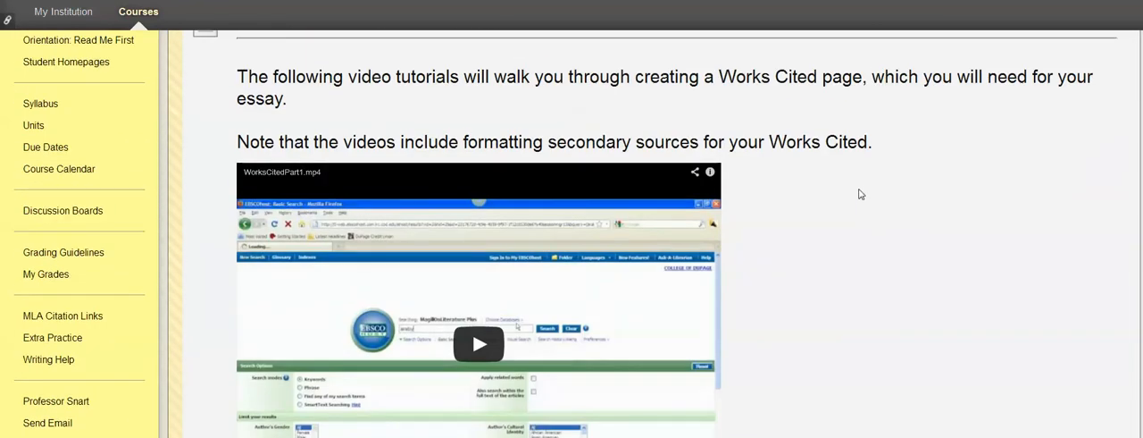
scroll("down", 3)
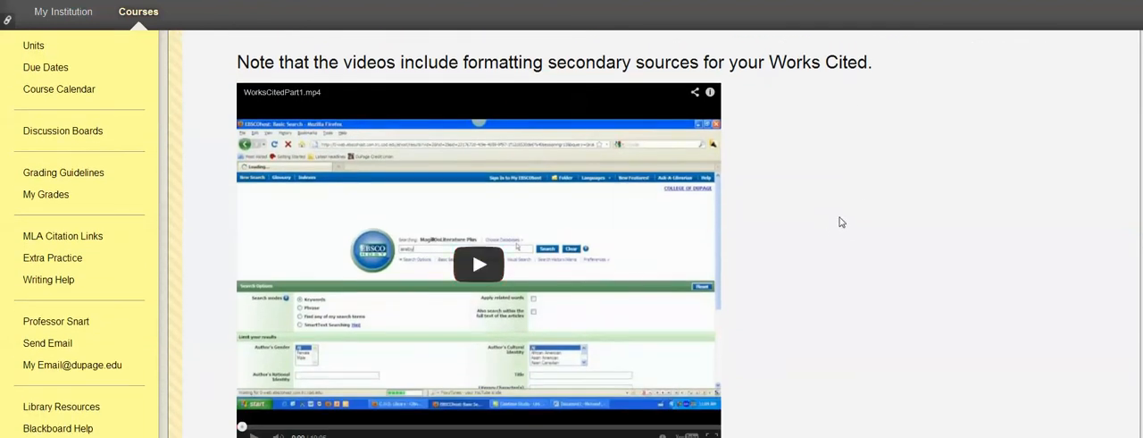
mouse_move(849, 223)
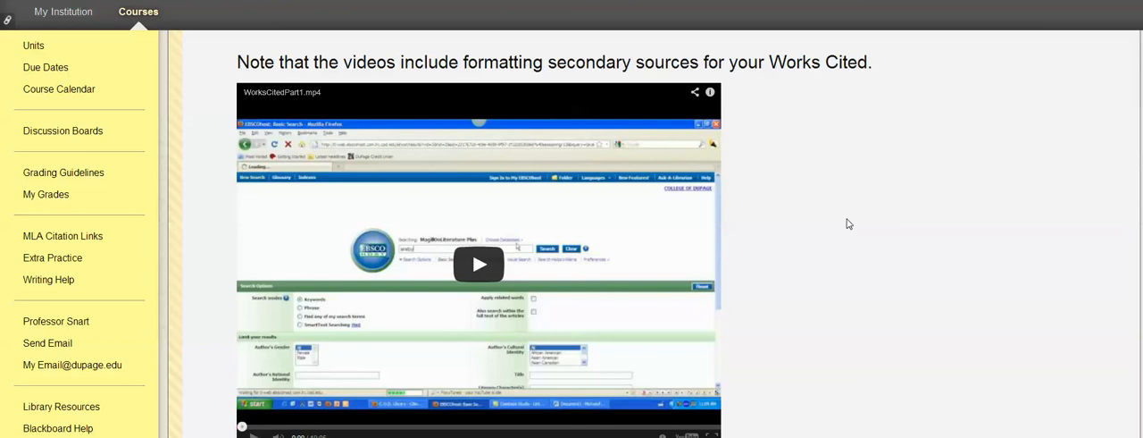
mouse_move(837, 228)
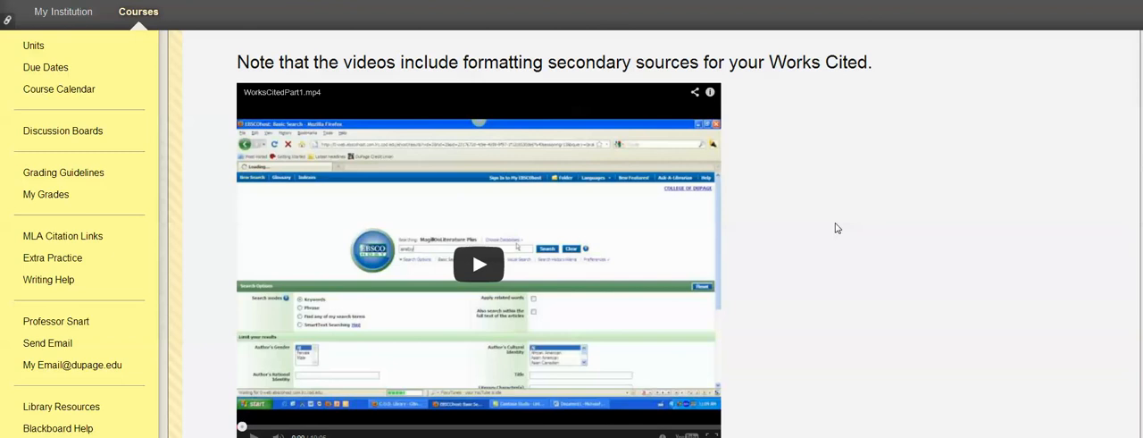
mouse_move(852, 141)
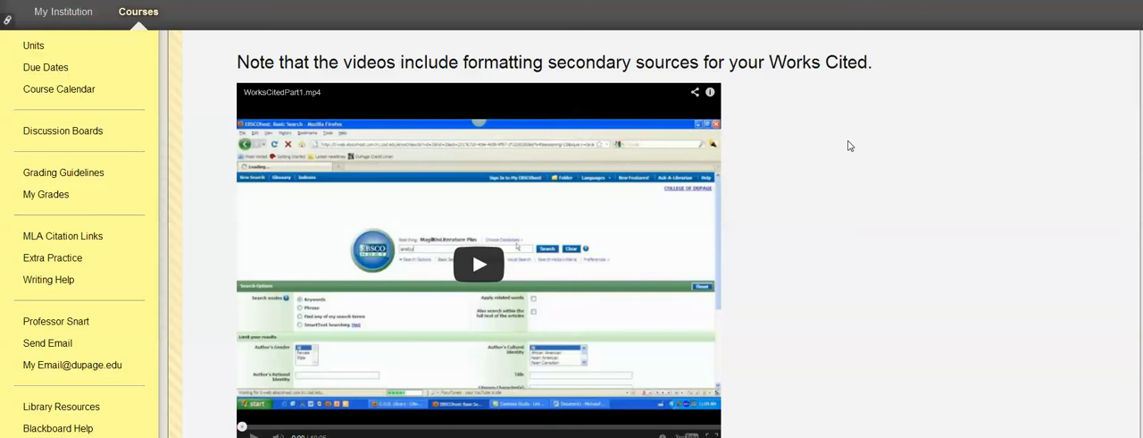
mouse_move(806, 167)
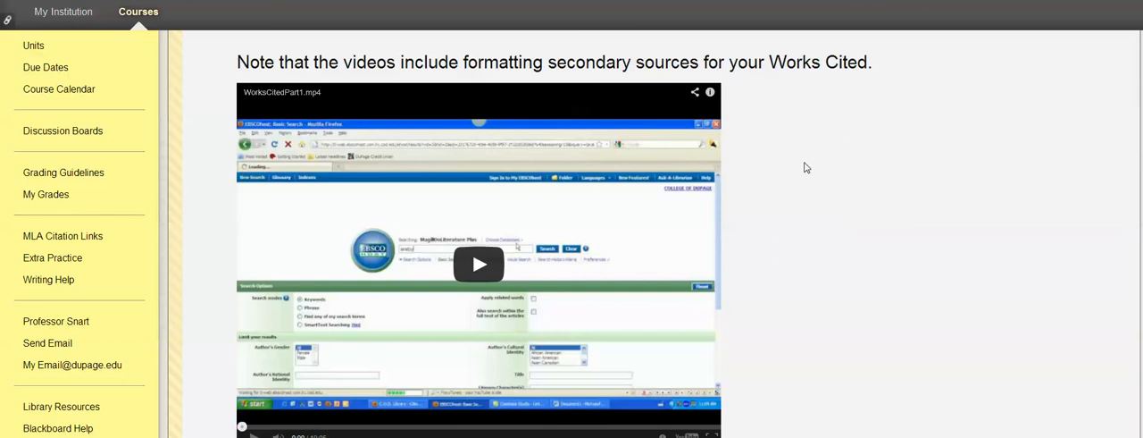
mouse_move(609, 168)
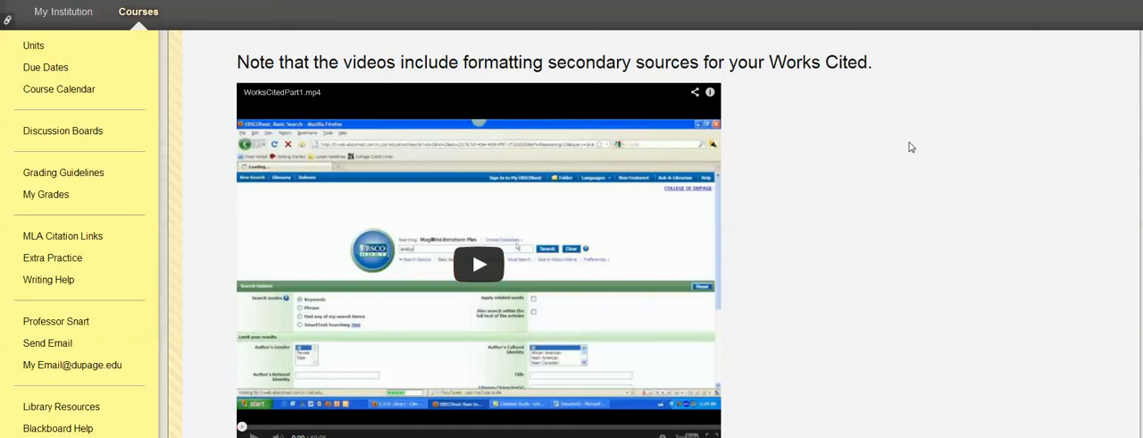
mouse_move(864, 204)
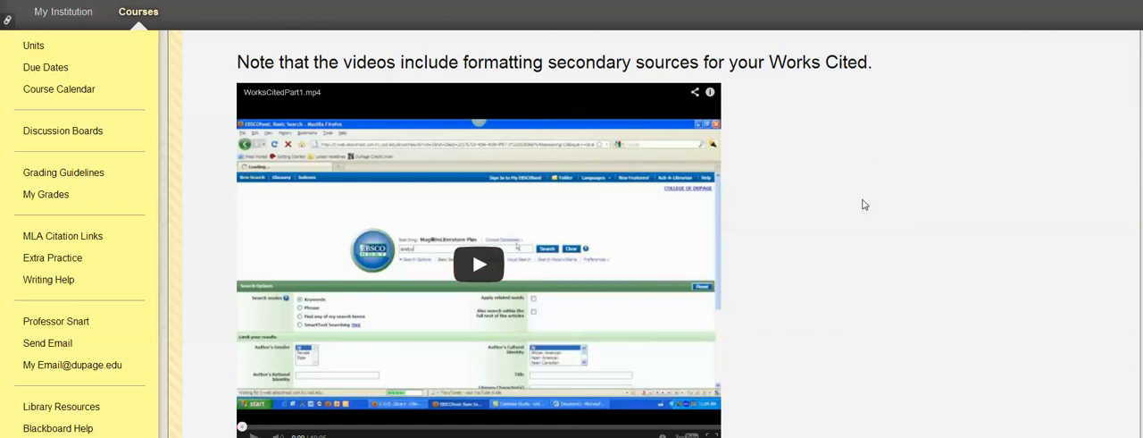
mouse_move(857, 204)
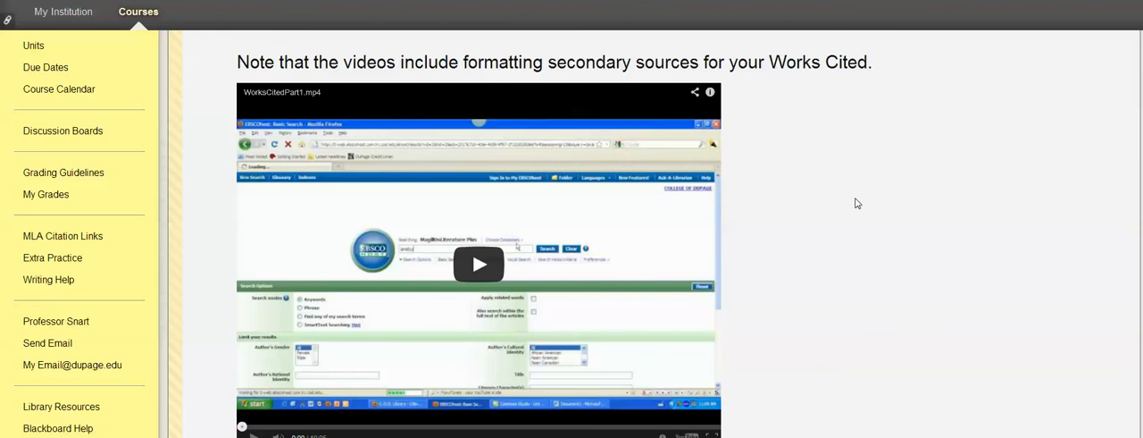
scroll("down", 3)
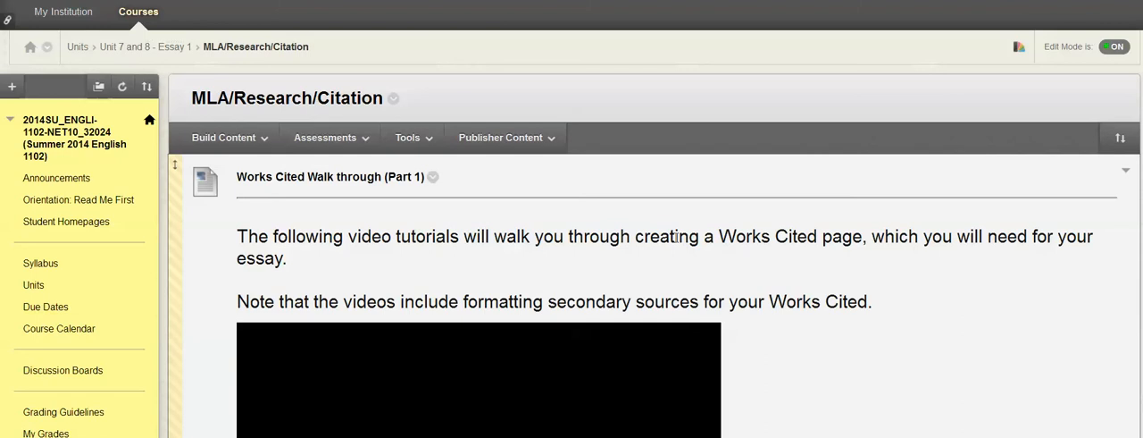
scroll("down", 3)
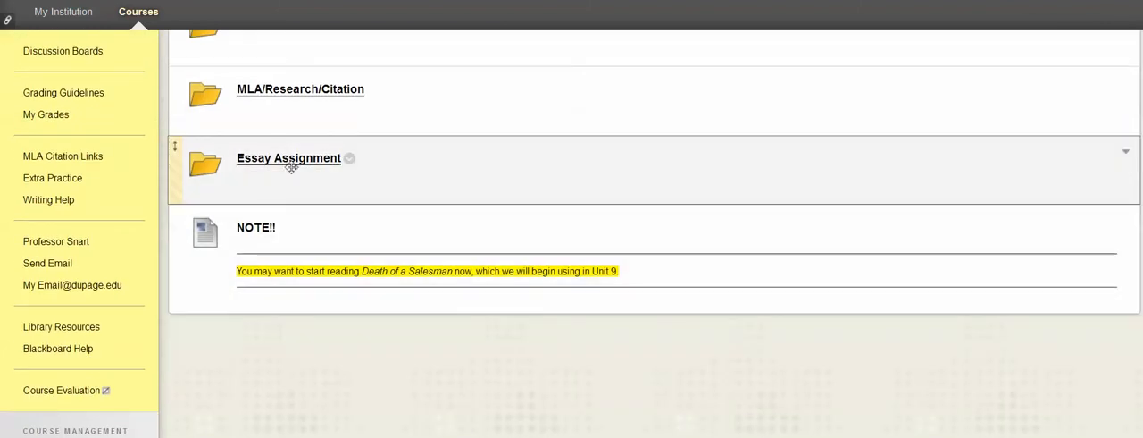
left_click(288, 158)
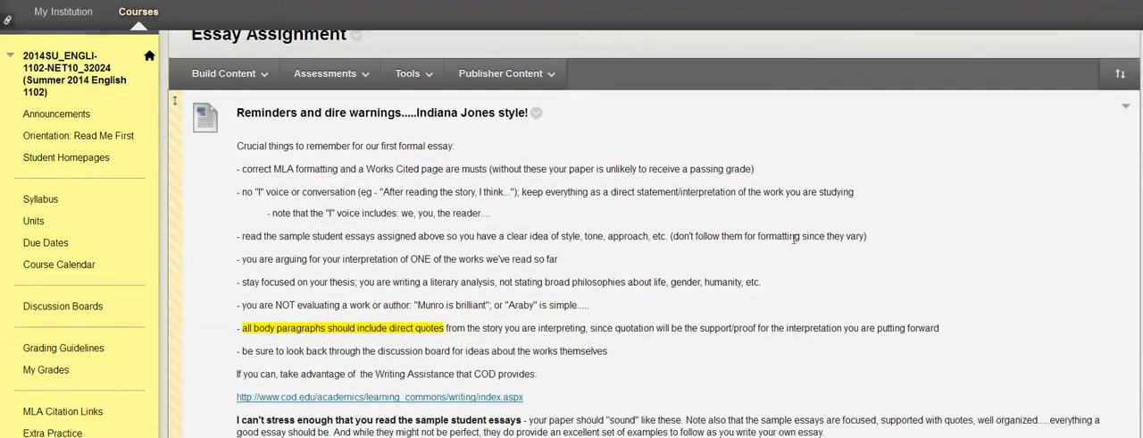
scroll("down", 3)
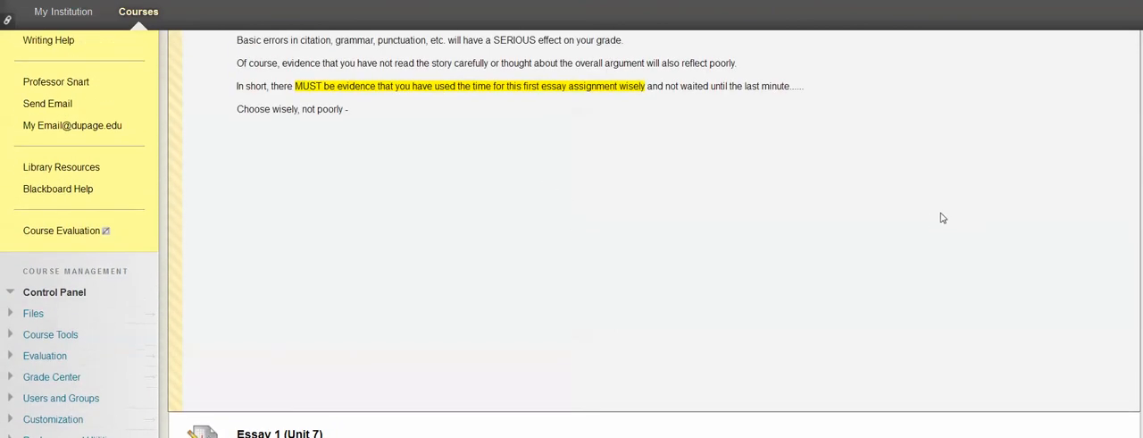
scroll("down", 3)
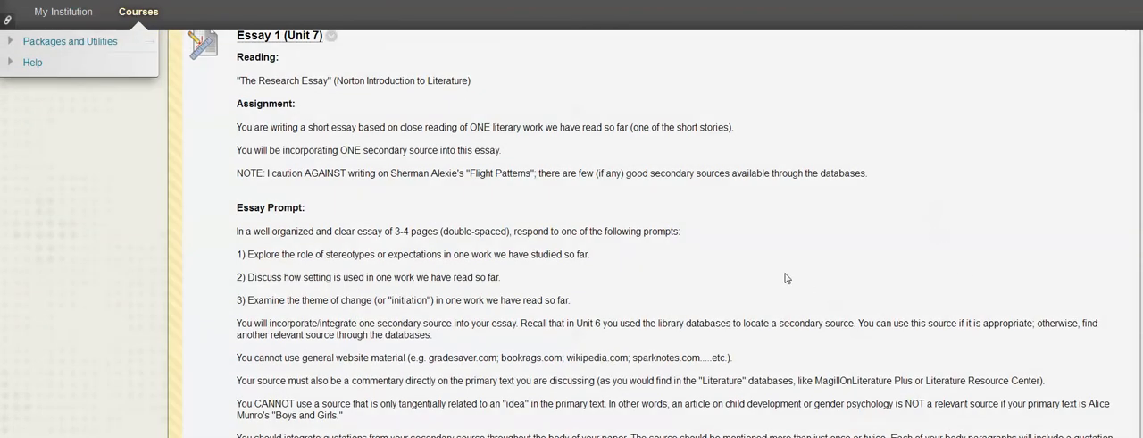
mouse_move(729, 227)
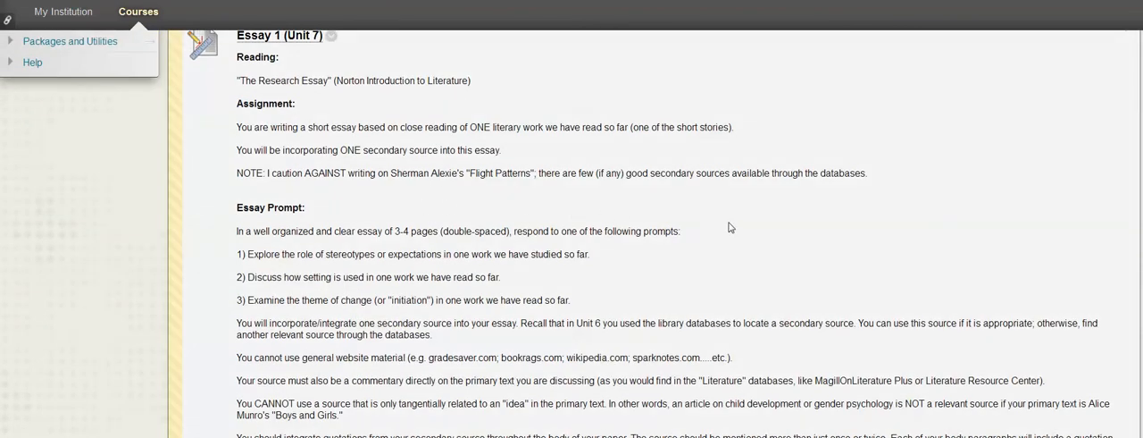
mouse_move(752, 267)
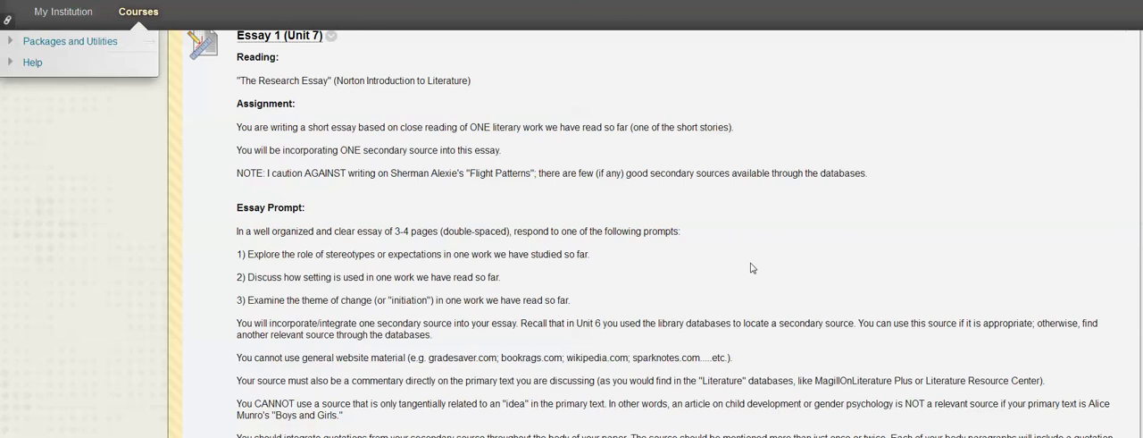
mouse_move(746, 270)
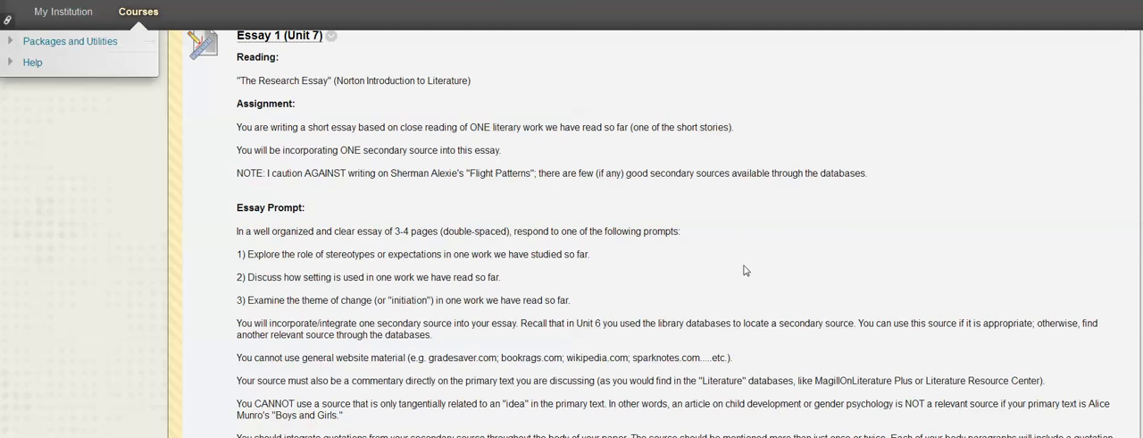
mouse_move(738, 271)
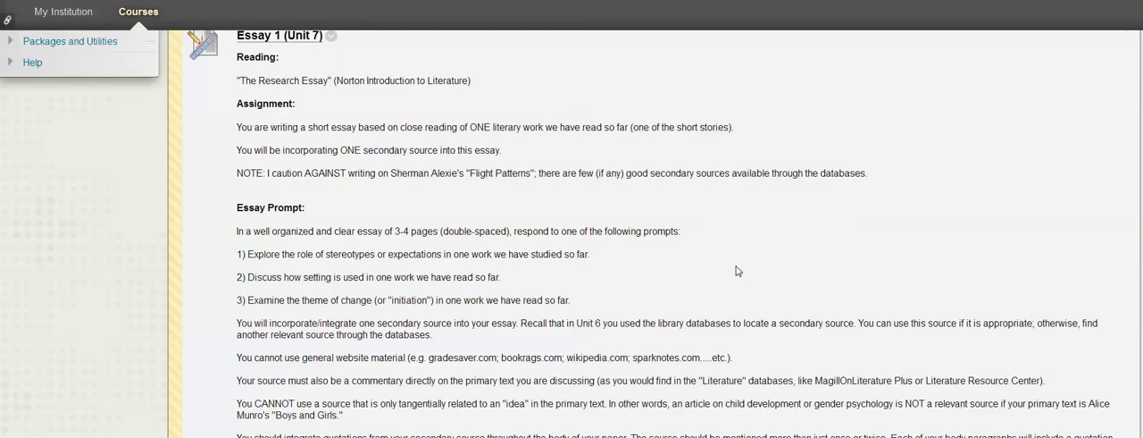
mouse_move(735, 256)
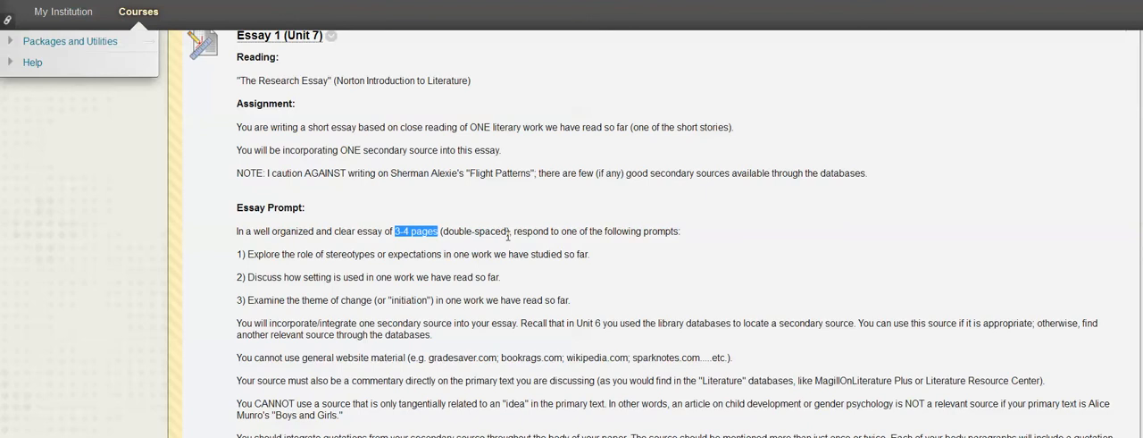
mouse_move(290, 268)
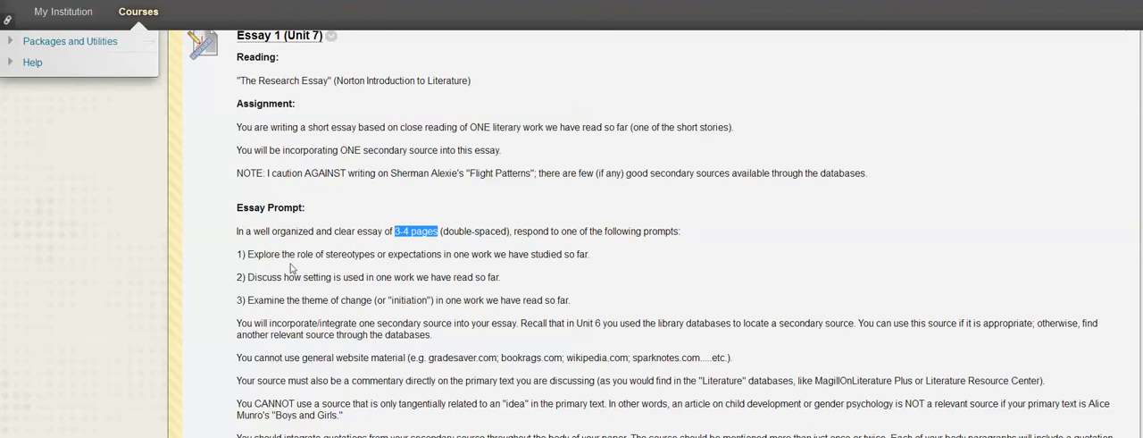
scroll("down", 3)
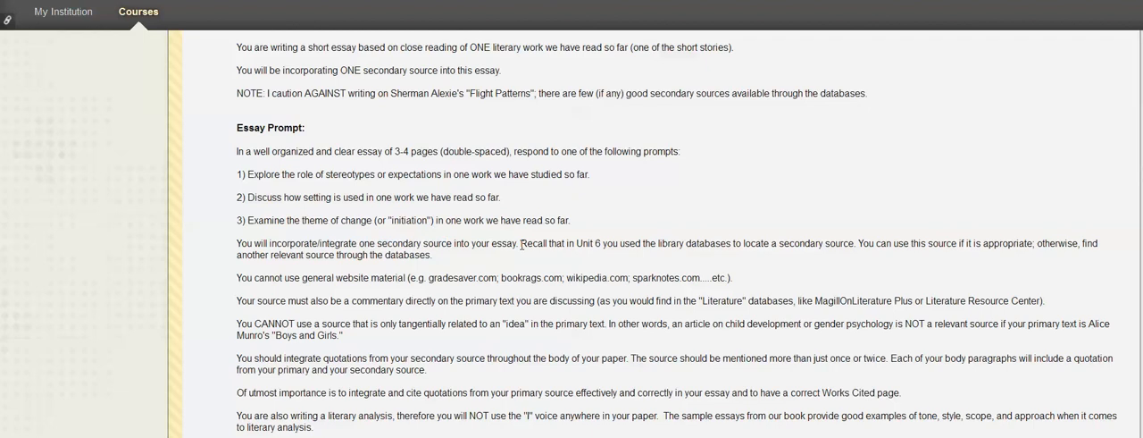
mouse_move(633, 248)
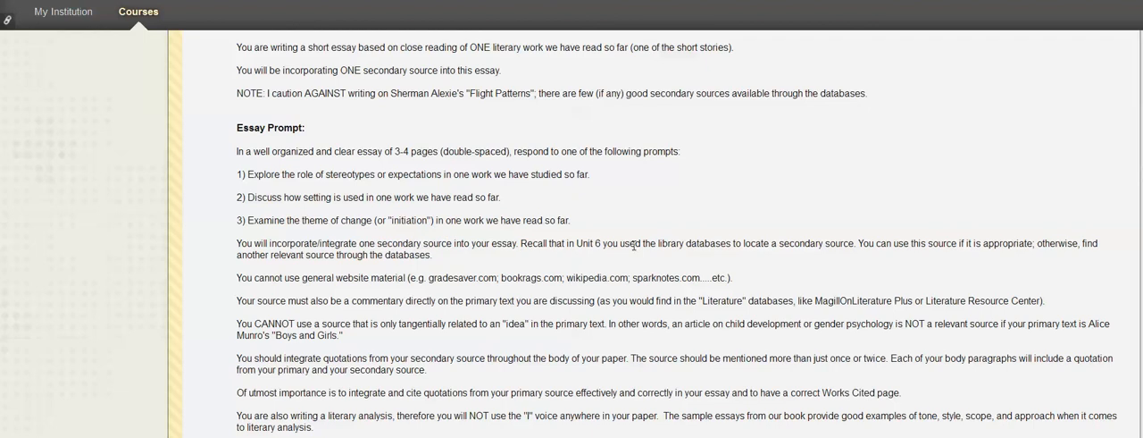
scroll("down", 3)
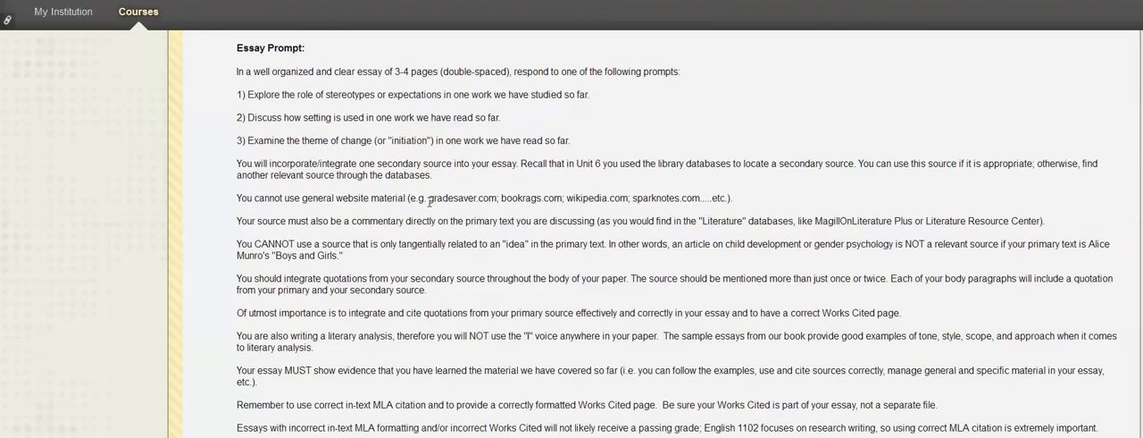
mouse_move(416, 186)
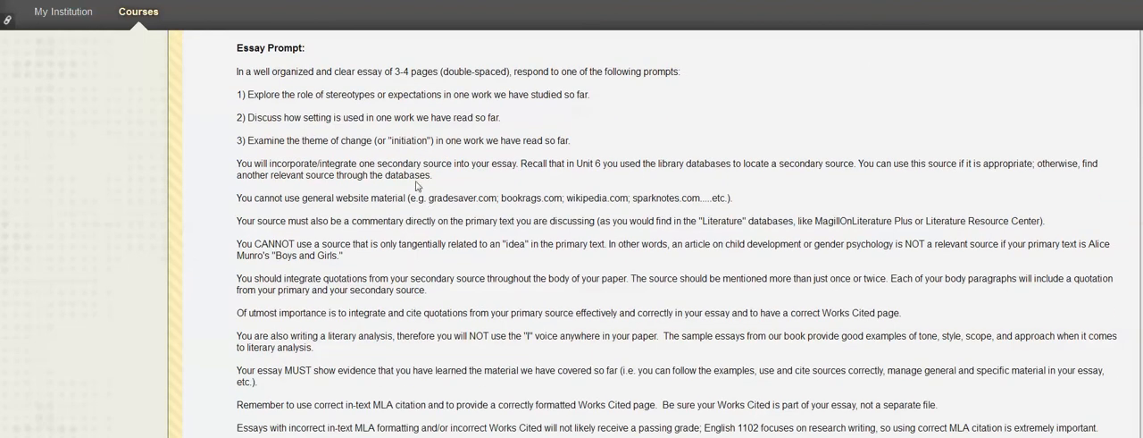
left_click_drag(378, 162, 475, 163)
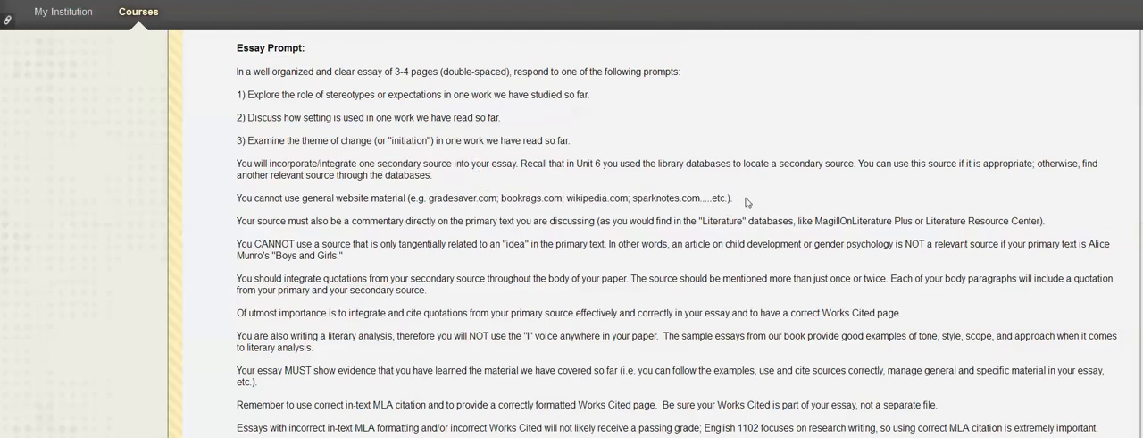
mouse_move(666, 243)
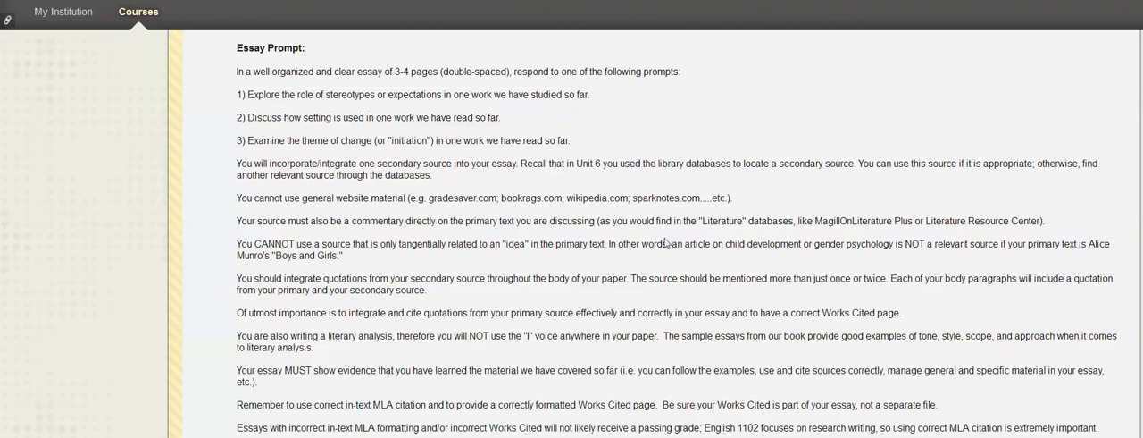
scroll("down", 3)
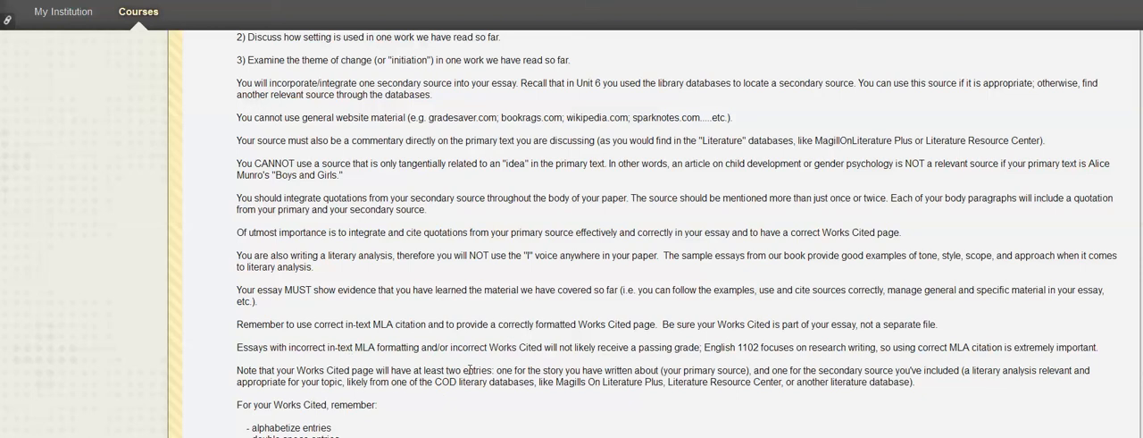
mouse_move(543, 317)
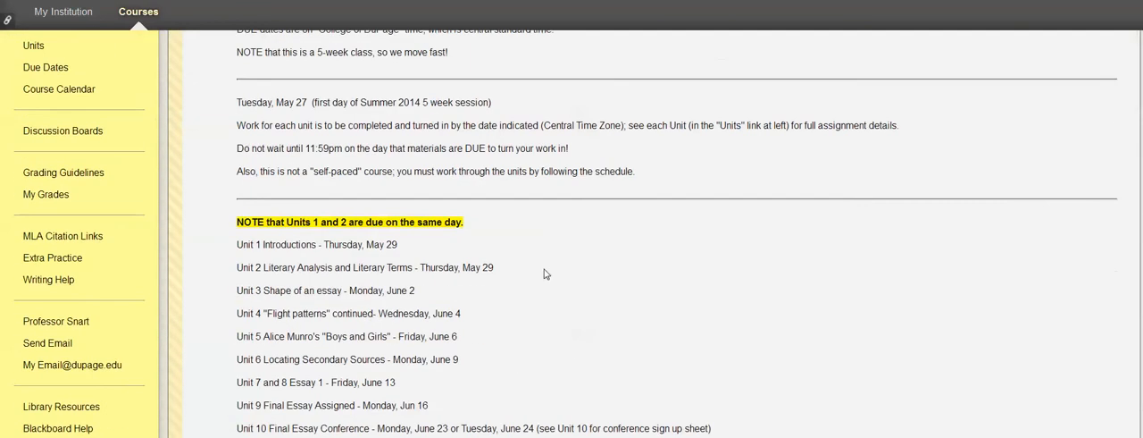
Step: Scroll through the unit deadlines and late-work policies, clearing the Unit 6 highlight
scroll("down", 3)
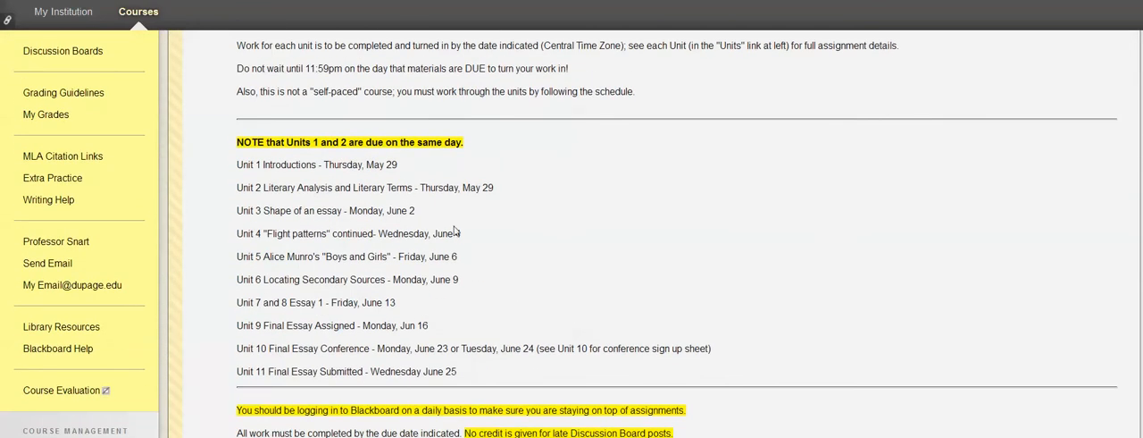
scroll("down", 3)
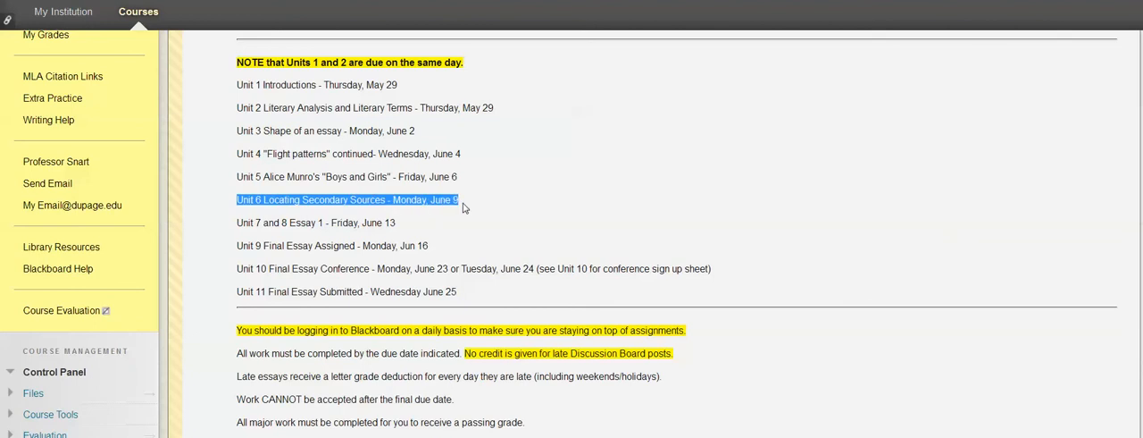
left_click(472, 205)
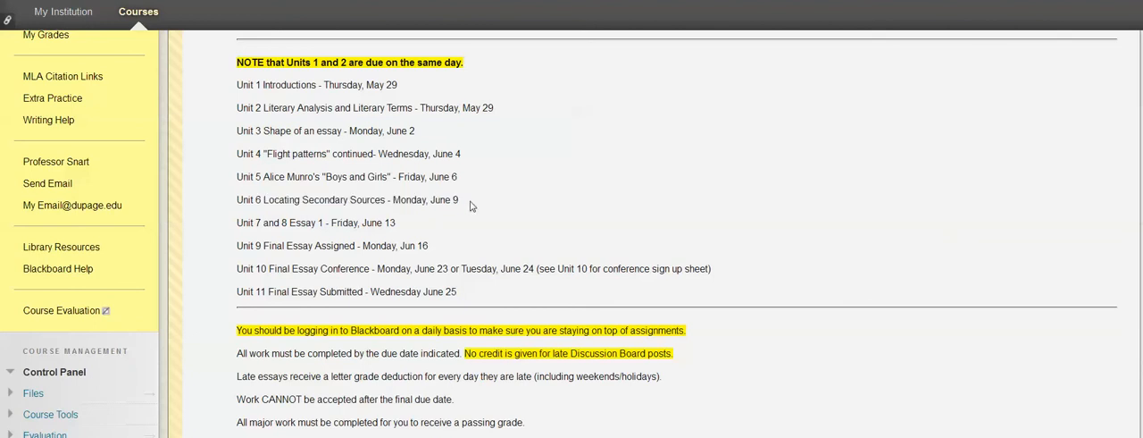
mouse_move(467, 208)
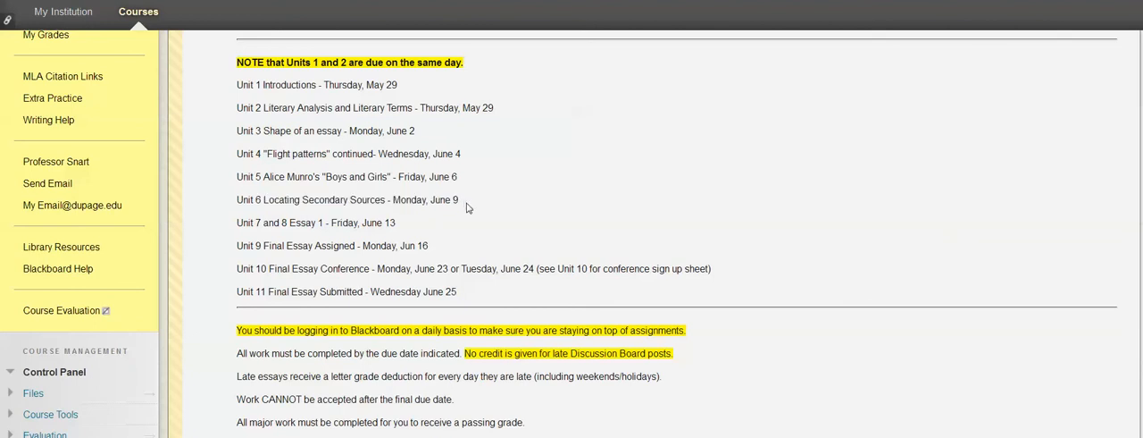
mouse_move(354, 235)
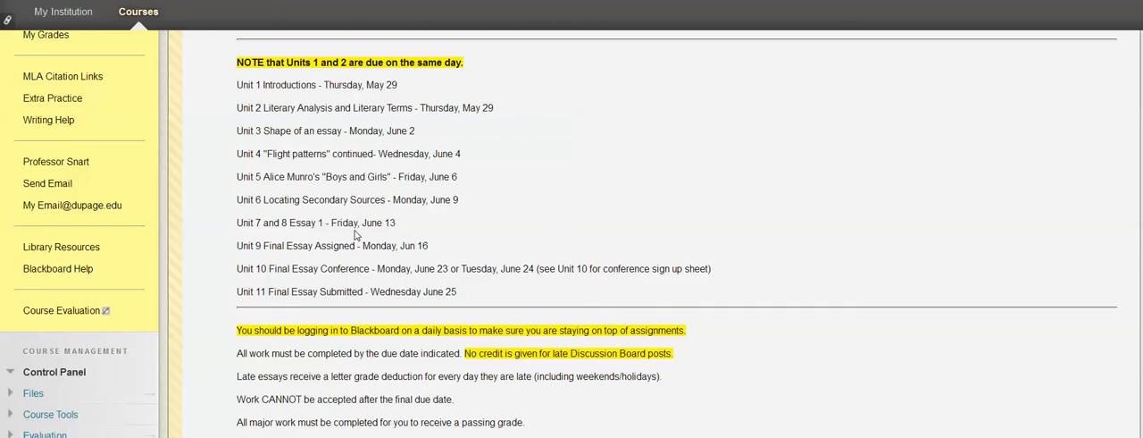
mouse_move(467, 215)
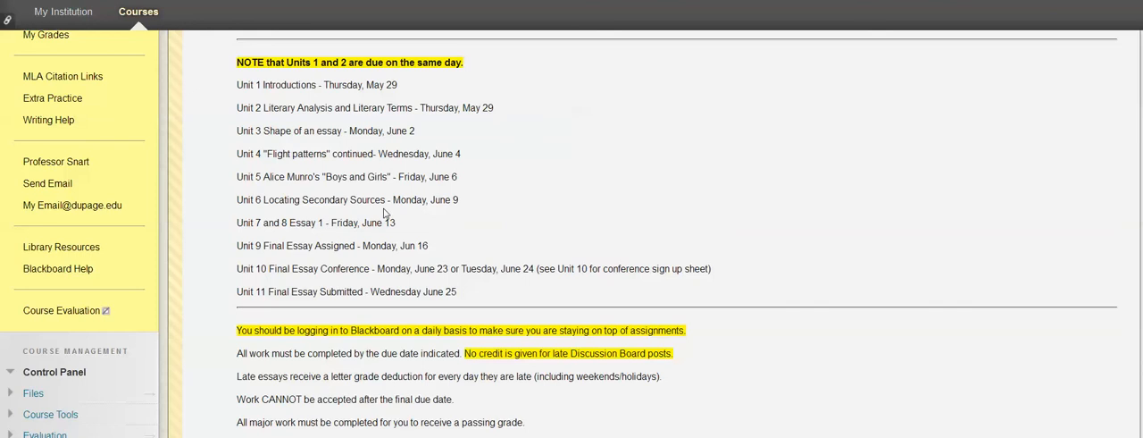
mouse_move(406, 228)
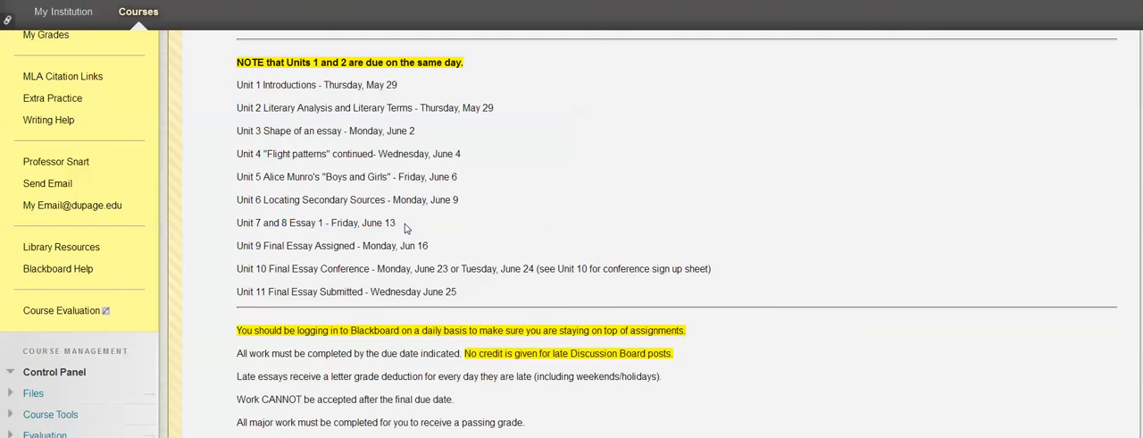
mouse_move(464, 213)
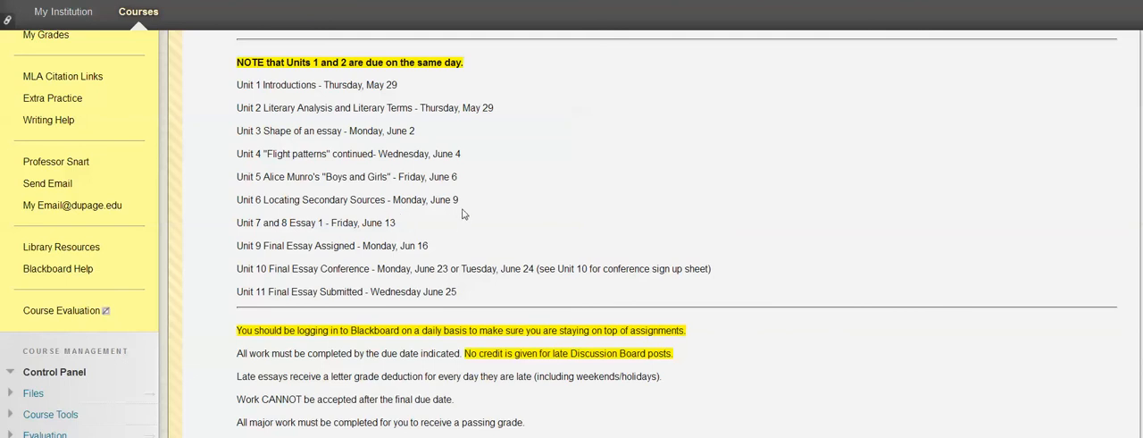
mouse_move(548, 197)
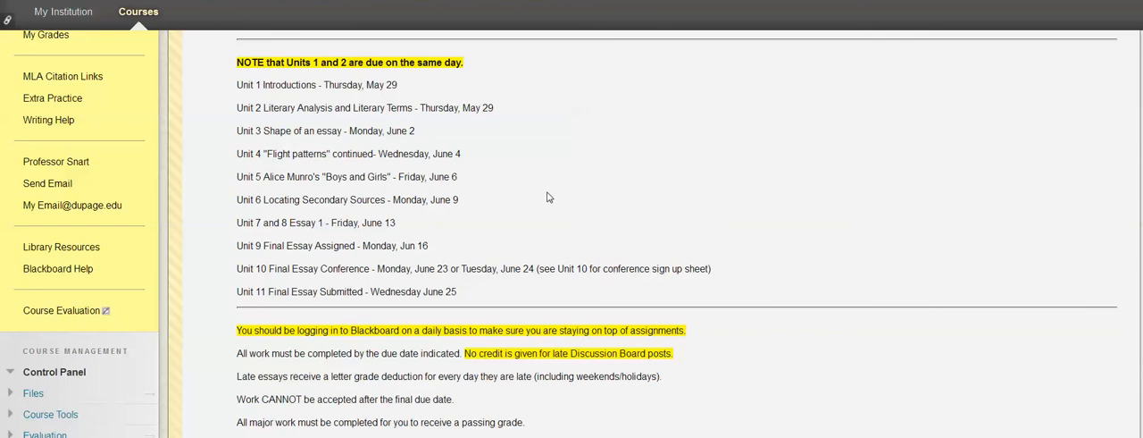
mouse_move(725, 213)
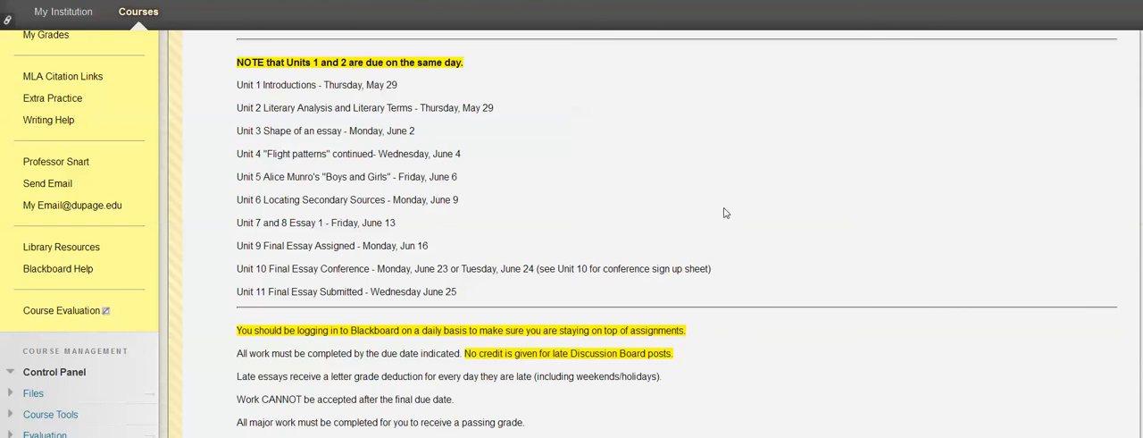
scroll("down", 3)
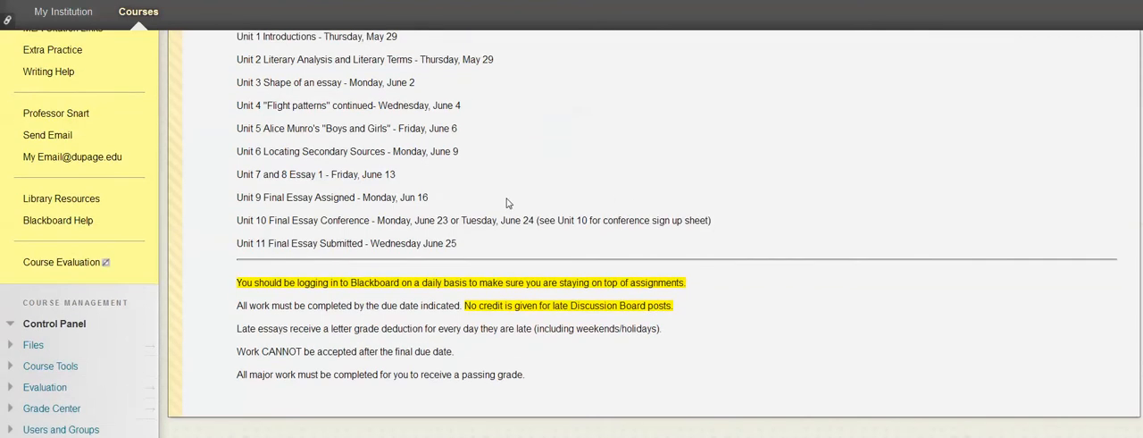
mouse_move(745, 170)
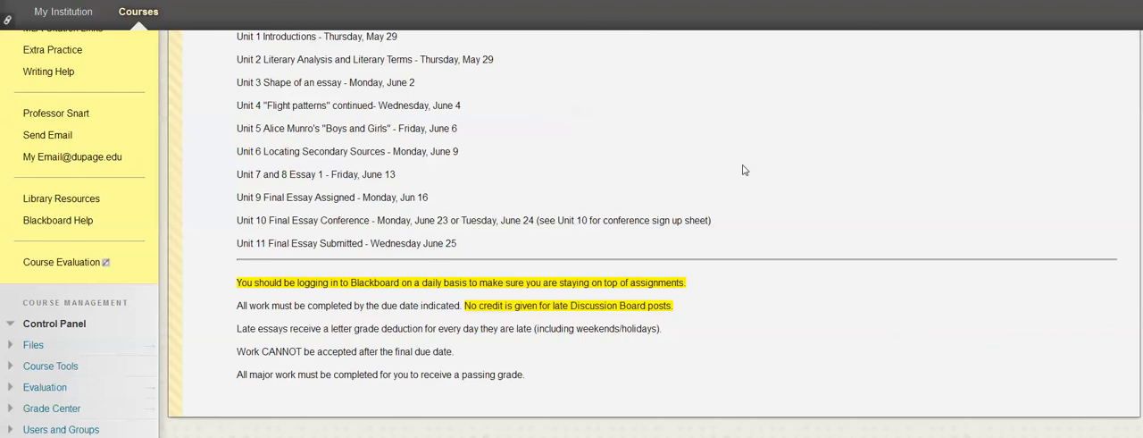
mouse_move(884, 192)
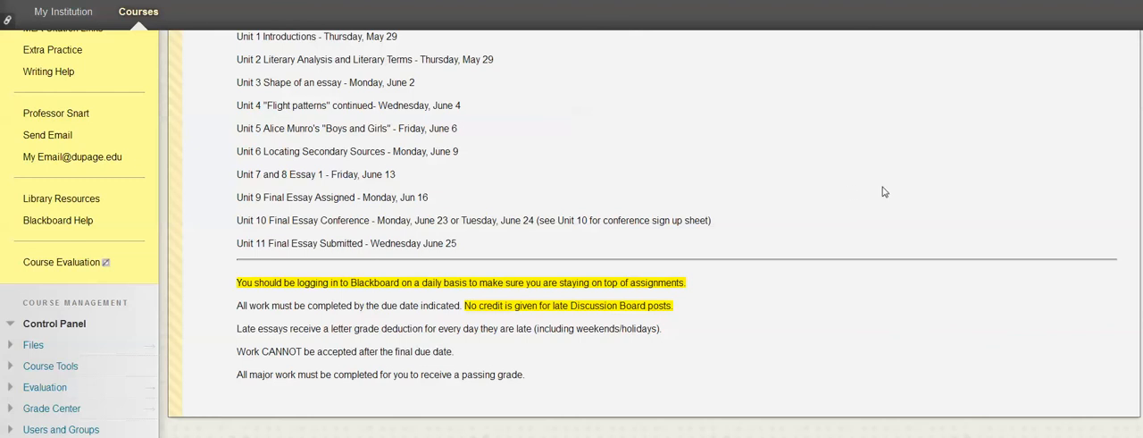